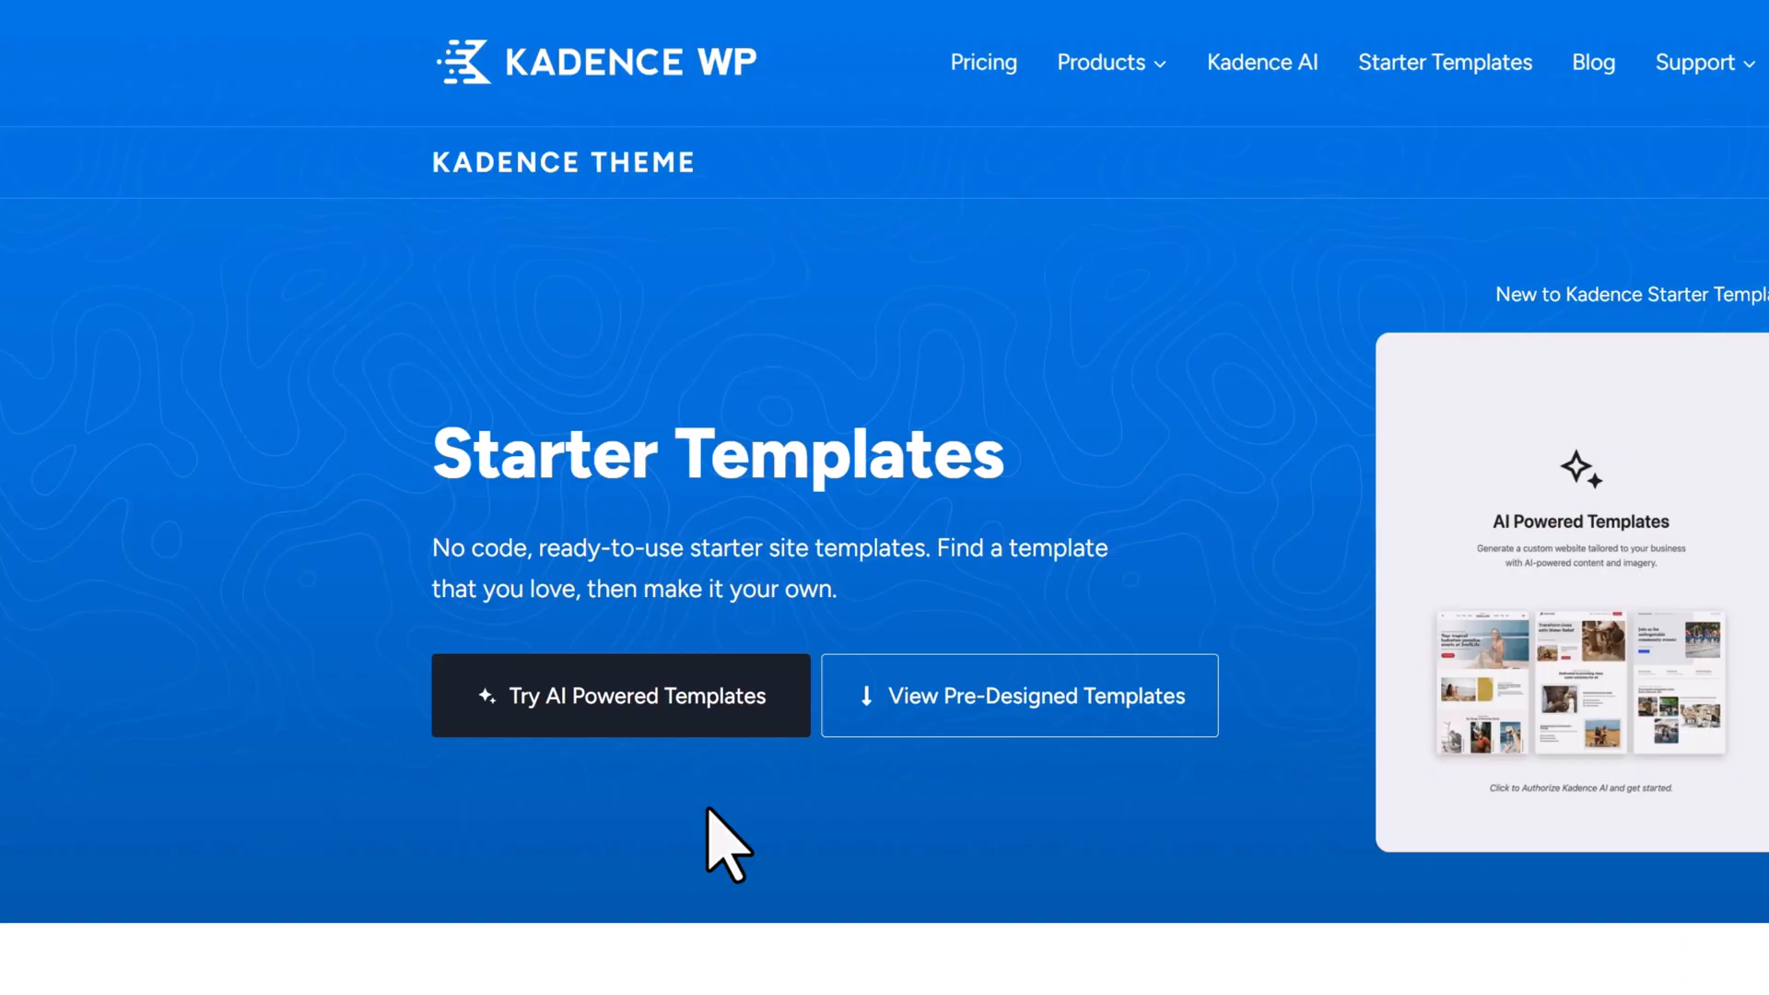
Browse the Kadence Starter Templates page, then view Sydney's theme features and Starter Sites
left_click(1017, 697)
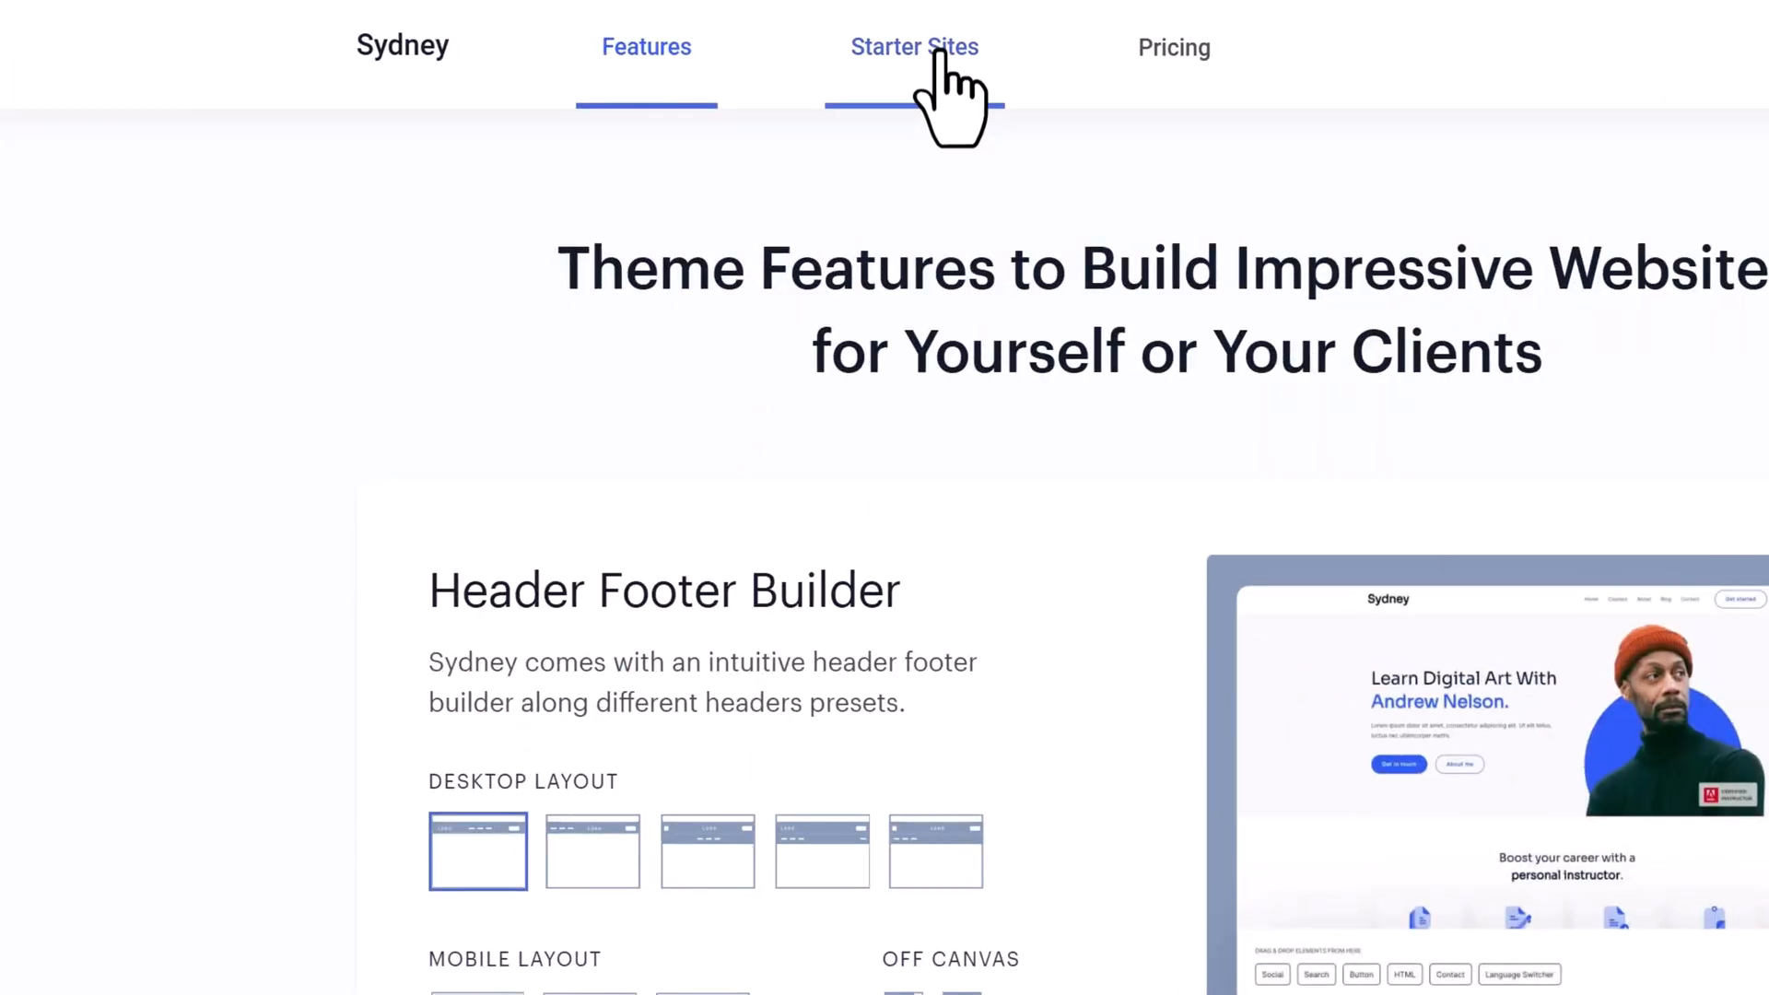
left_click(914, 47)
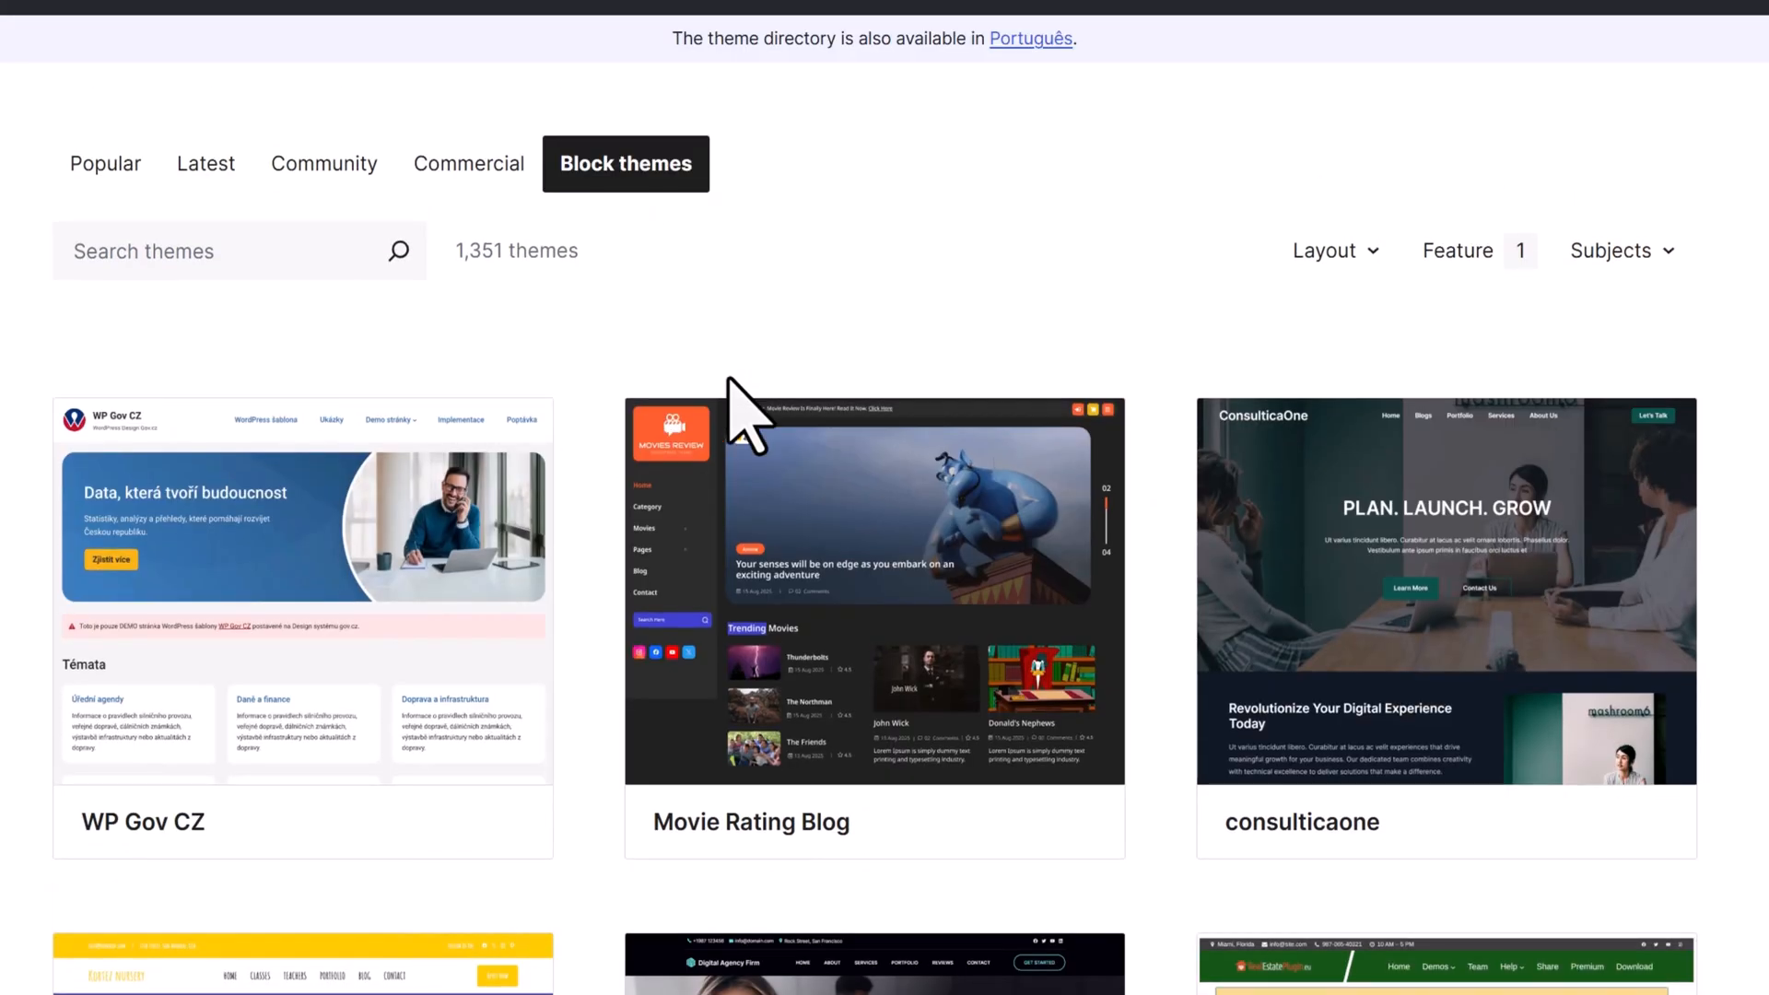
Scroll down through the Block themes listing of 1,351 theme cards
scroll("down", 3)
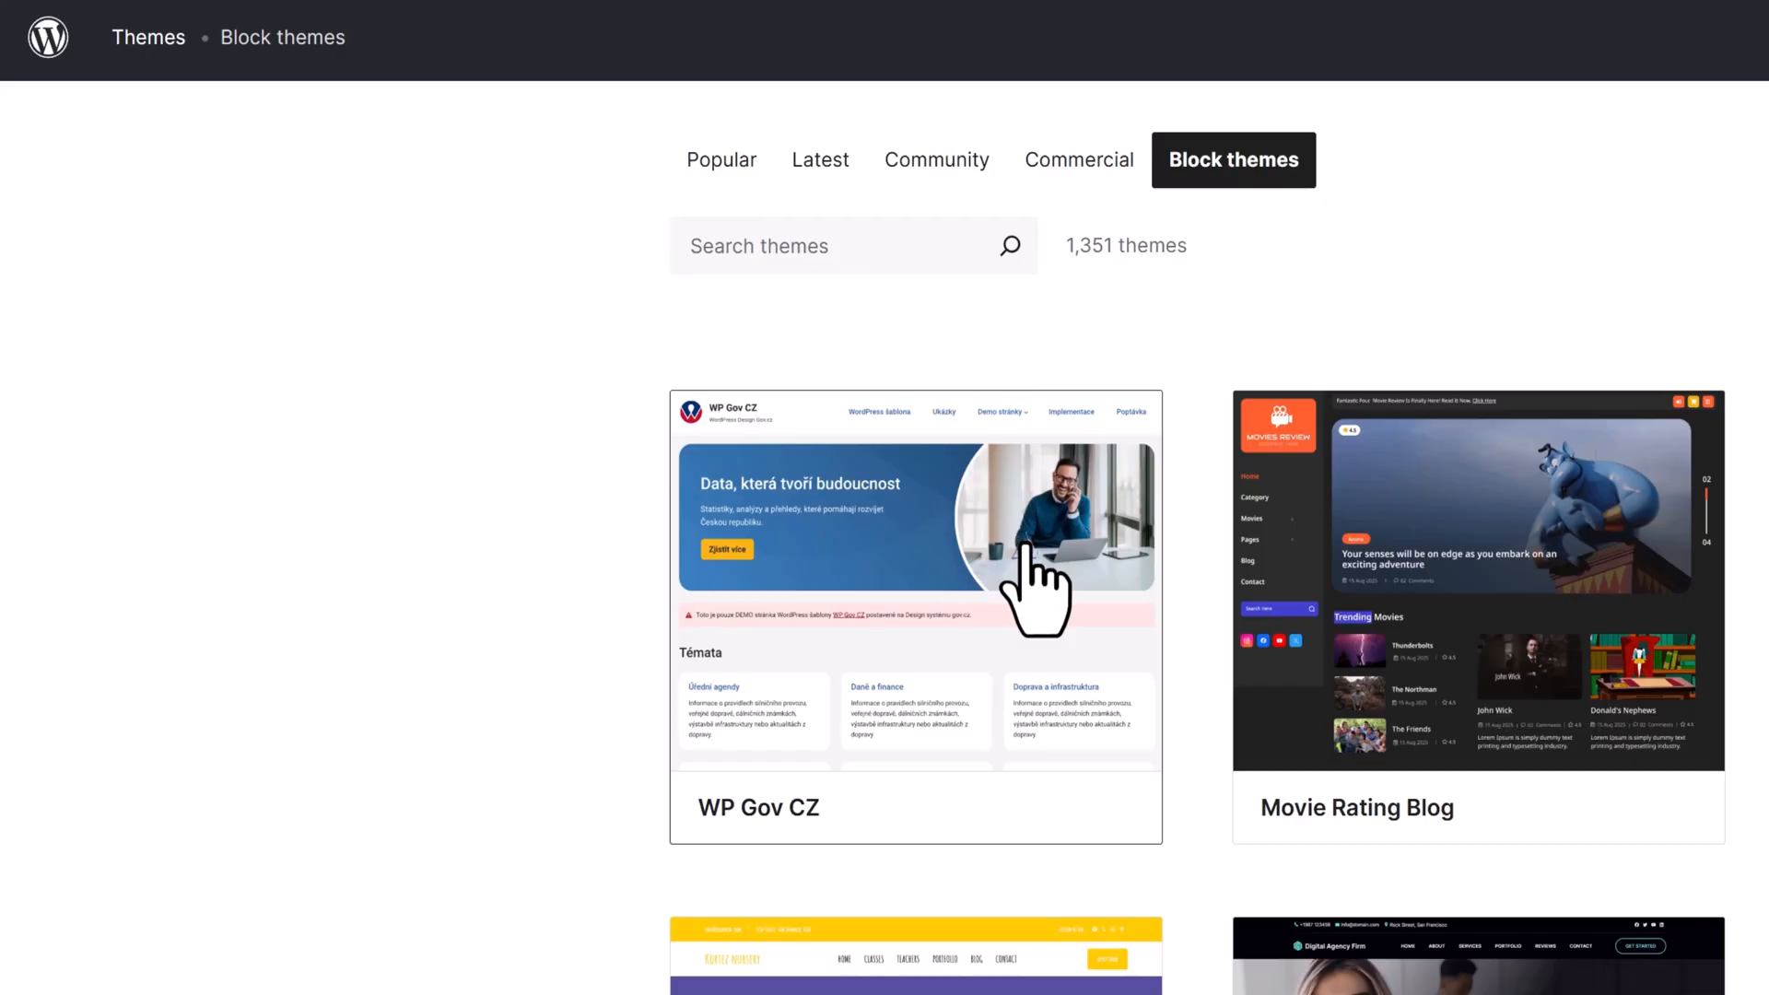
scroll("down", 3)
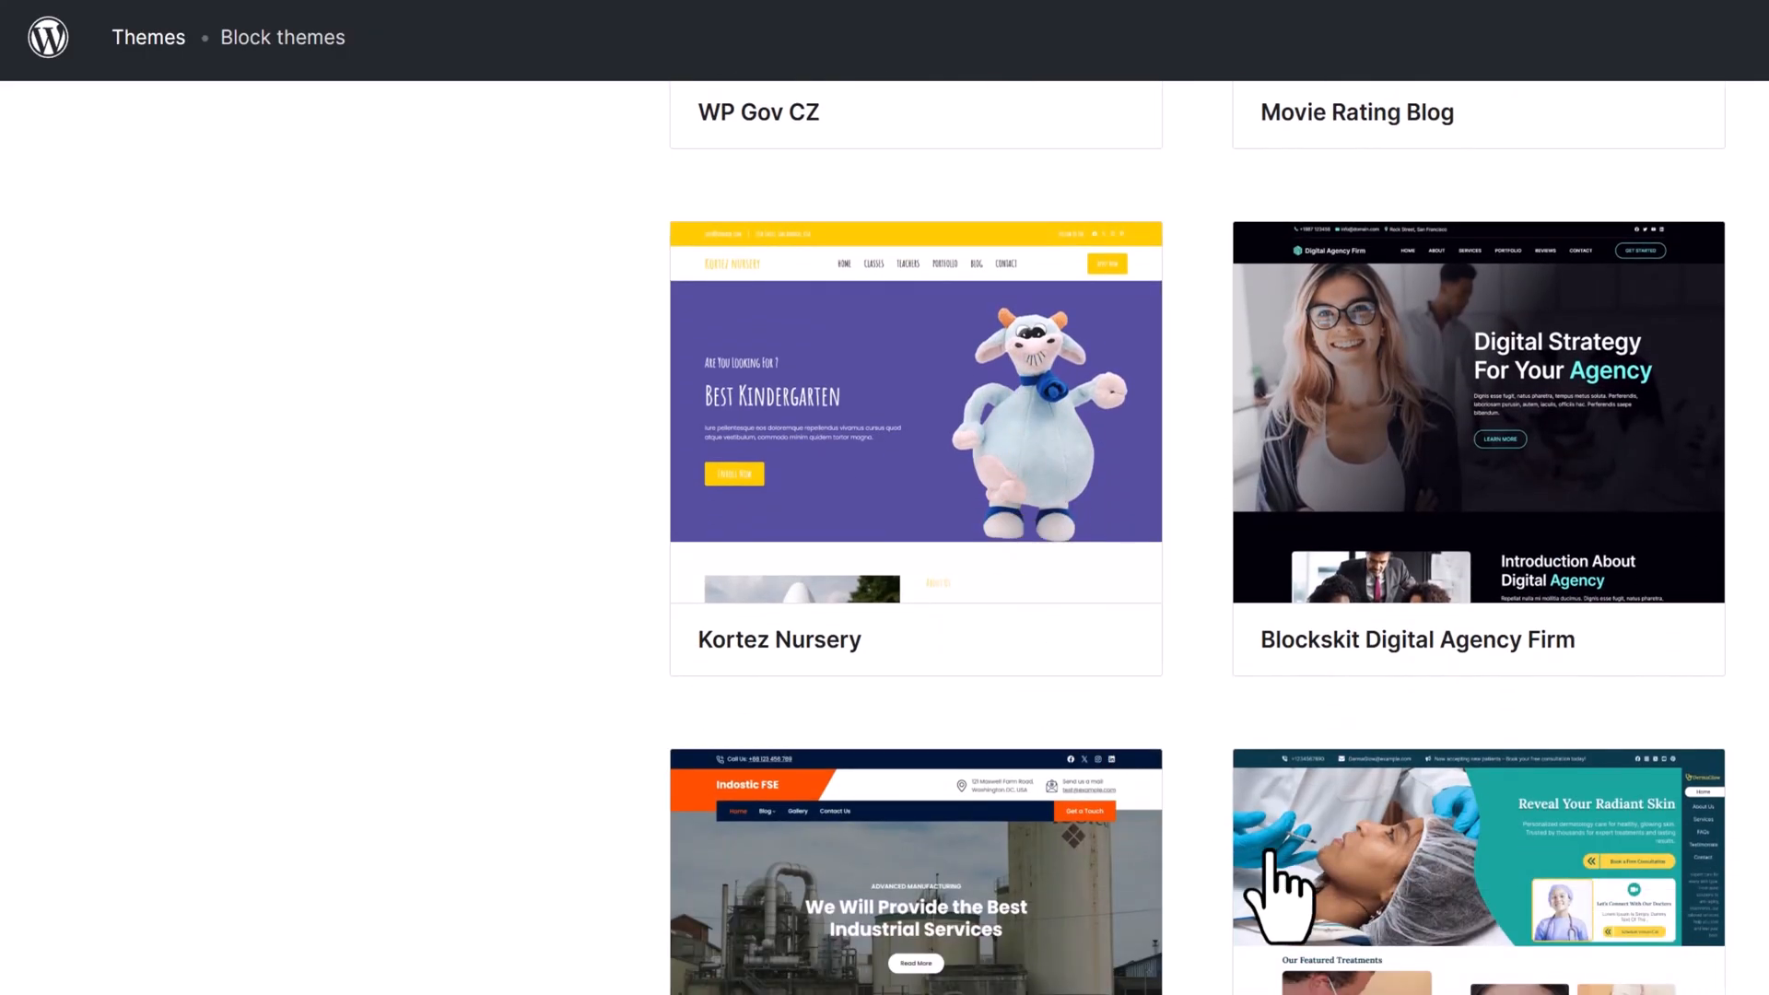
scroll("down", 3)
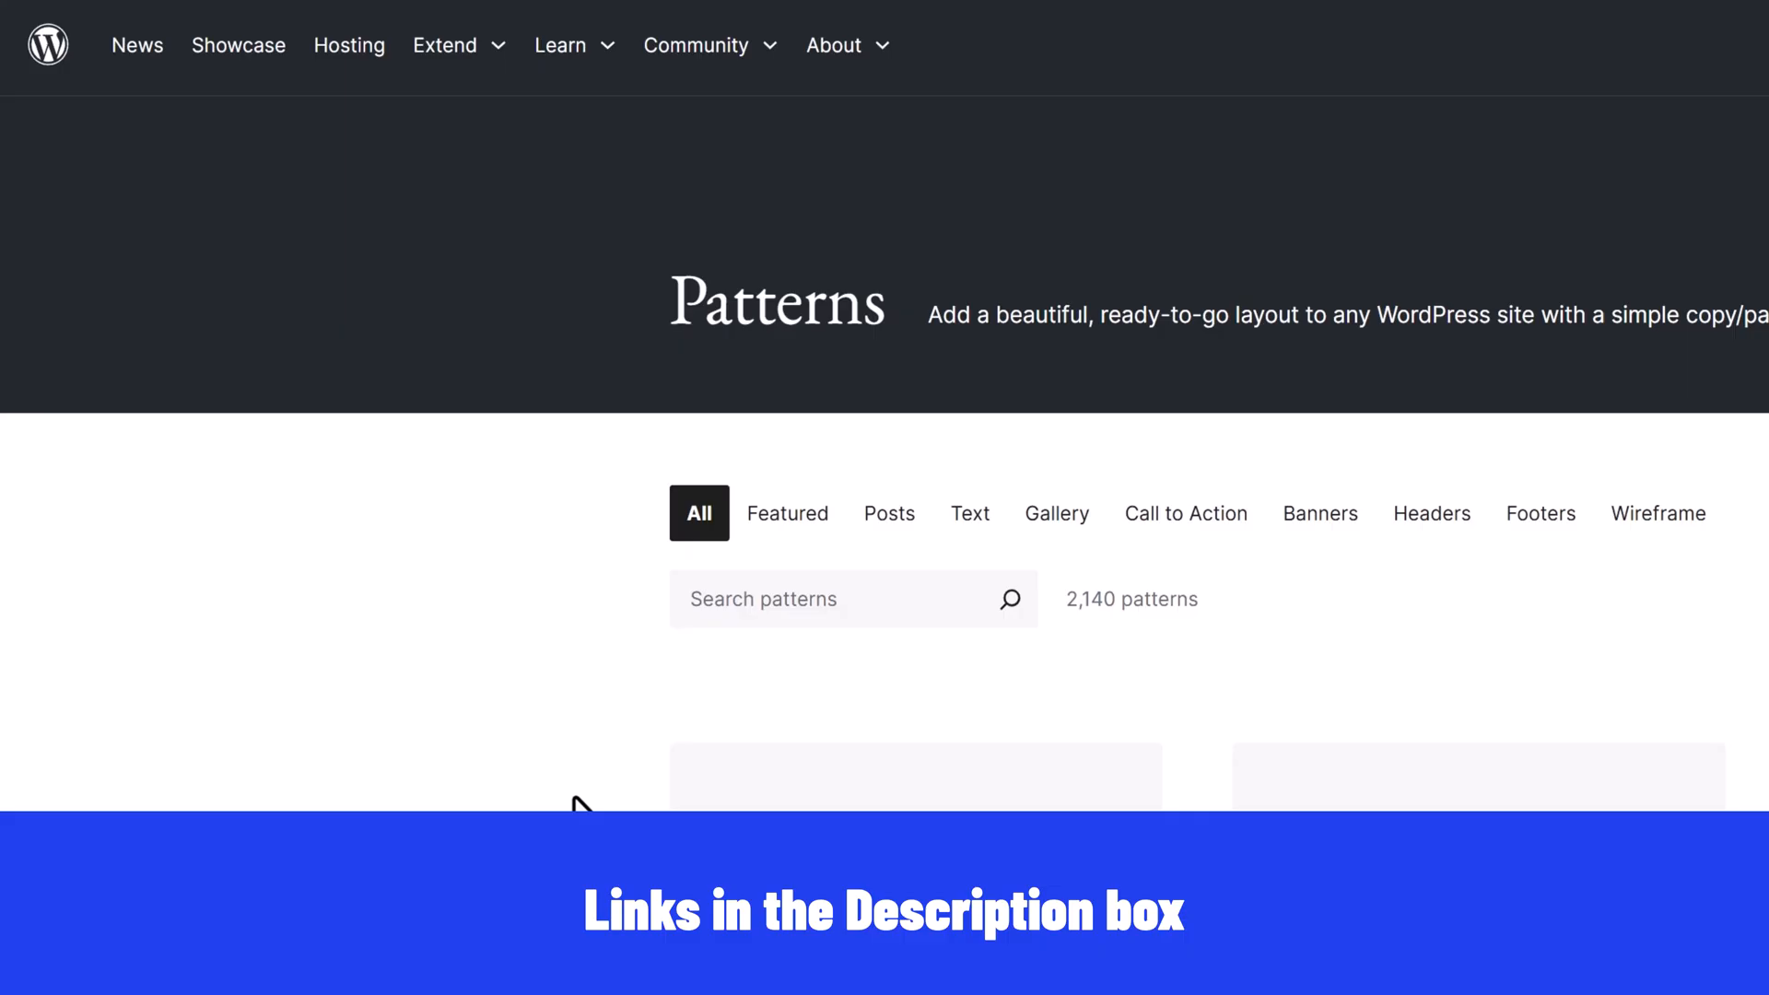
Open the orange Let 'Em Roll headline pattern and preview it at Narrow width
scroll("down", 3)
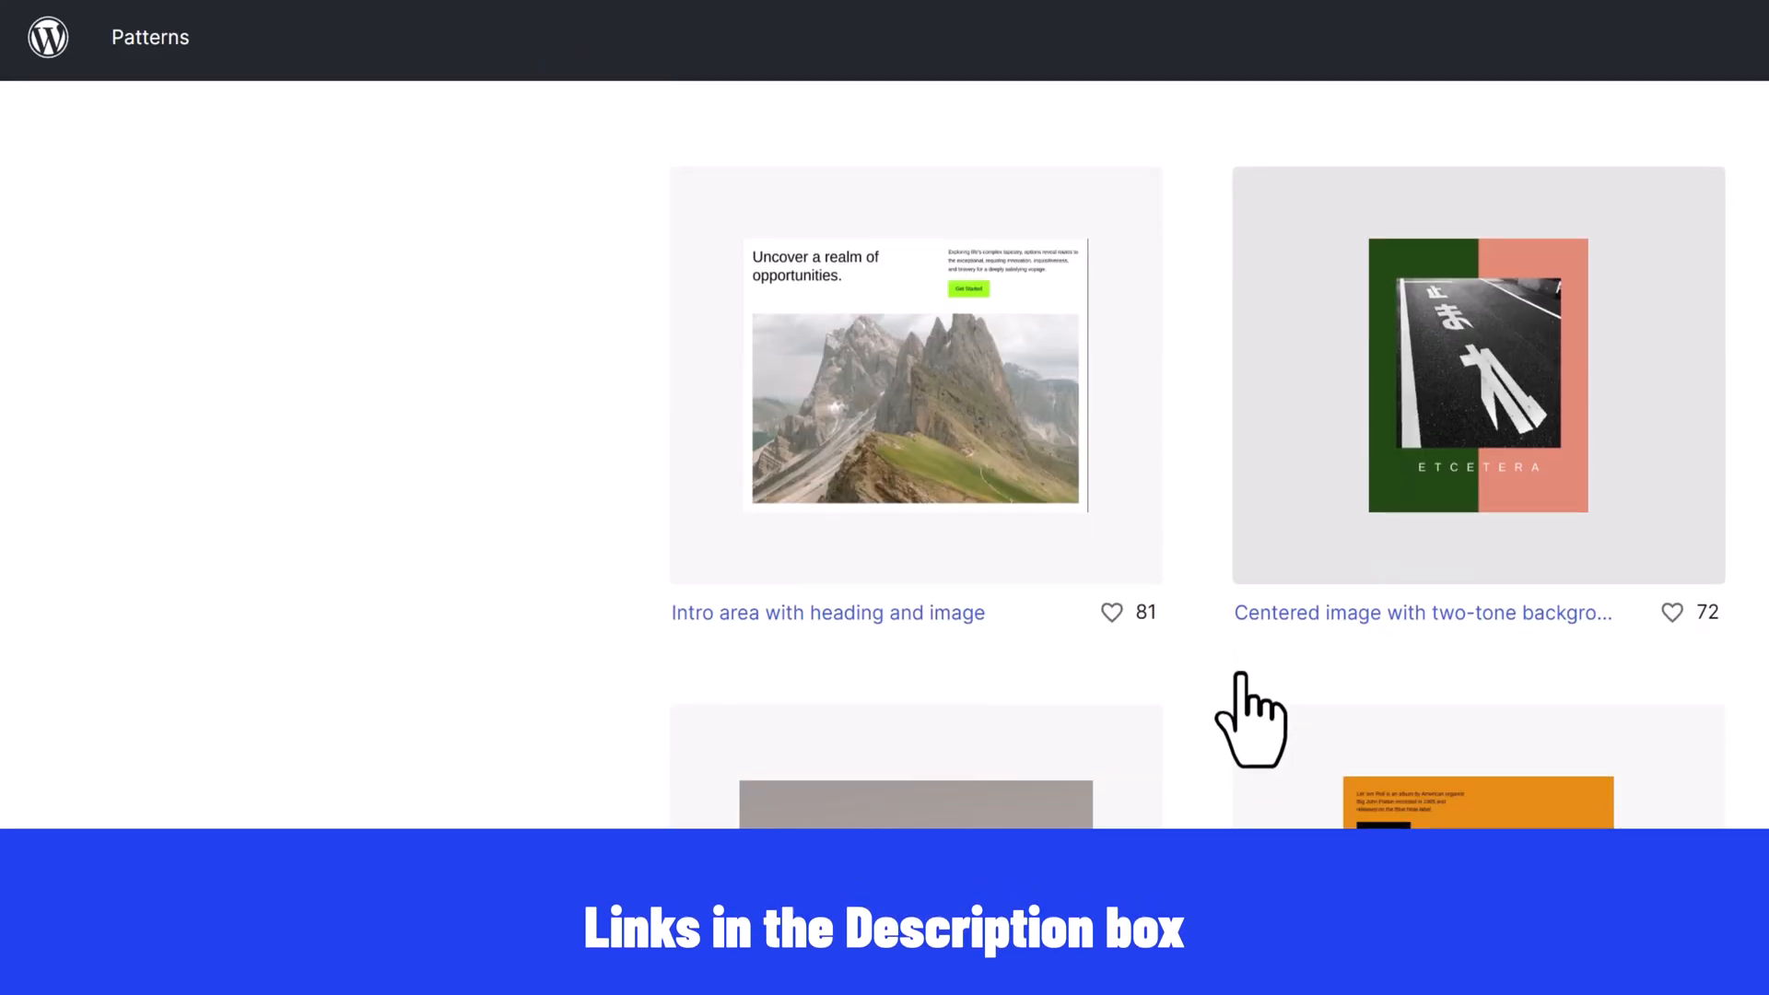
scroll("down", 3)
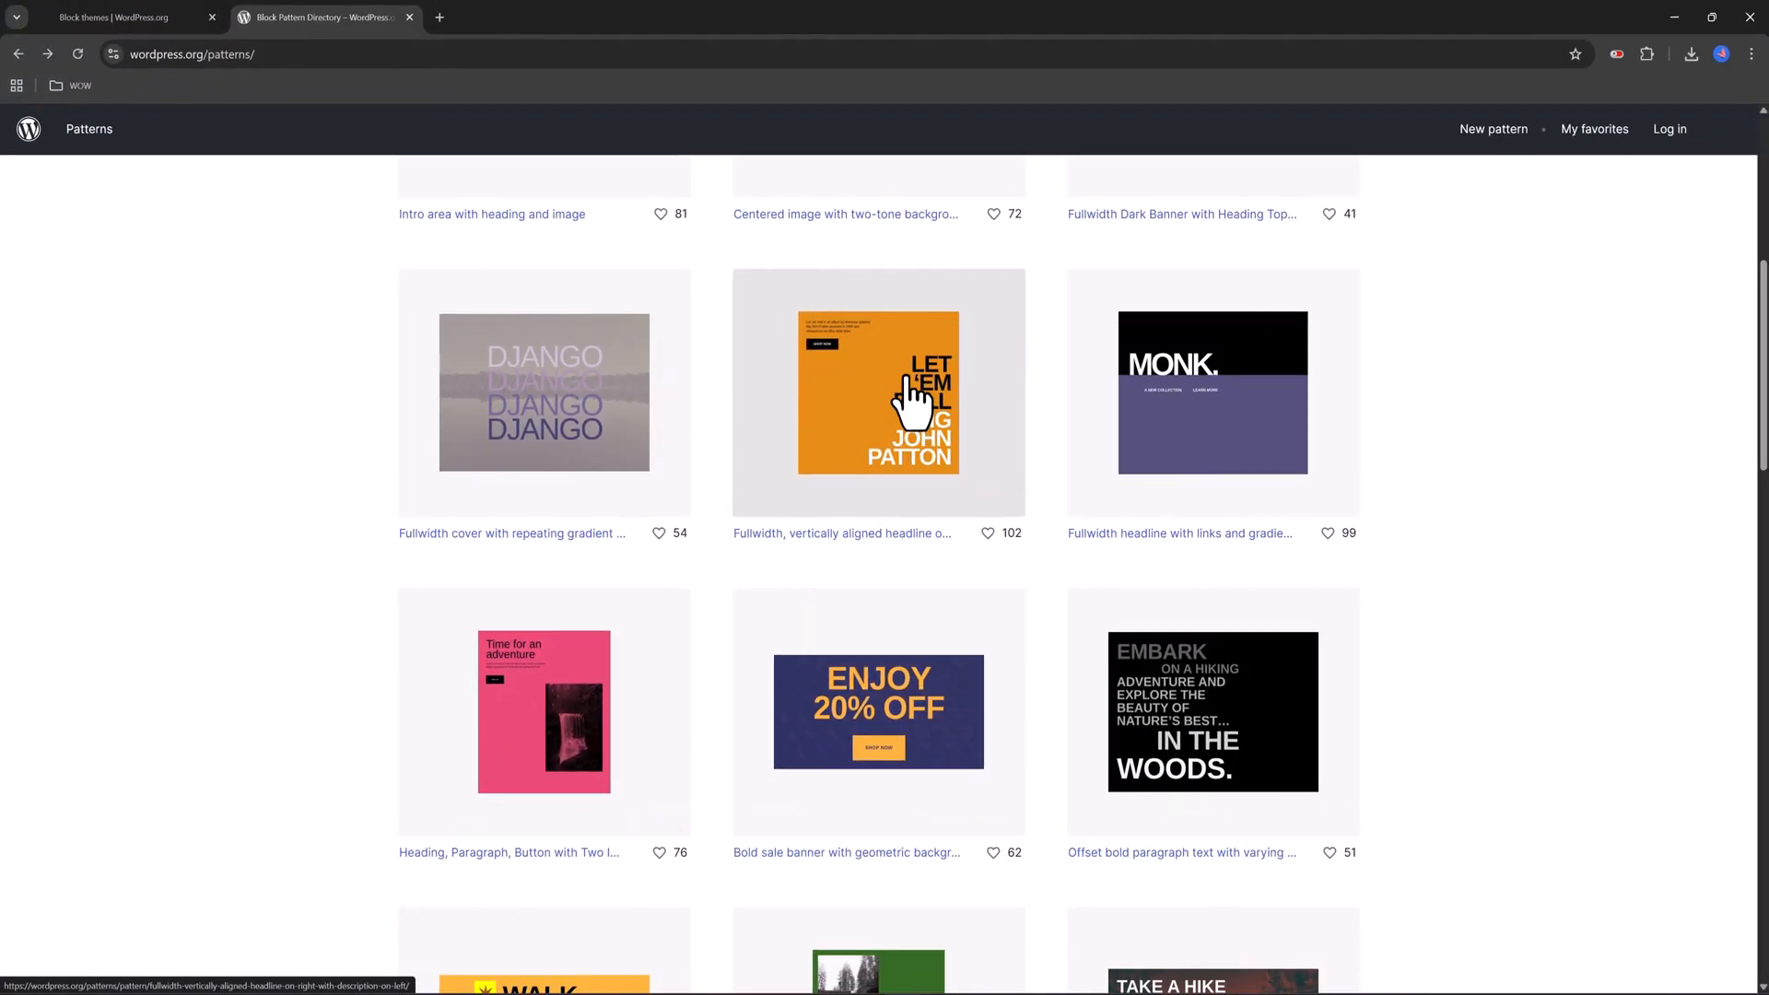
left_click(877, 393)
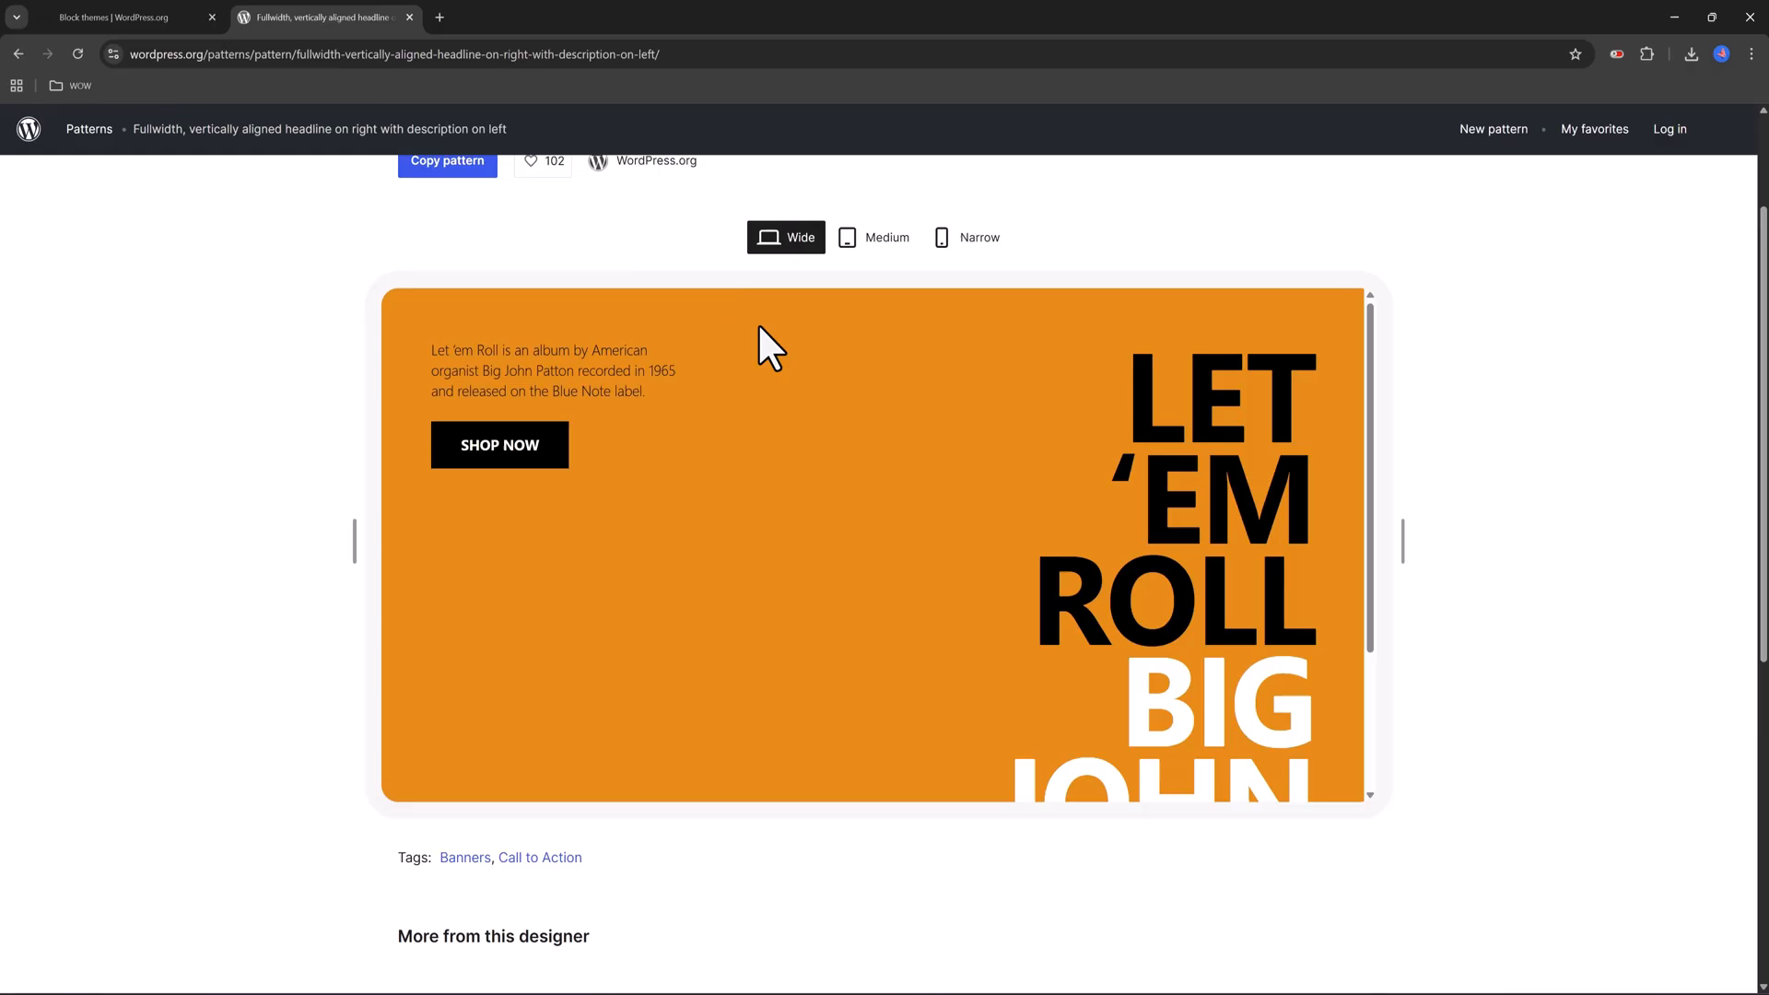
left_click(964, 238)
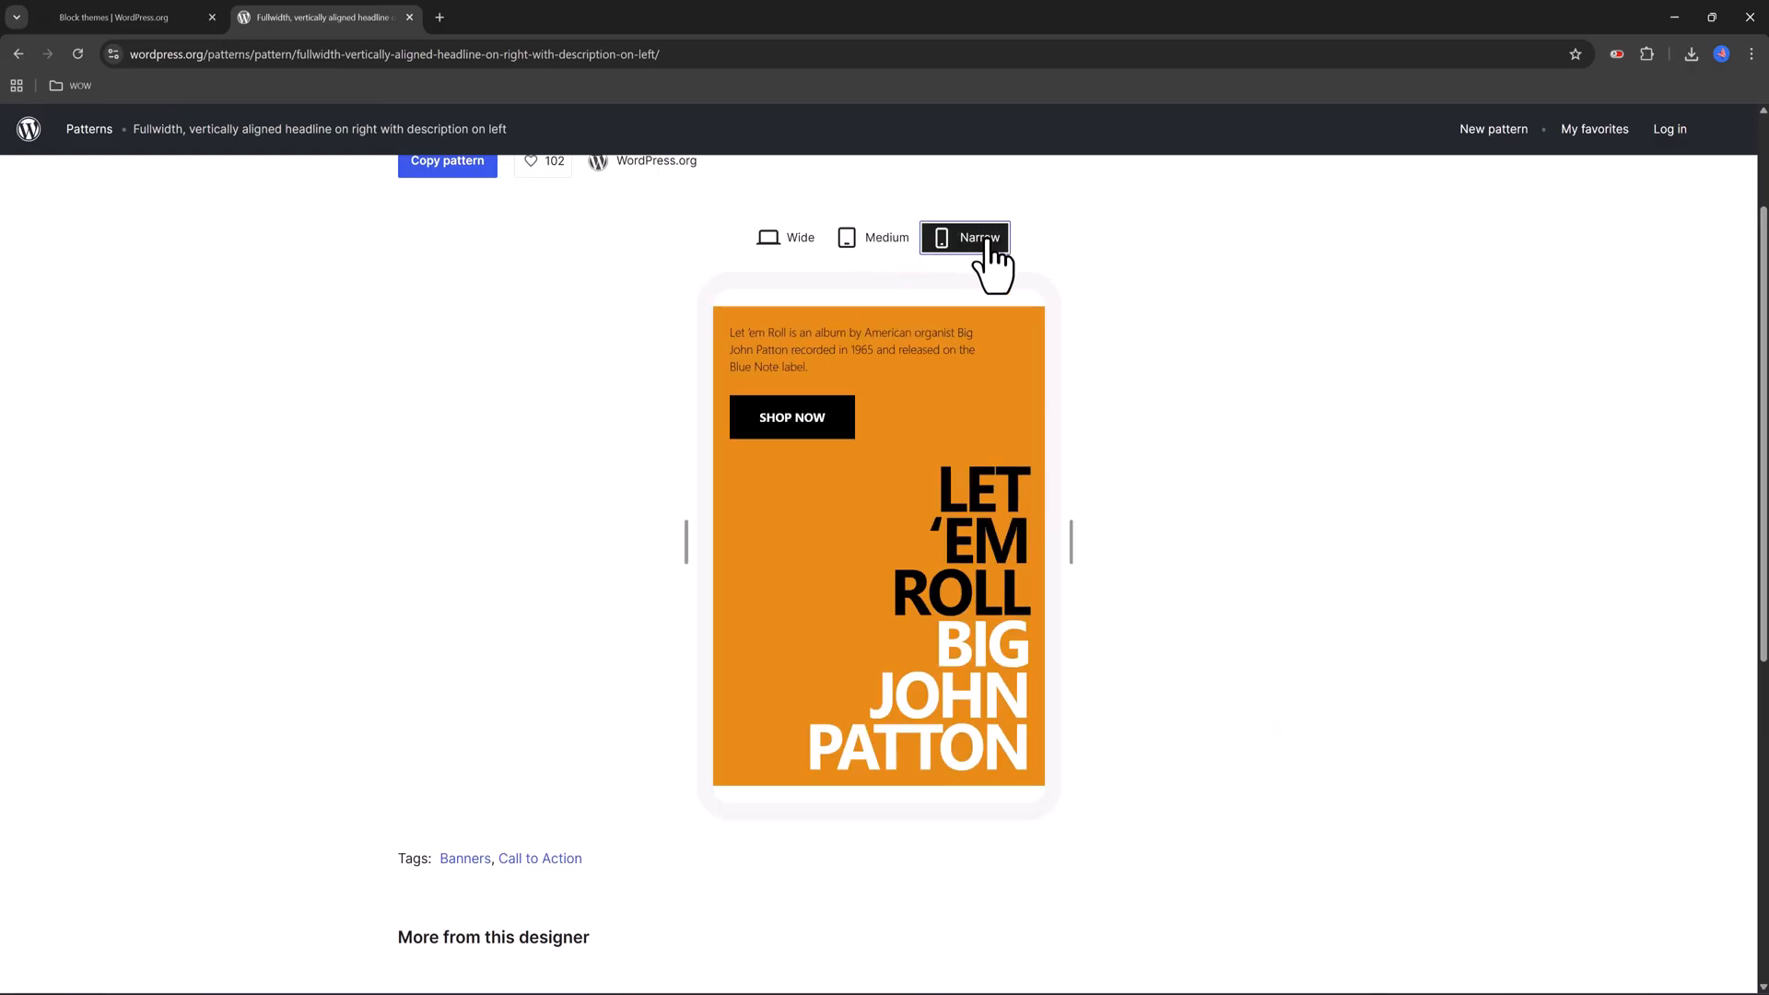
Filter to Block themes and scroll past Indostic FSE and Dermatologist Clinic cards
left_click(112, 17)
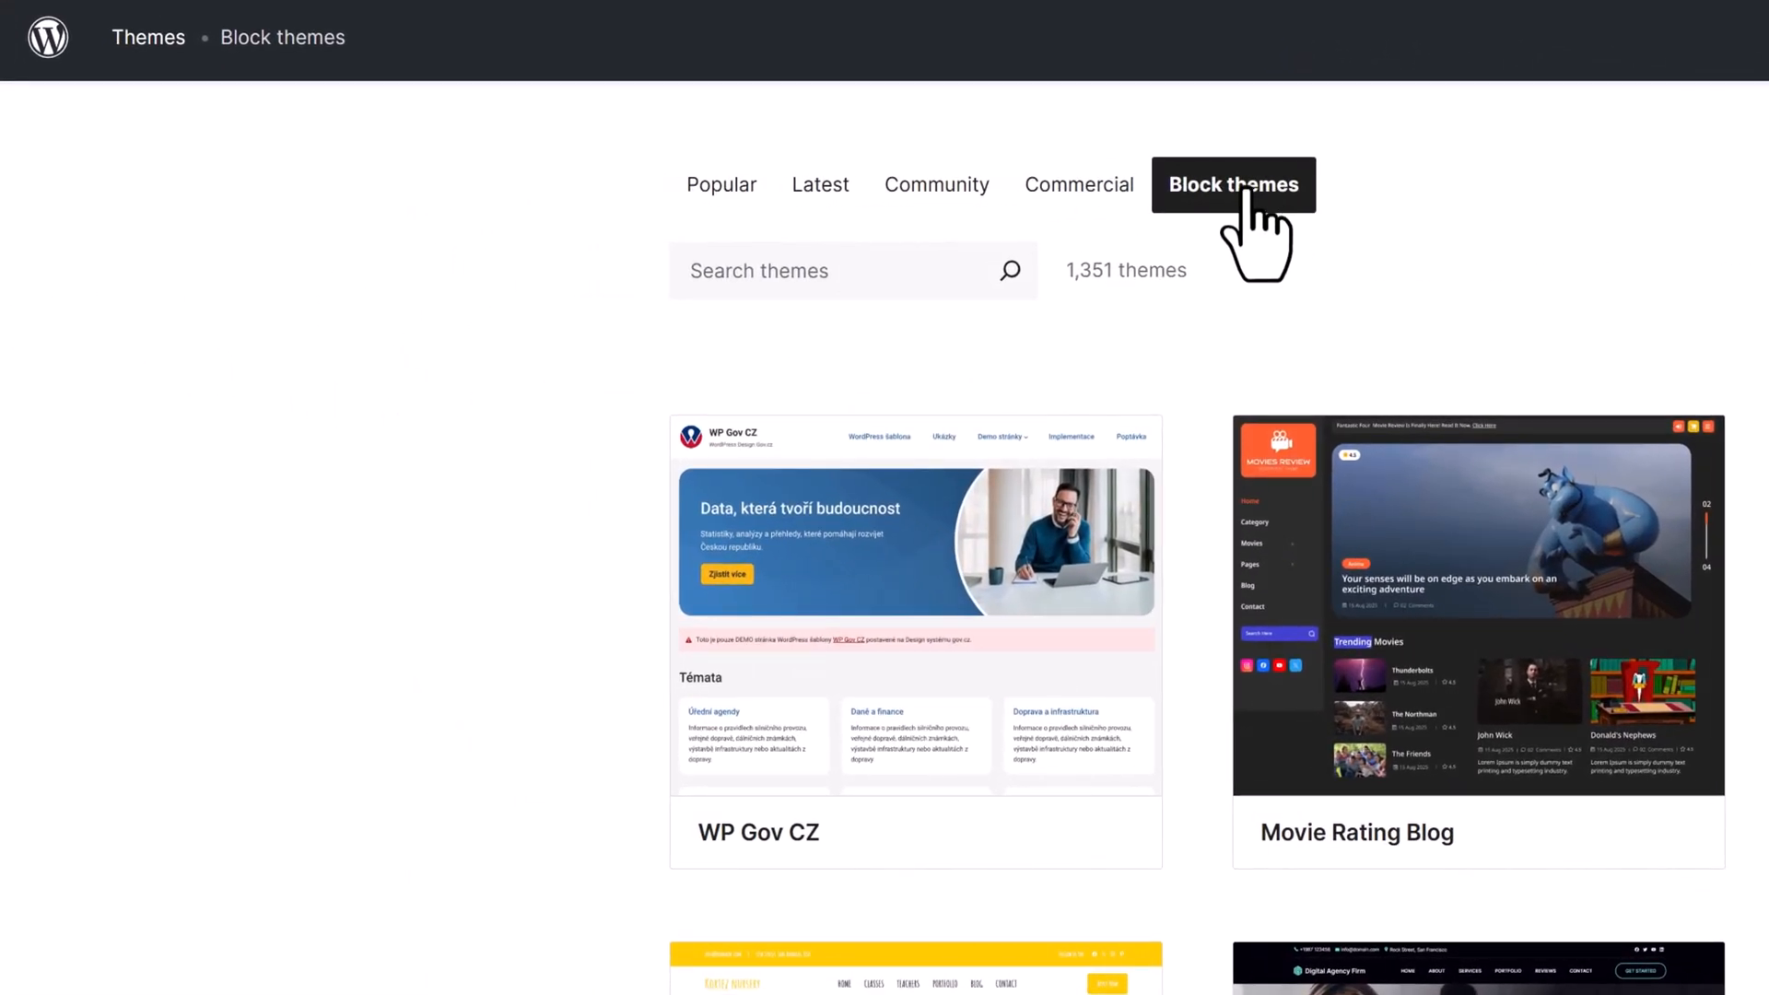
scroll("down", 3)
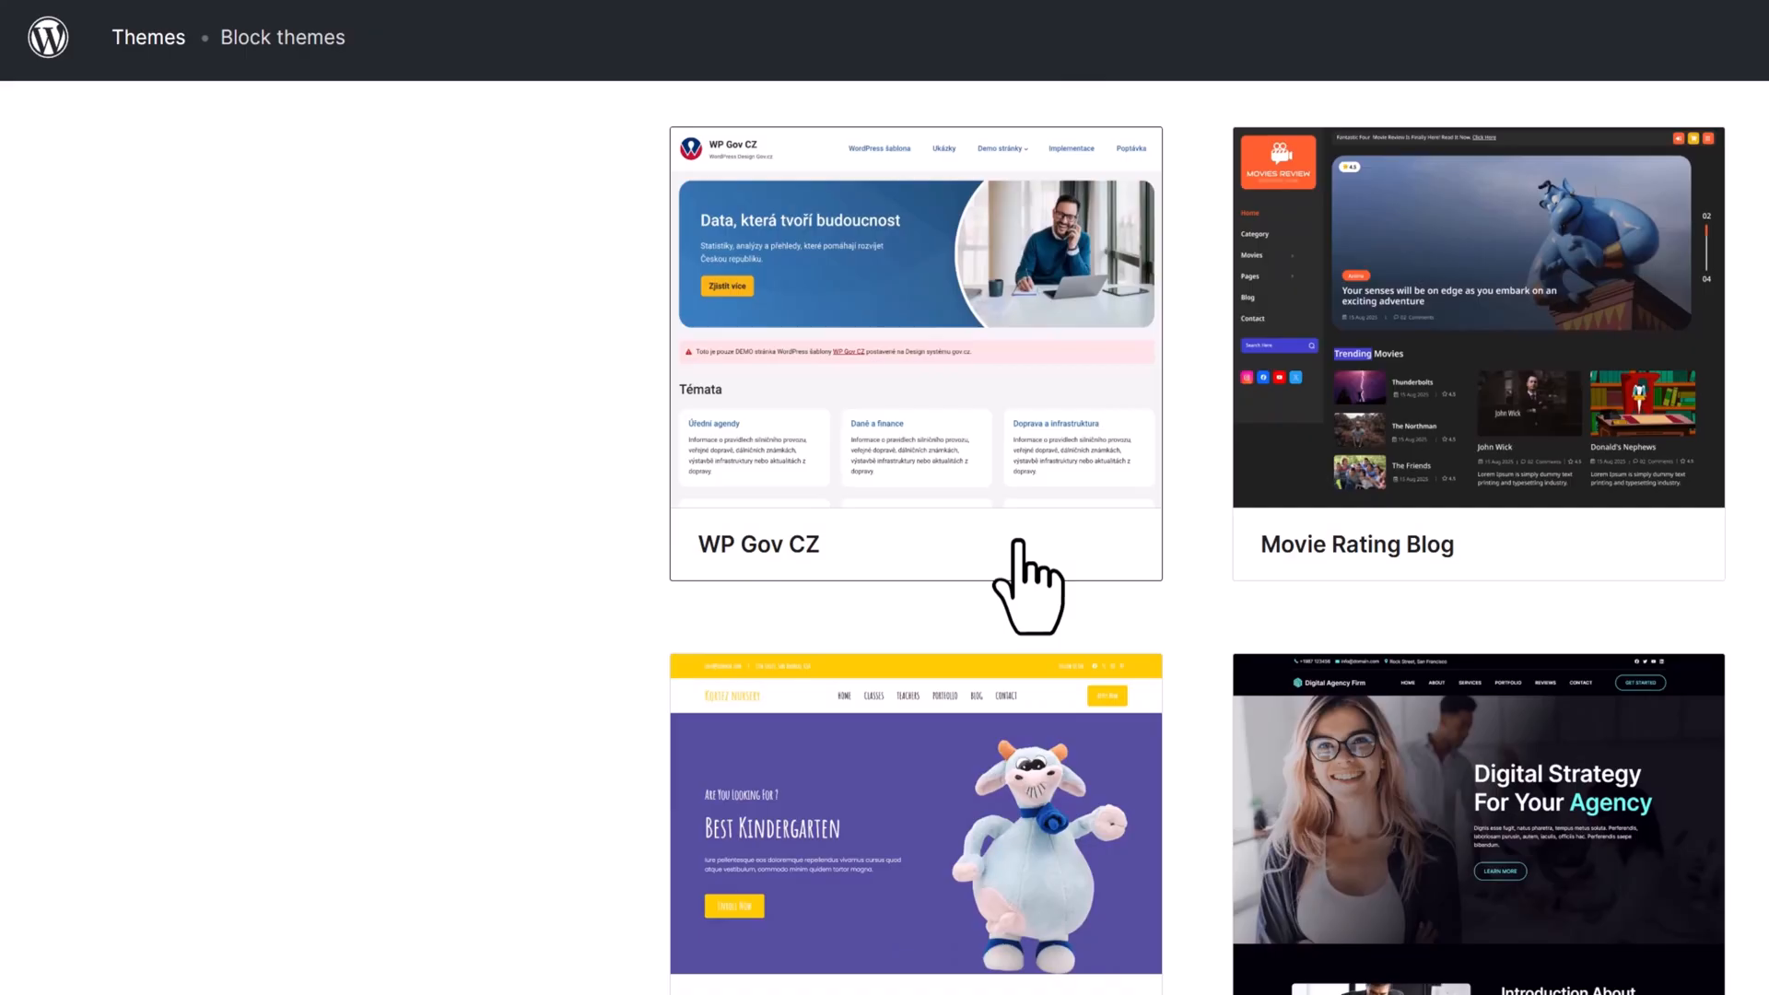
scroll("down", 3)
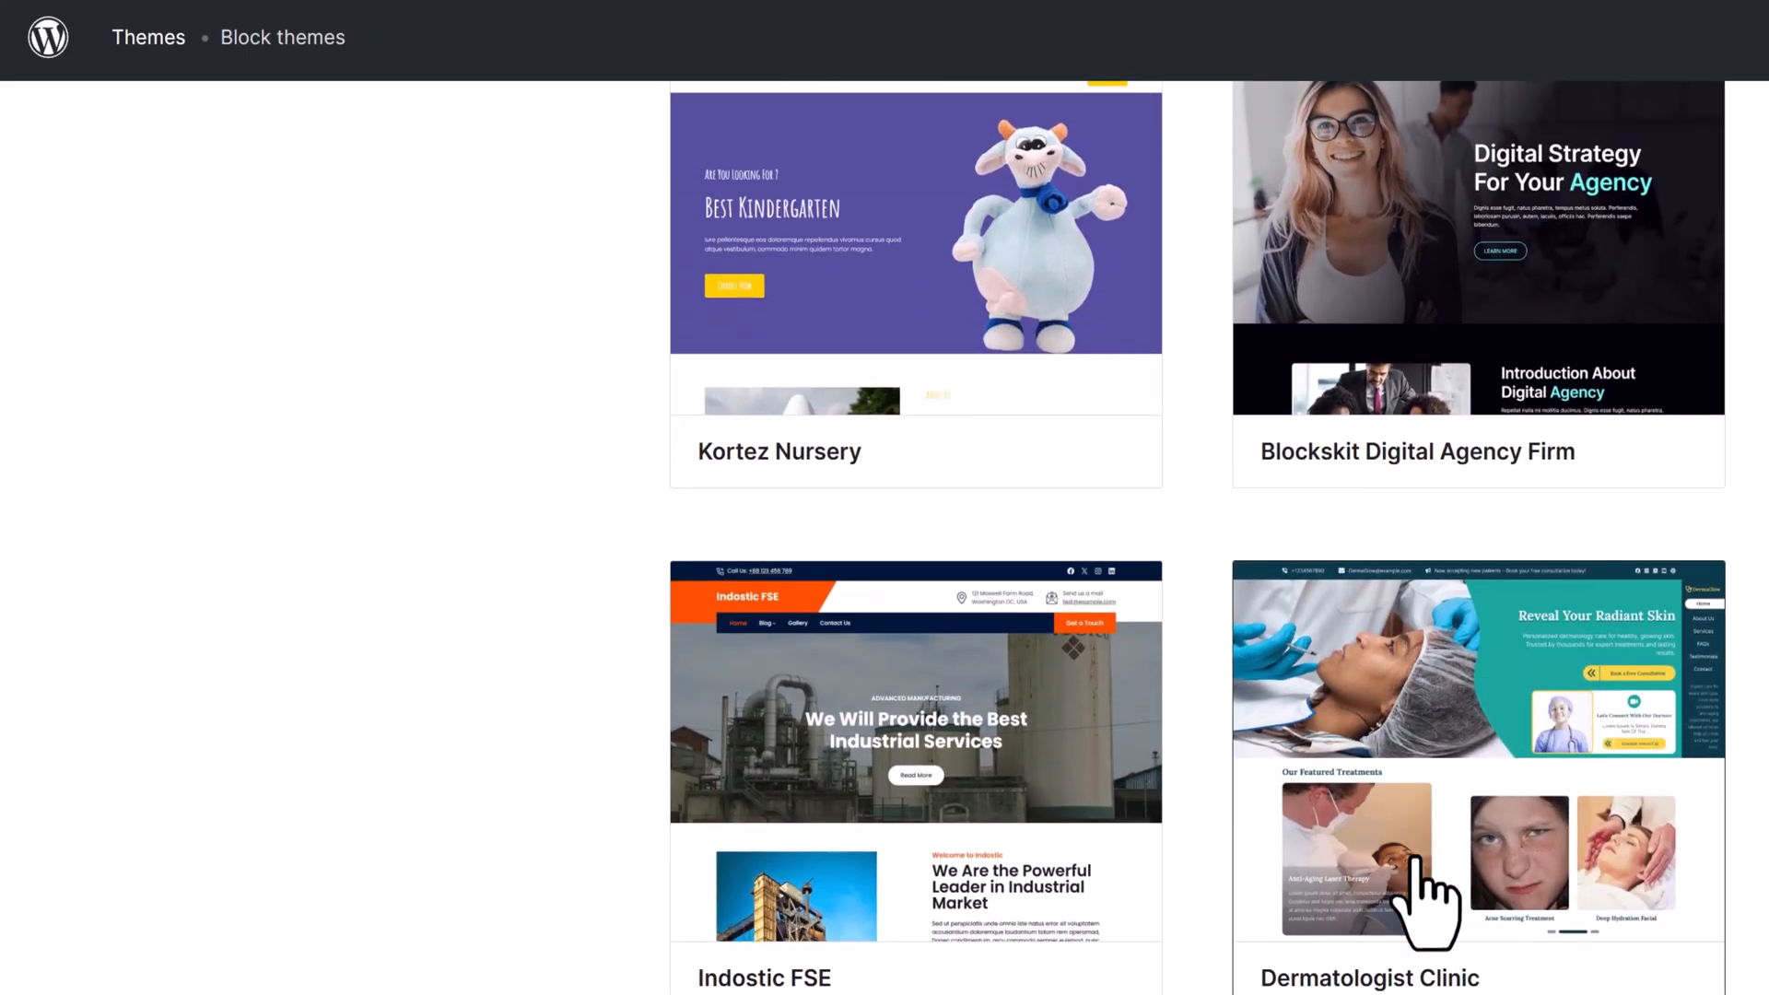
scroll("down", 3)
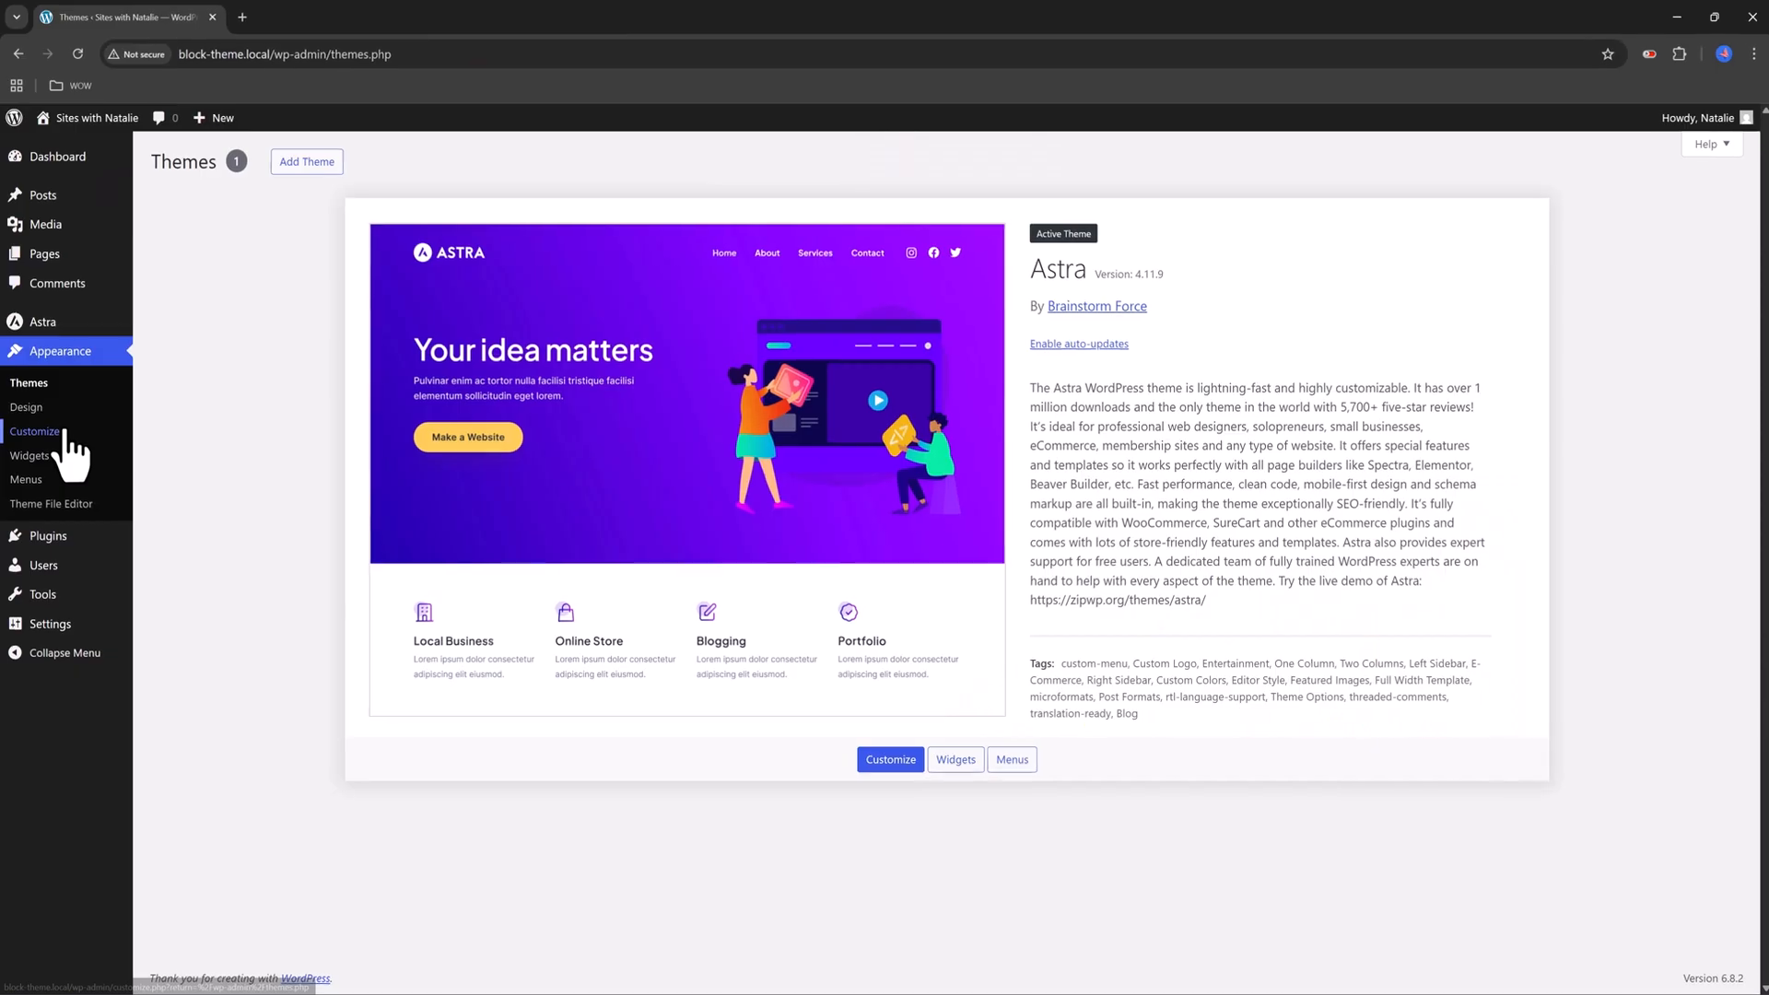
Open Astra's Customizer Global Colors and the picker for orange palette colour F4700B
left_click(35, 431)
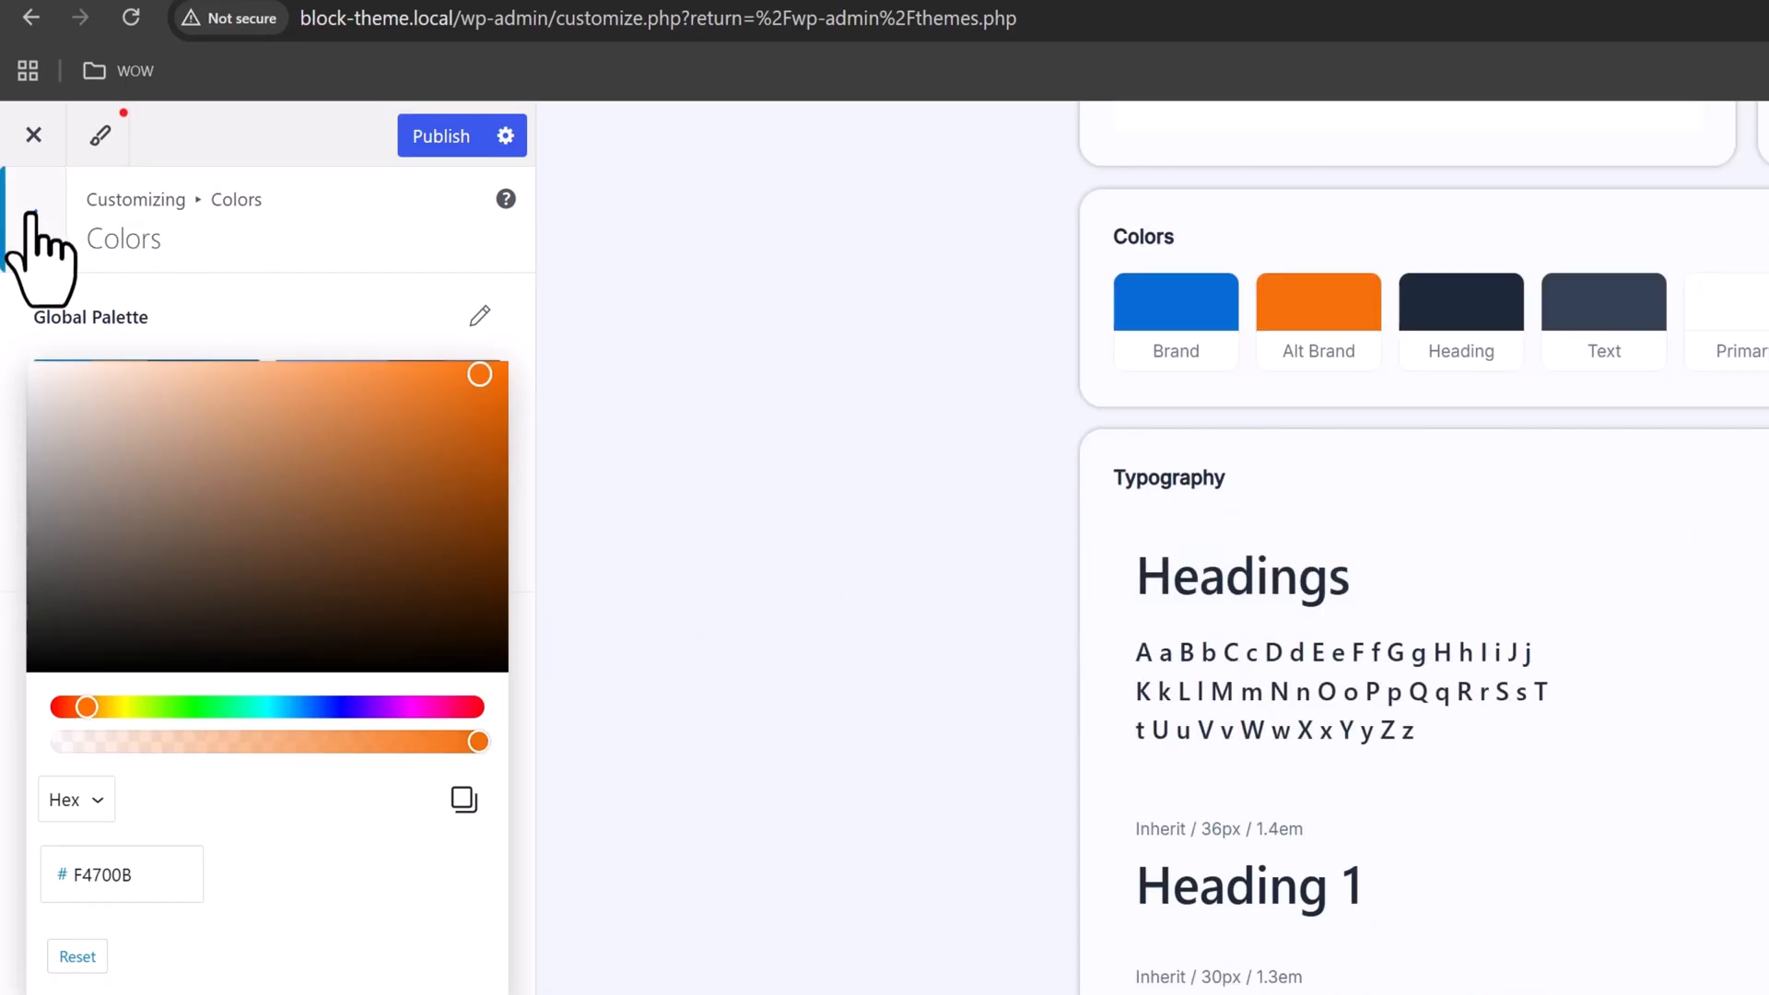
left_click(33, 218)
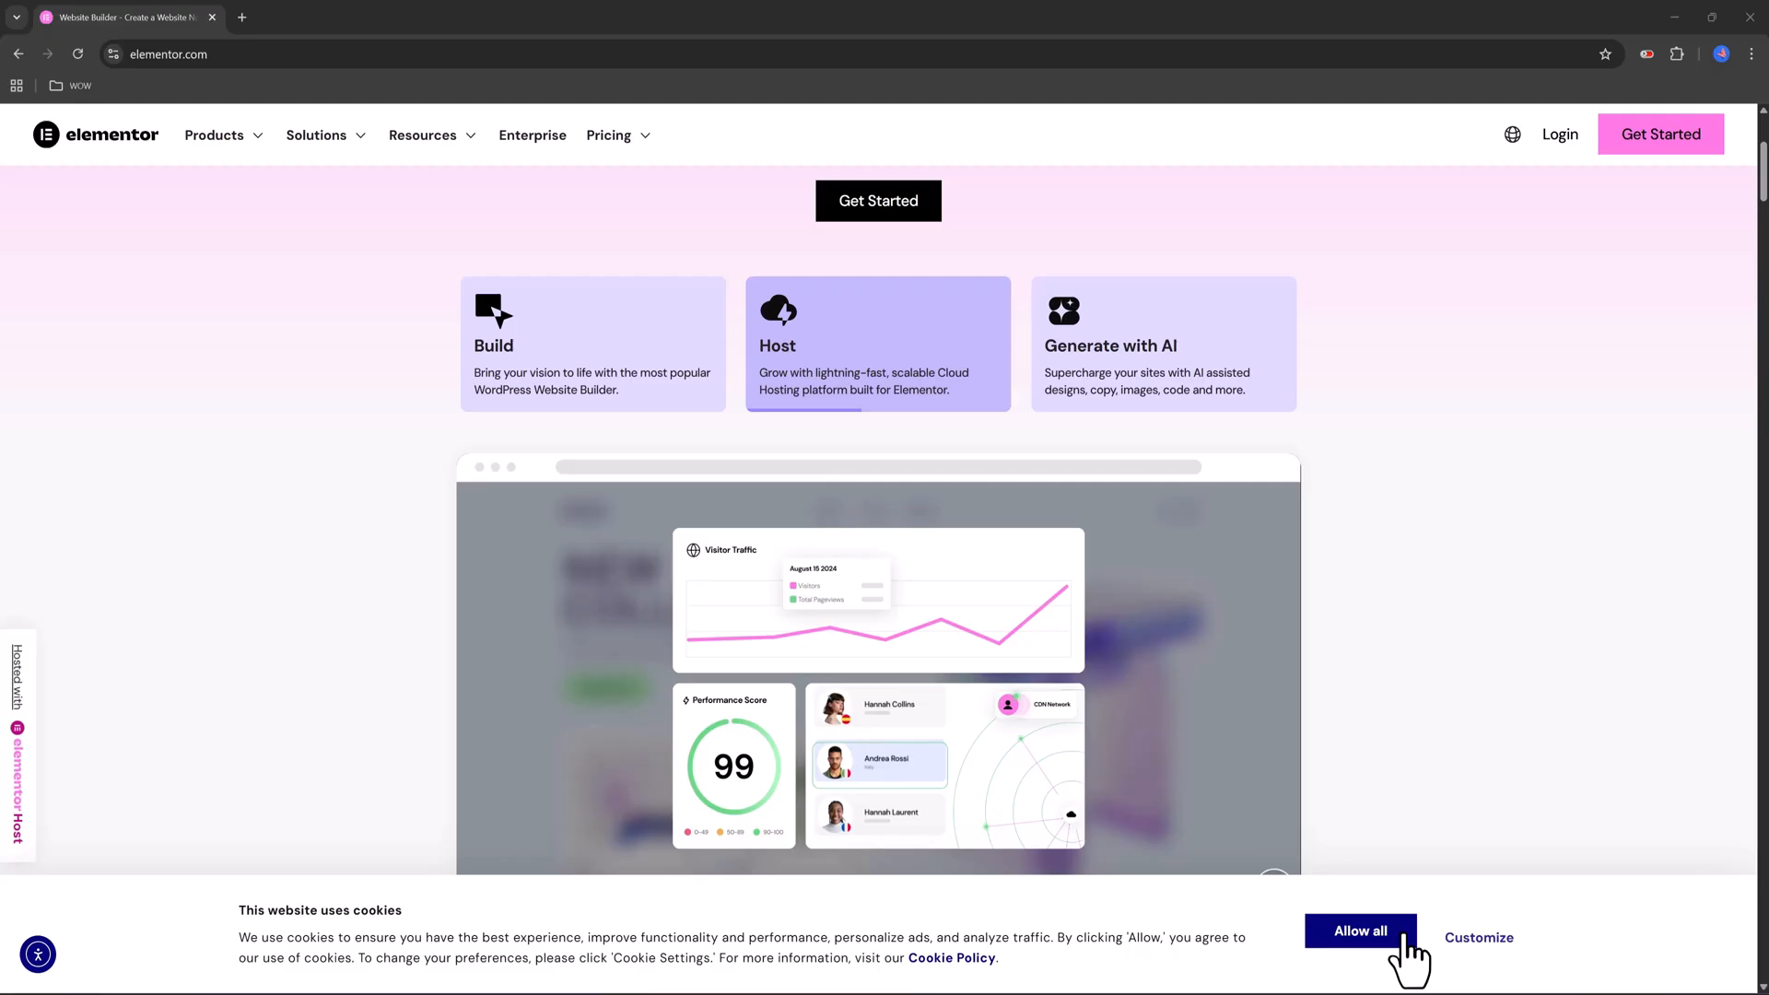
Allow all cookies and scroll Elementor's homepage to its 18M websites built stats
left_click(1360, 931)
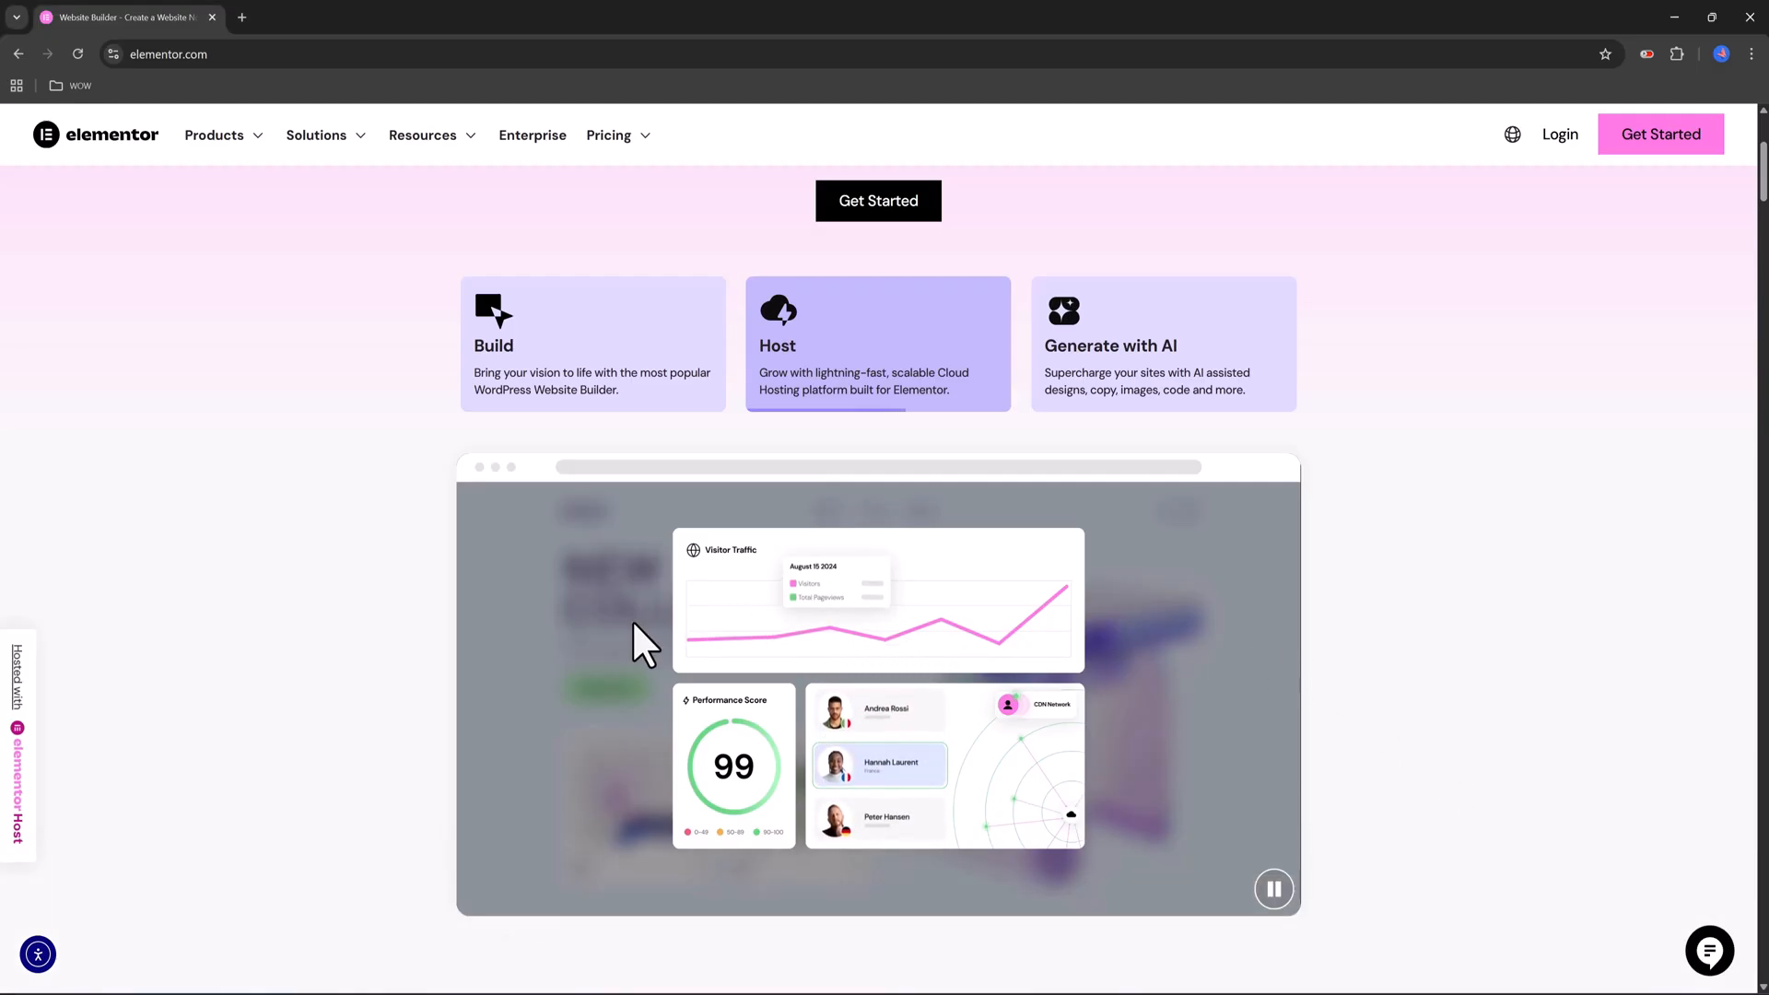
scroll("down", 3)
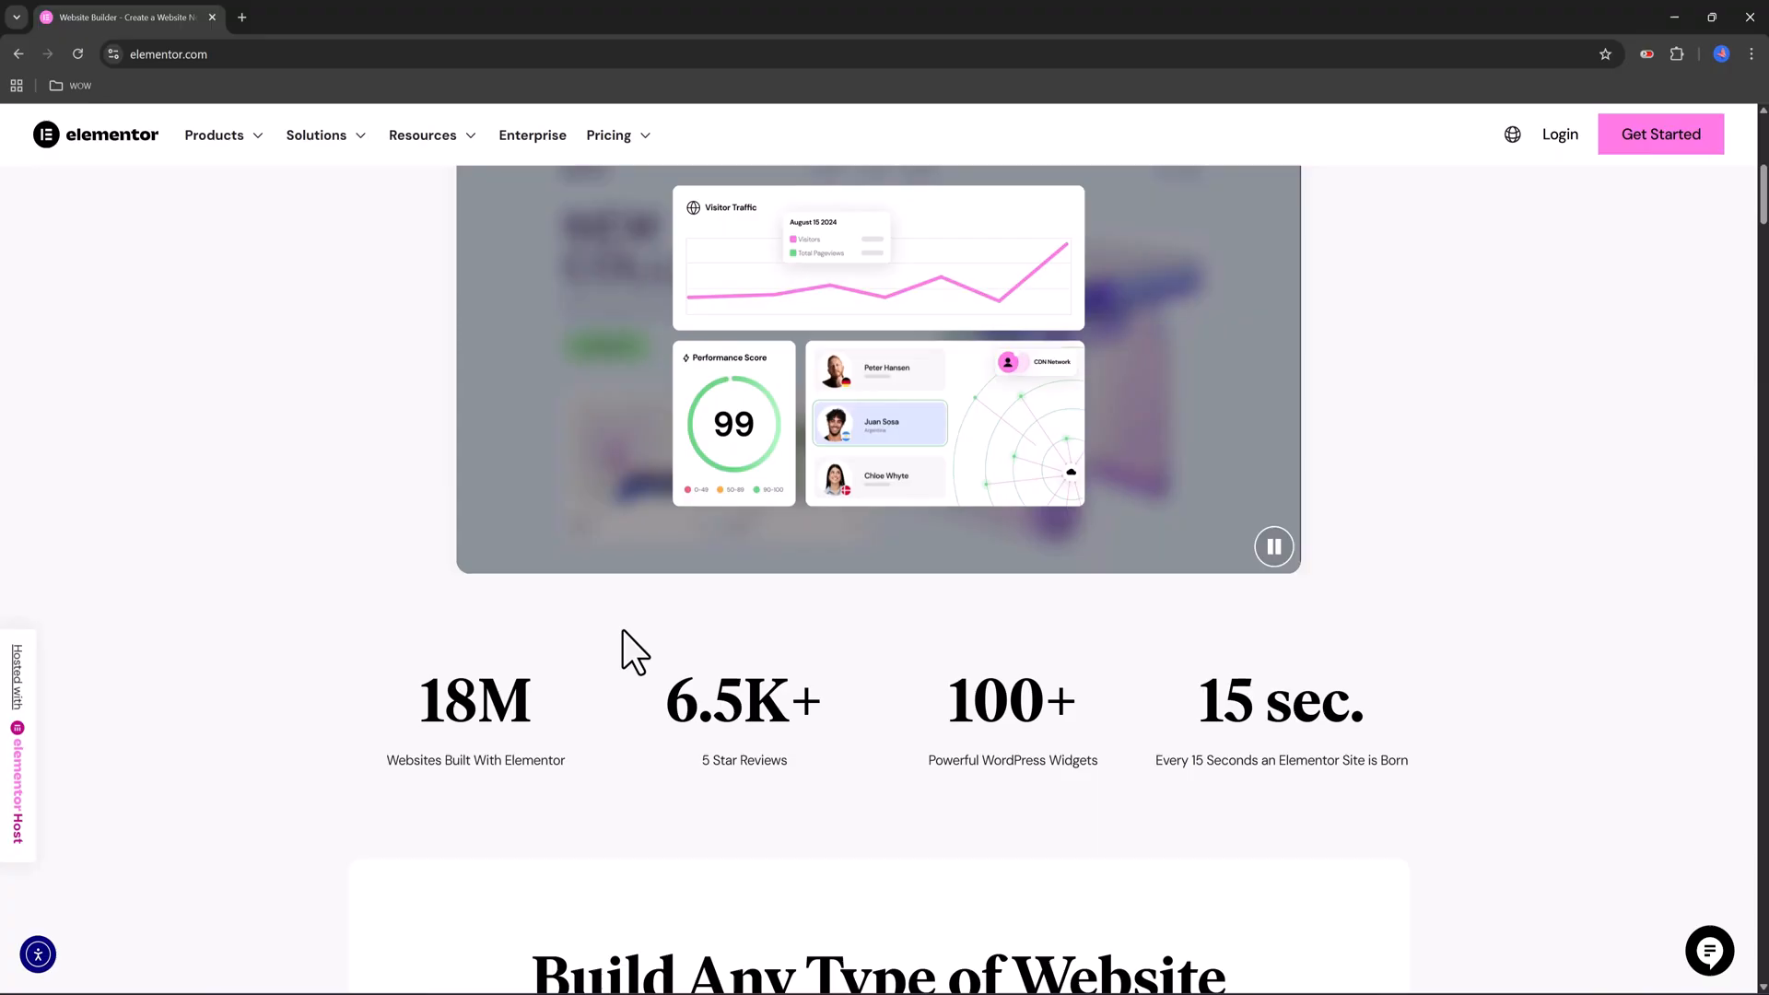
scroll("down", 3)
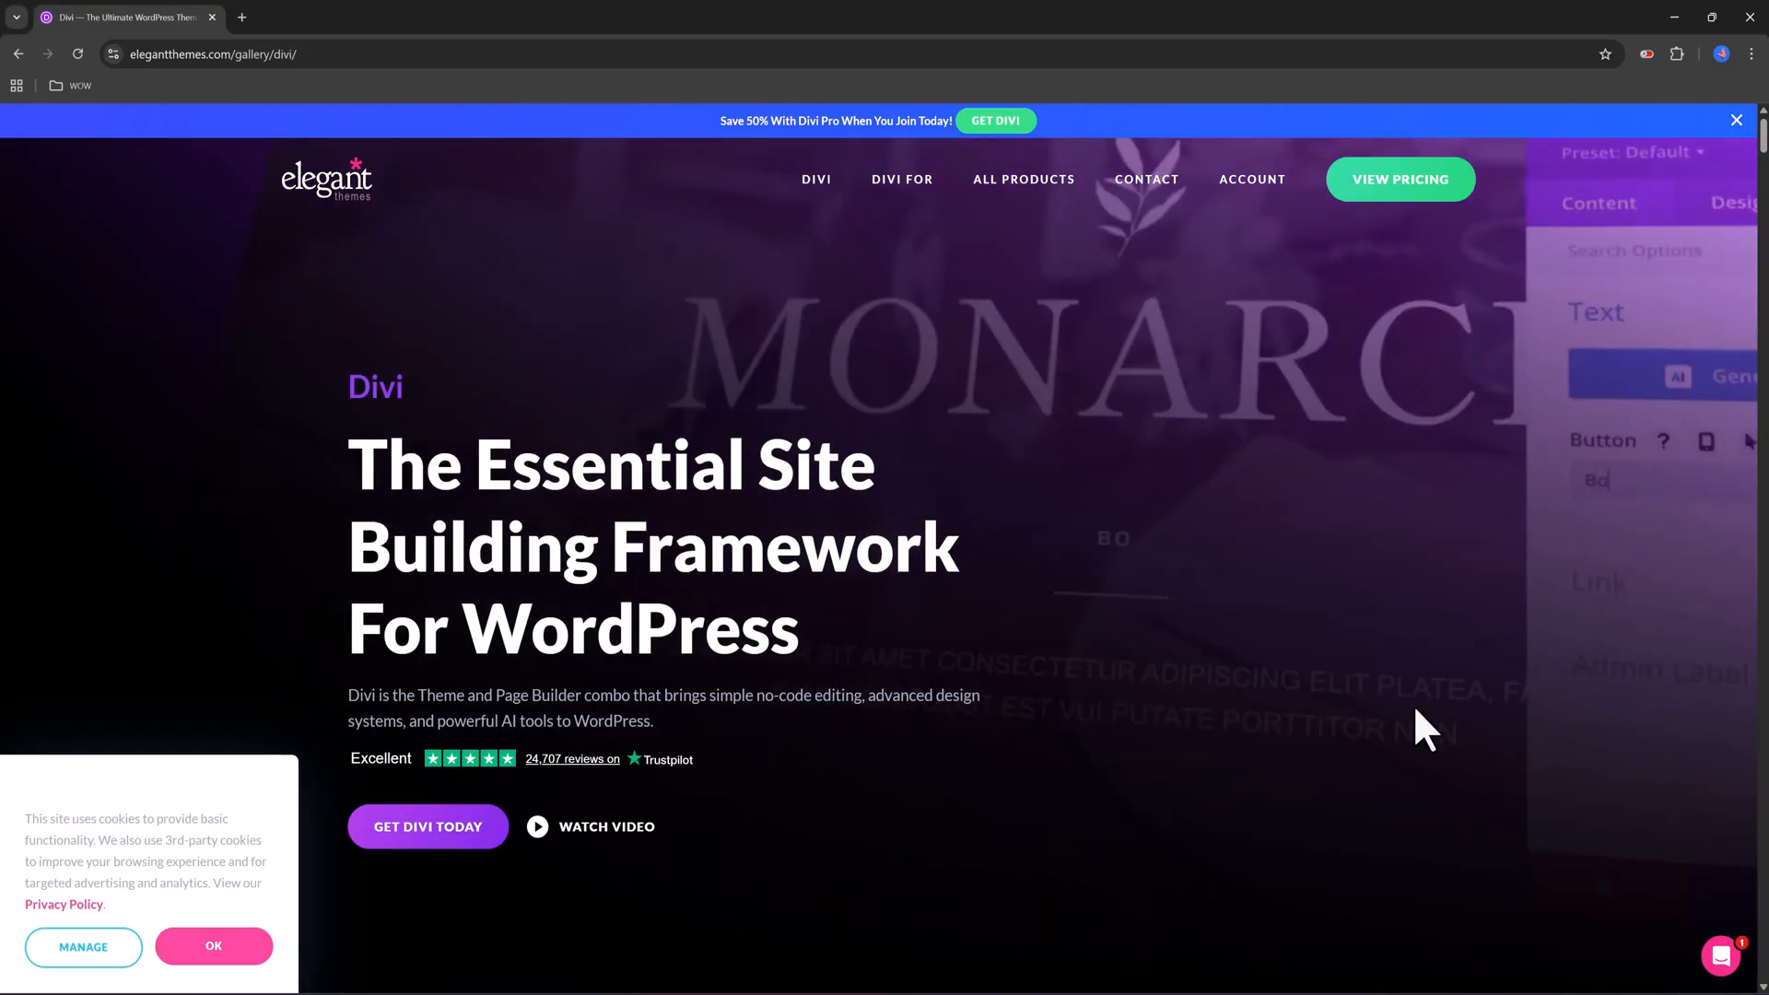
Reload Divi's page, accept cookies, and scroll to the Visual Design Interface section
left_click(78, 53)
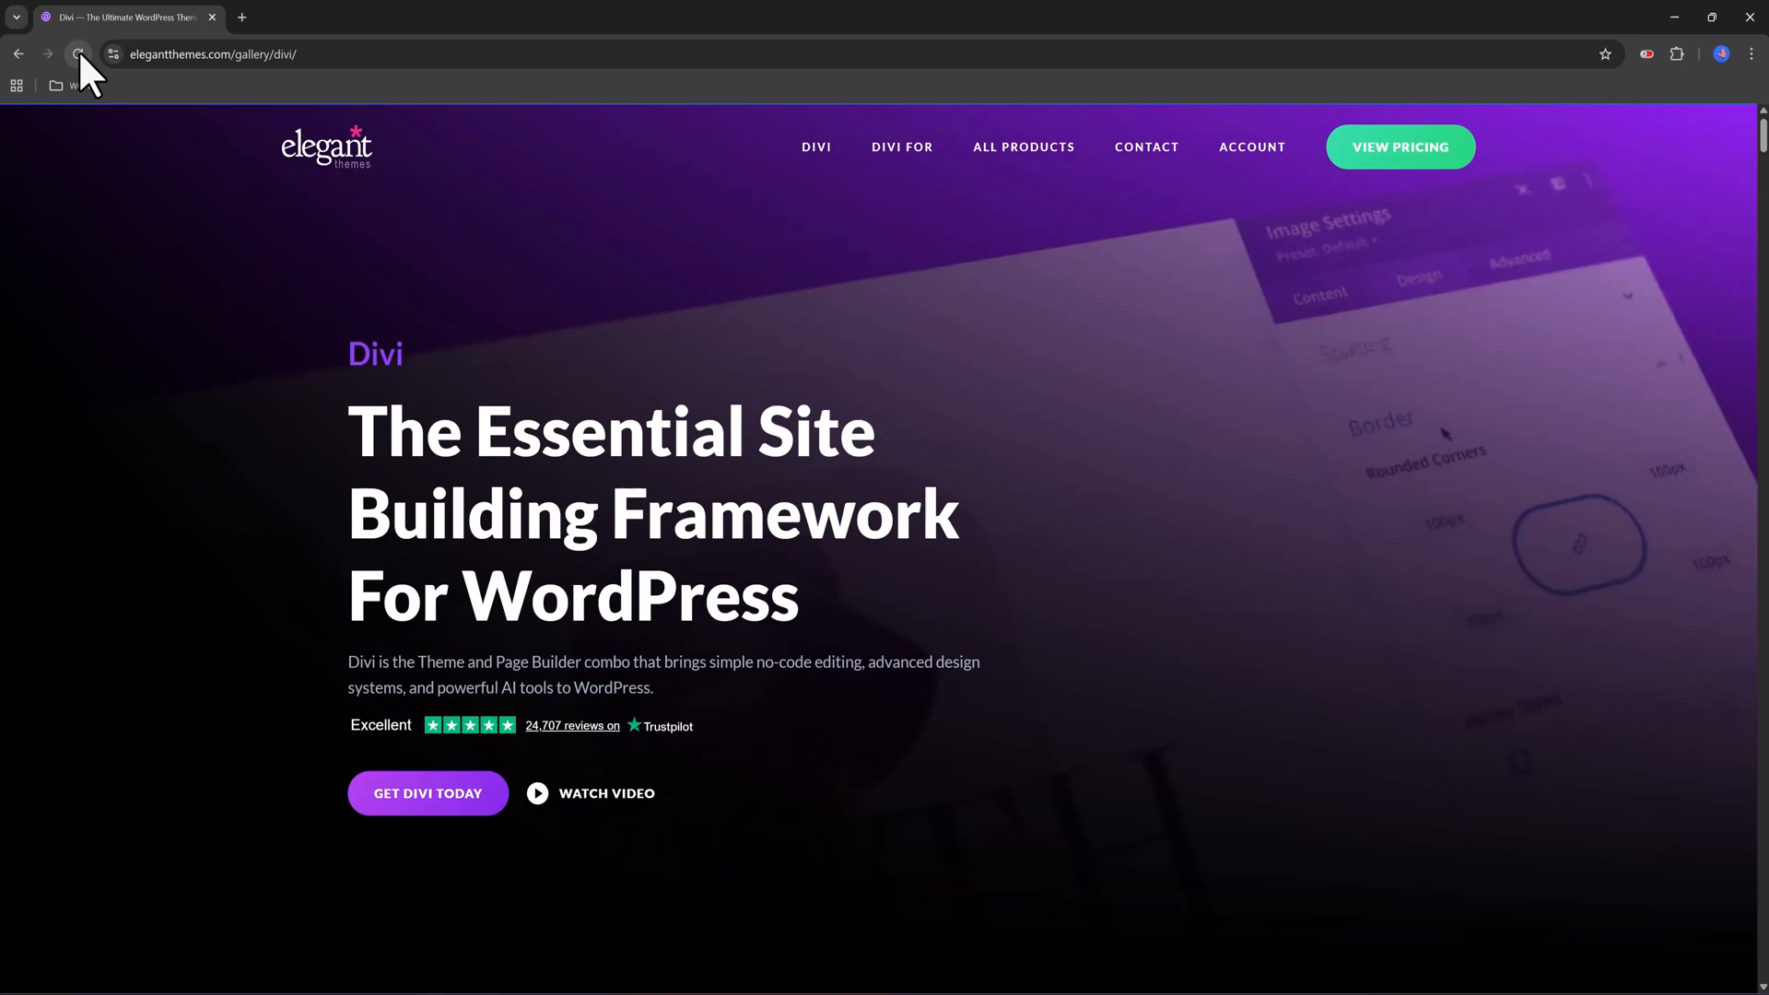
left_click(77, 53)
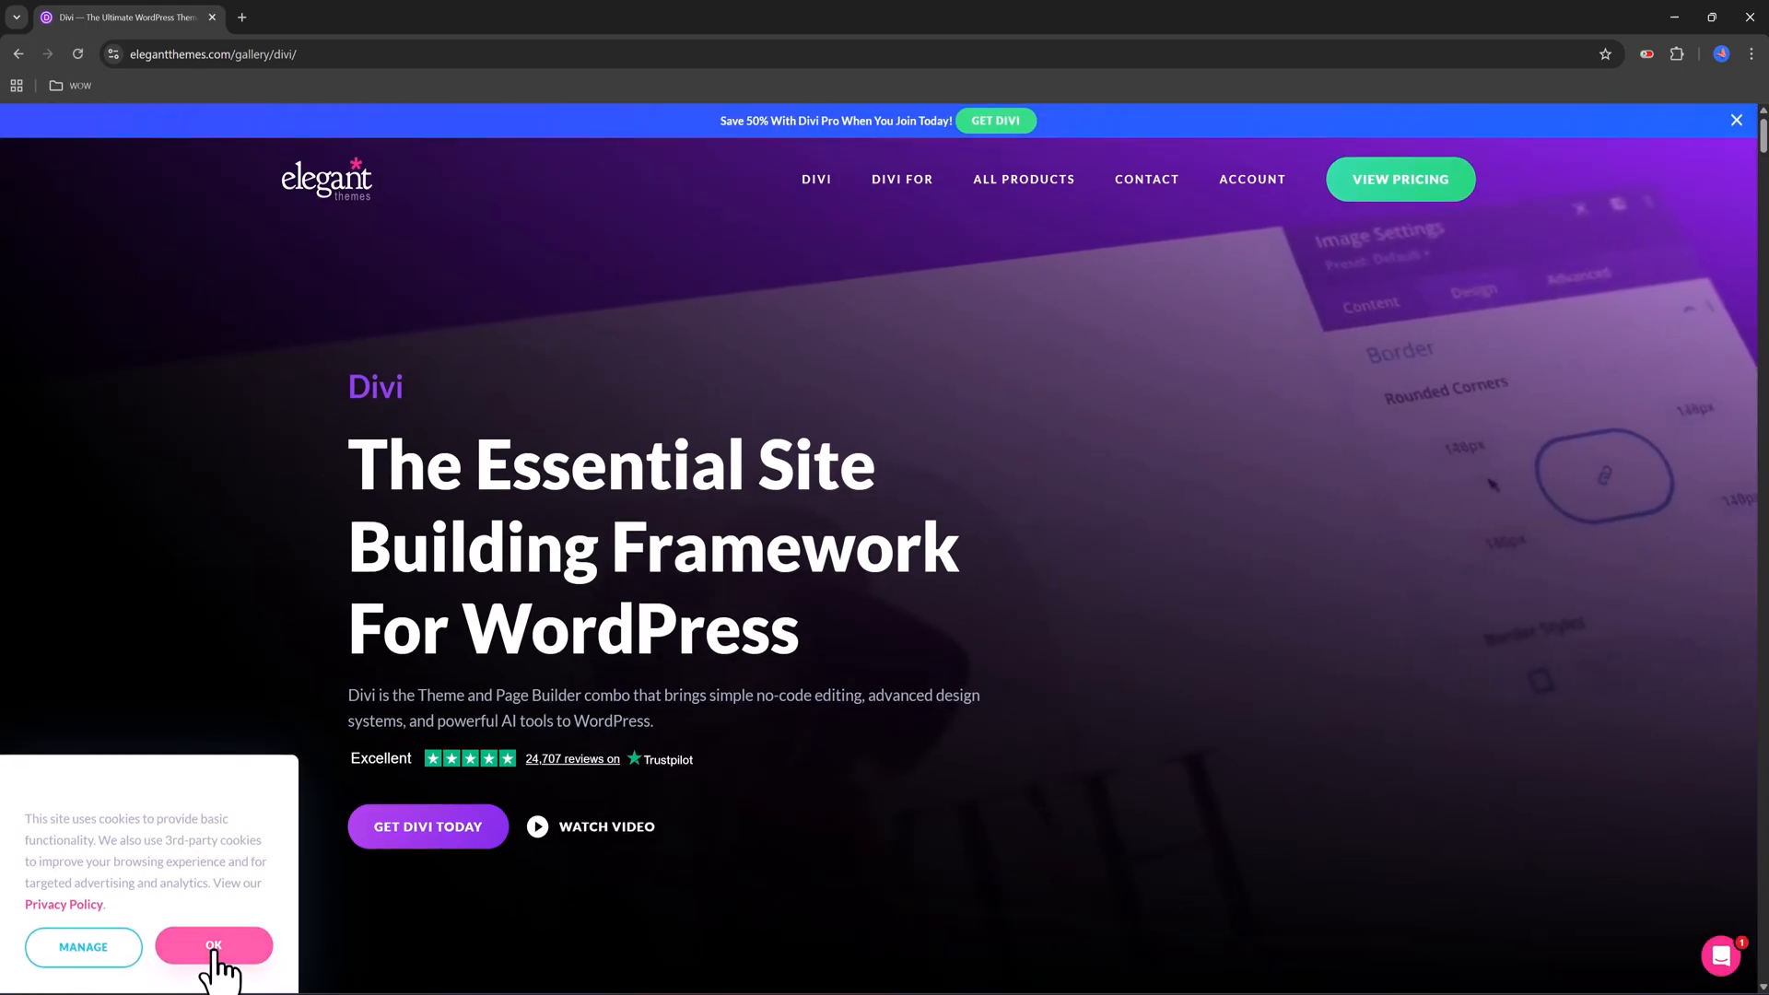
left_click(214, 945)
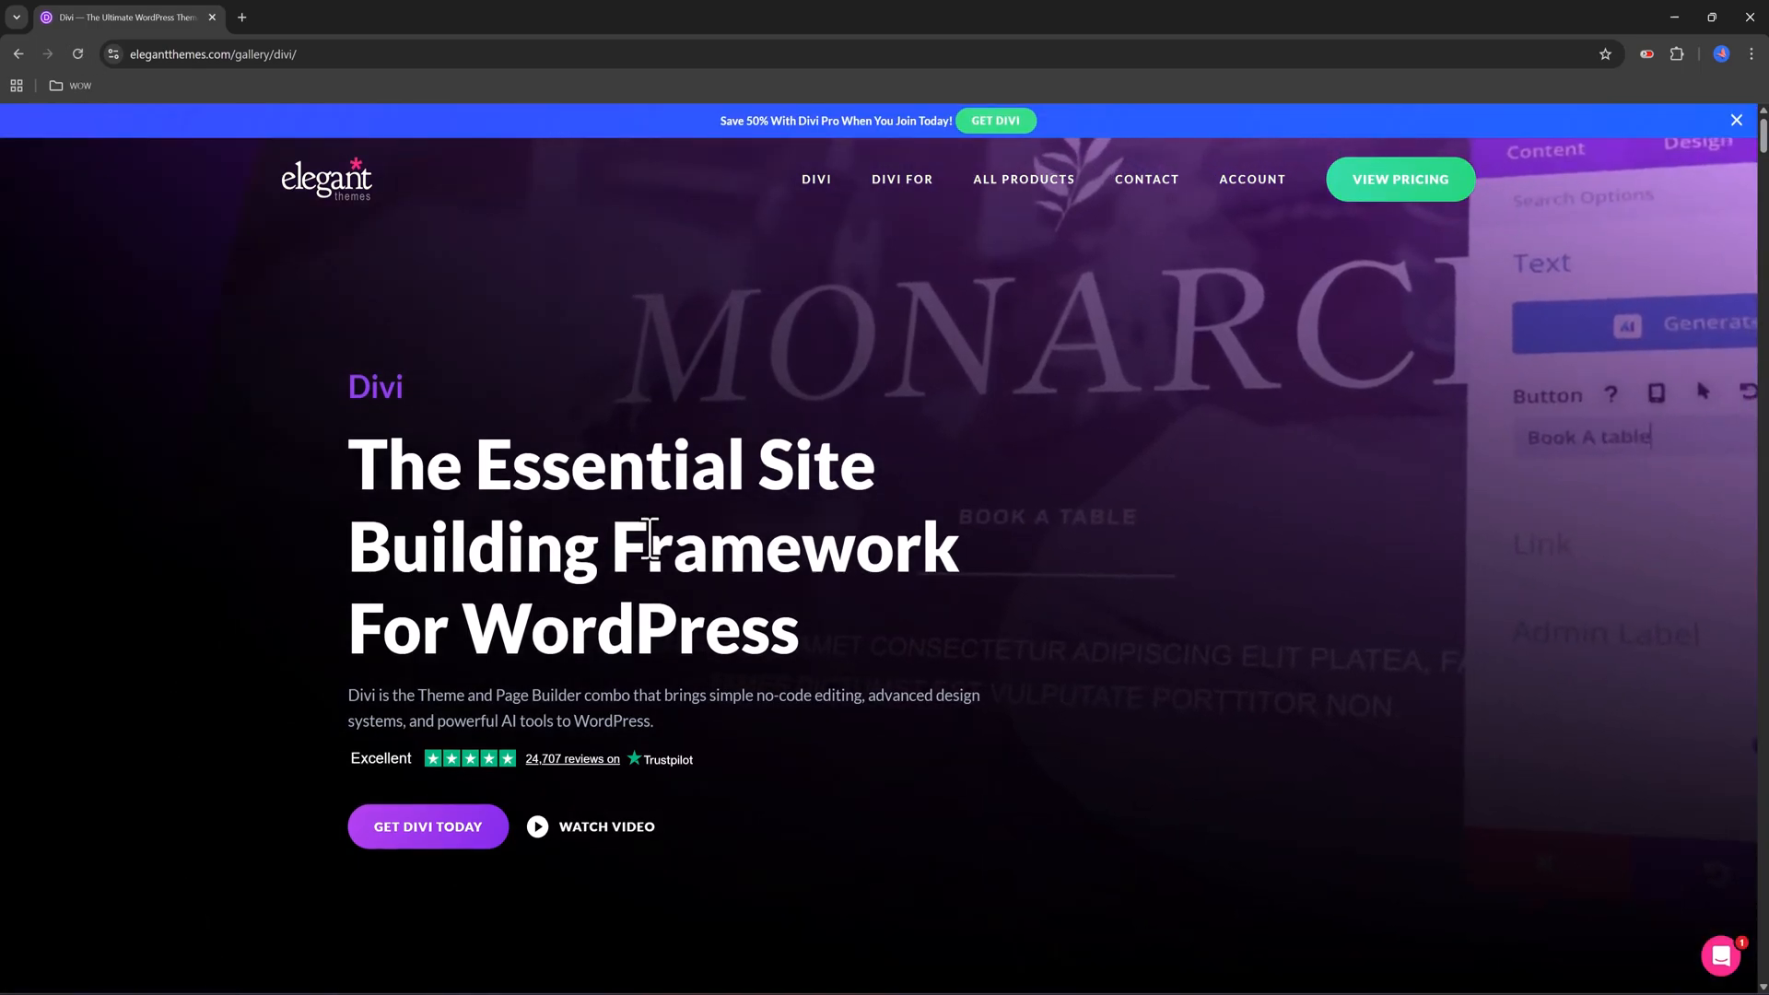
scroll("down", 3)
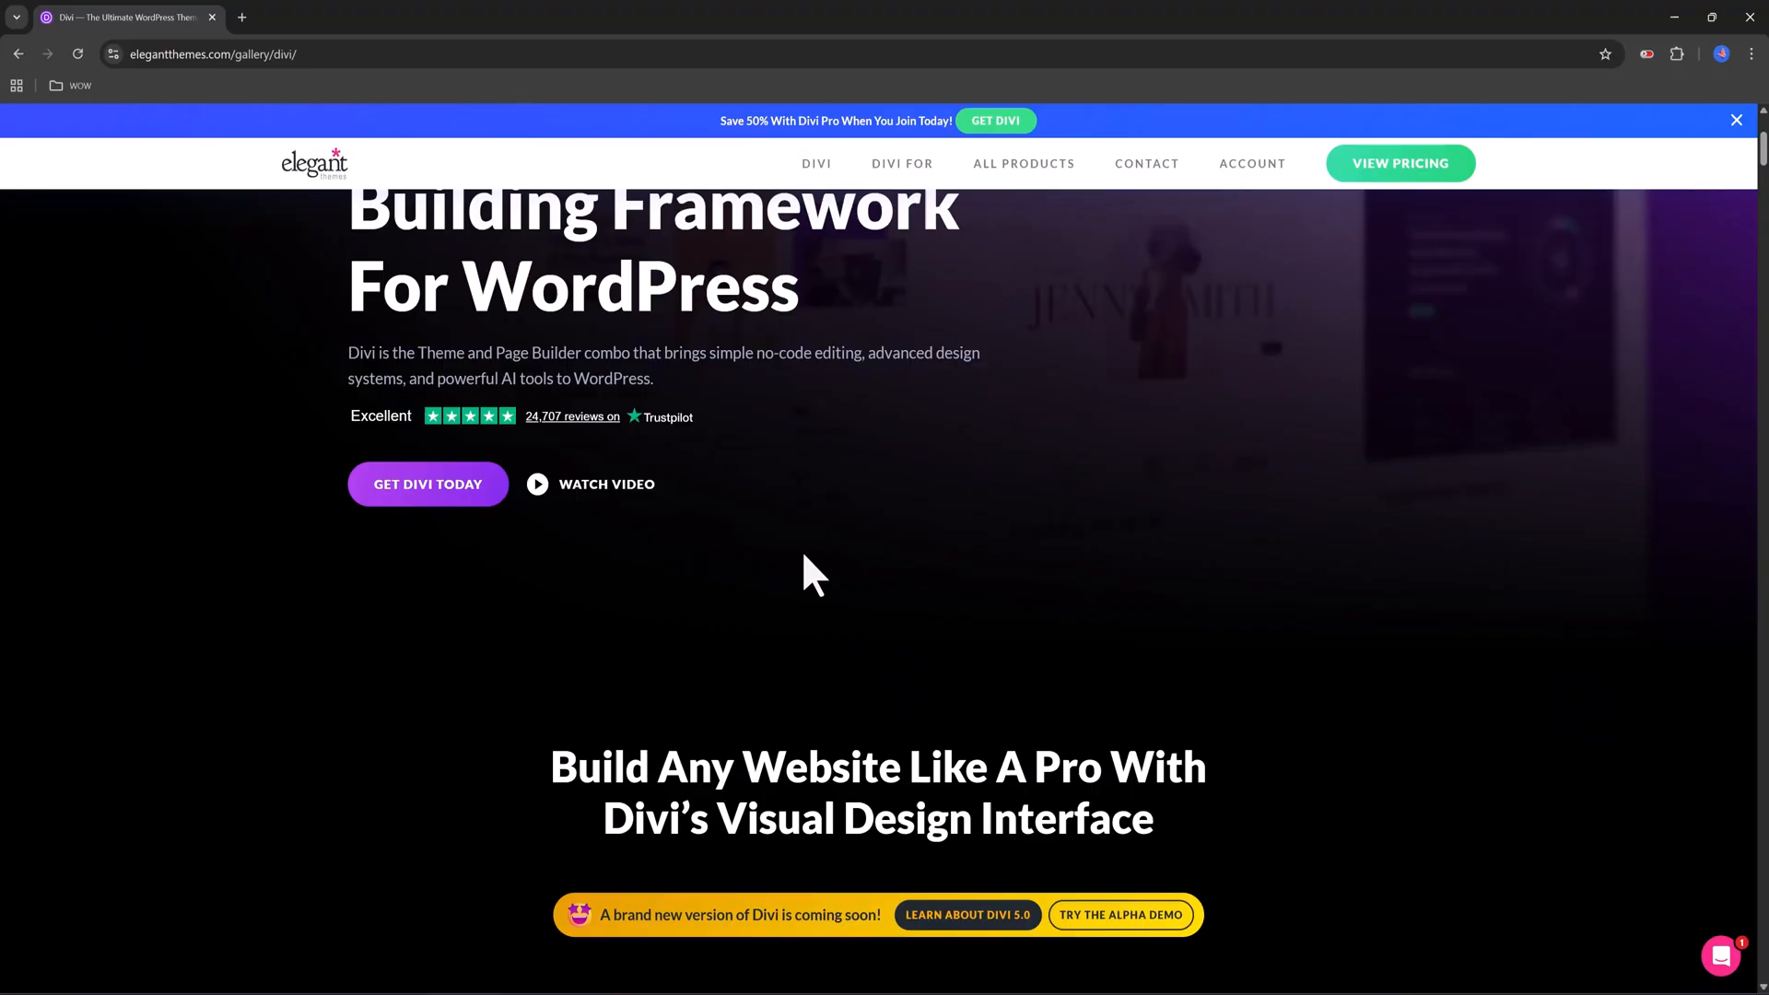
scroll("down", 3)
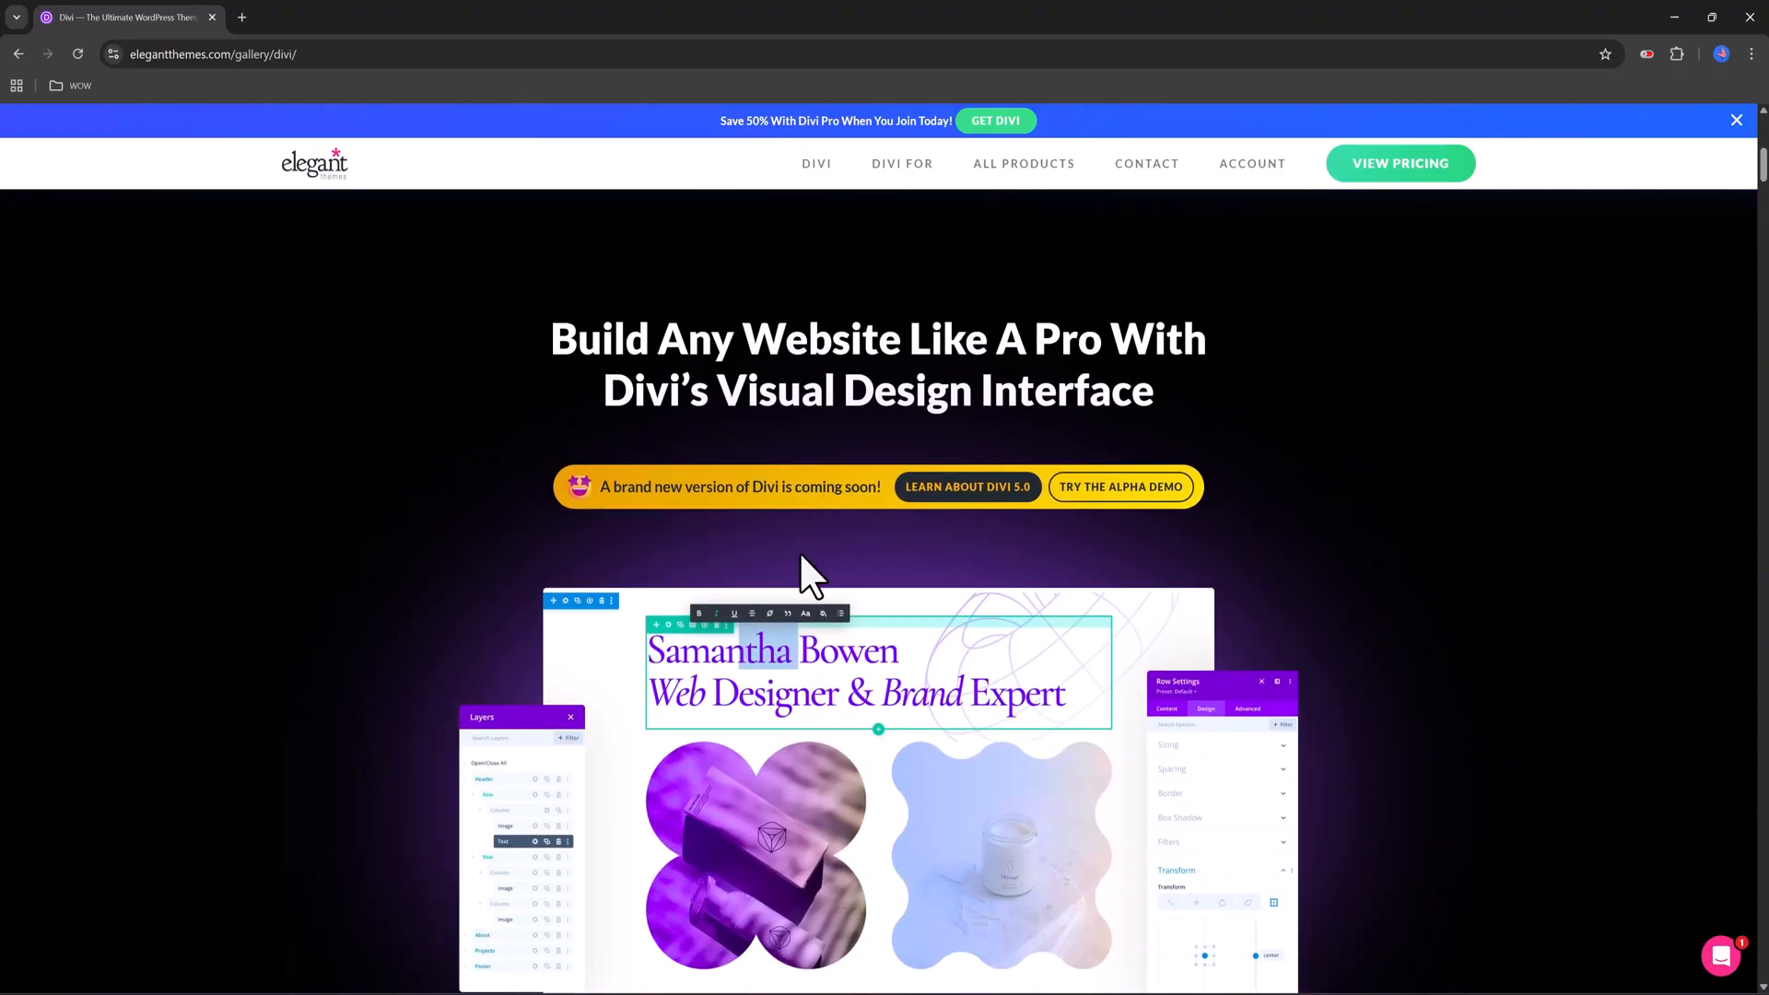
scroll("down", 3)
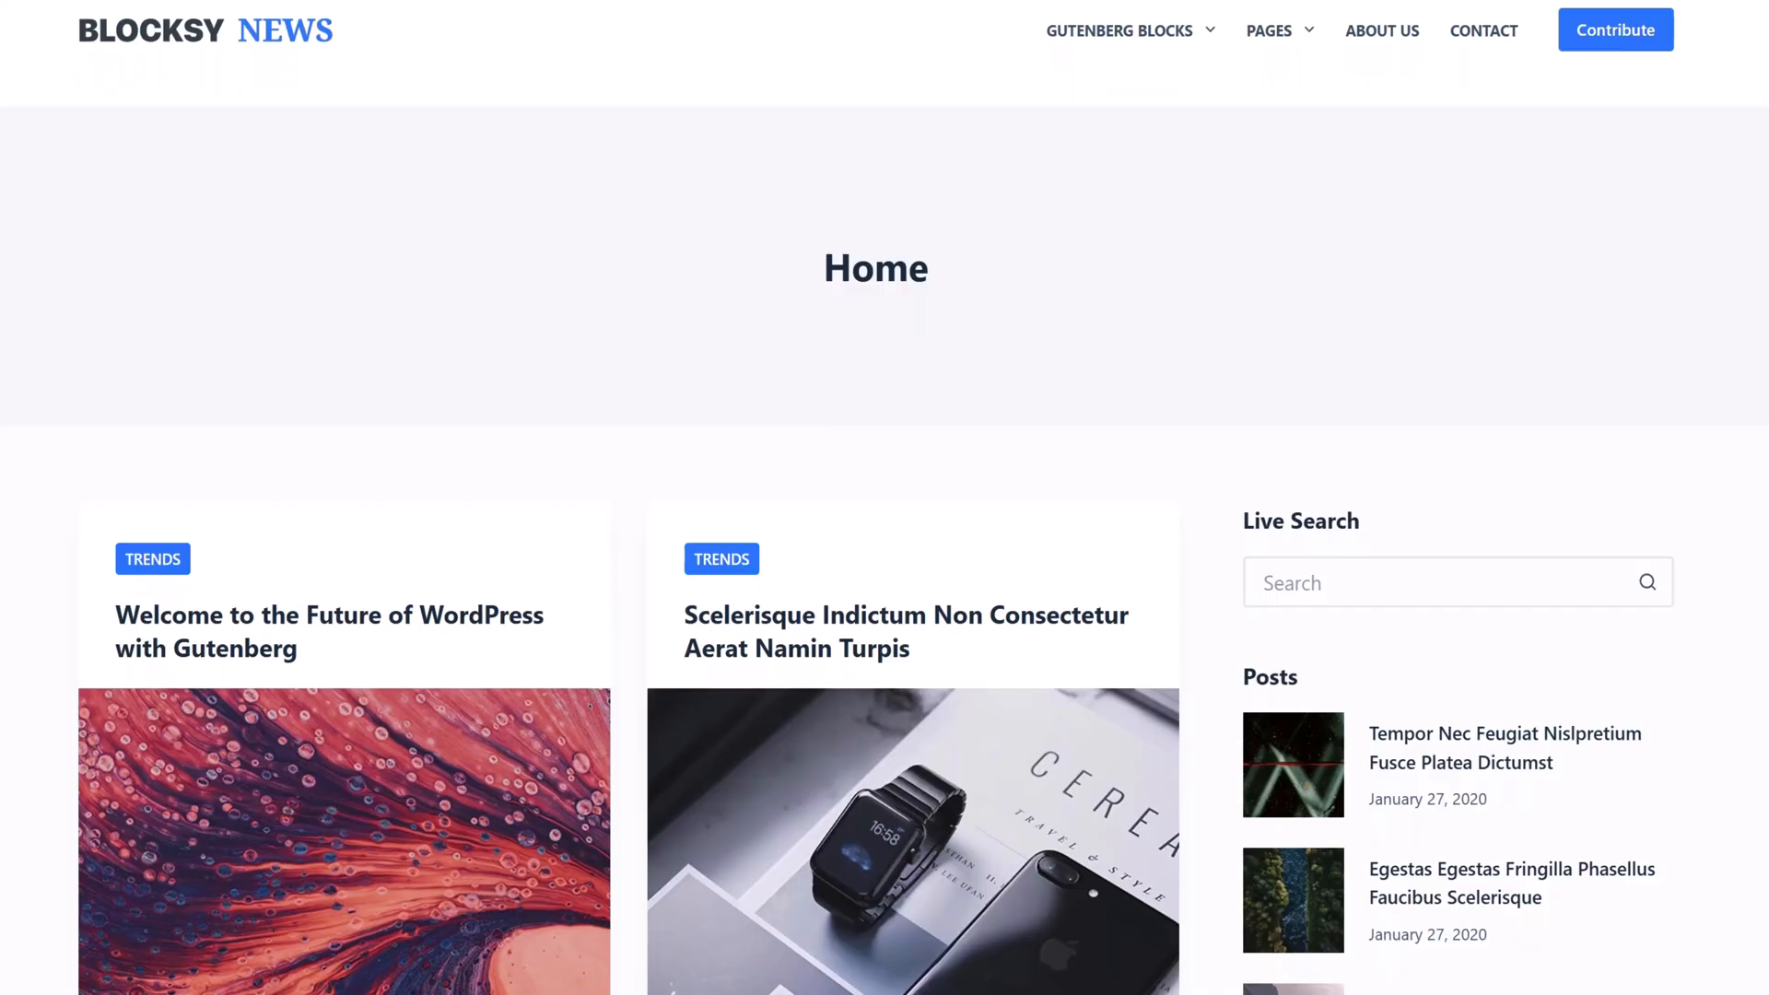
scroll("down", 3)
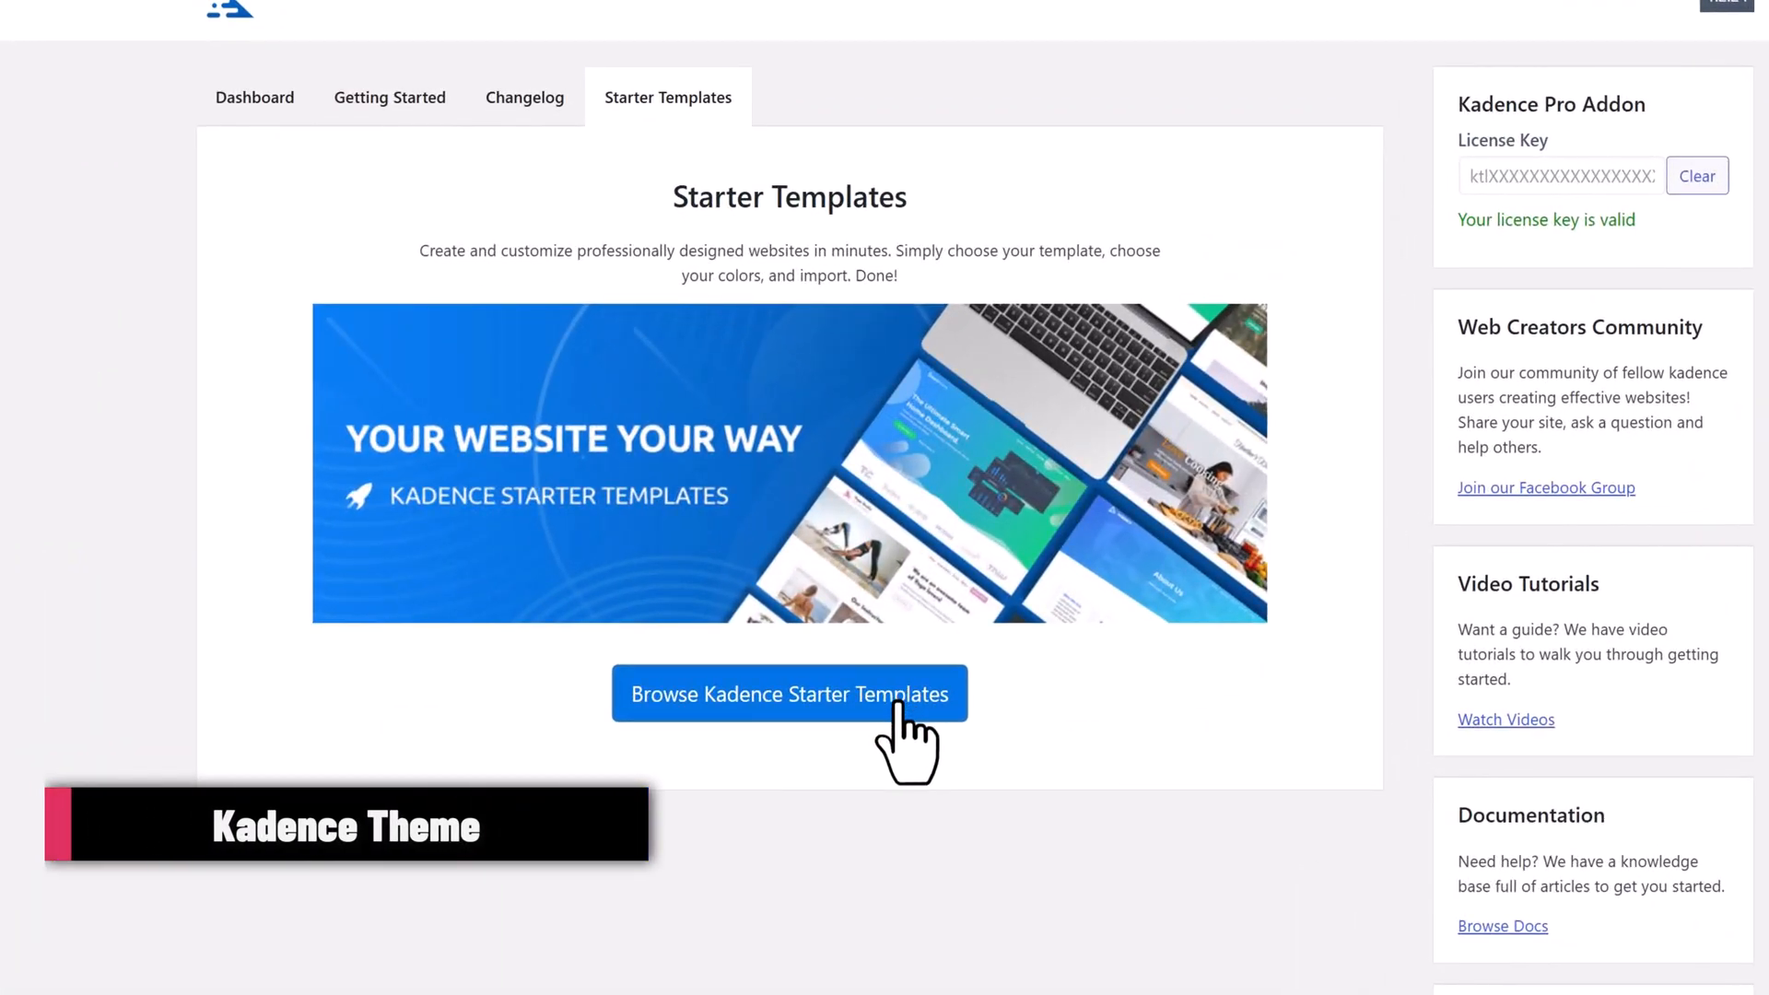
Open the Kadence starter template gallery with Free Only filter and search 'Wo'
left_click(788, 695)
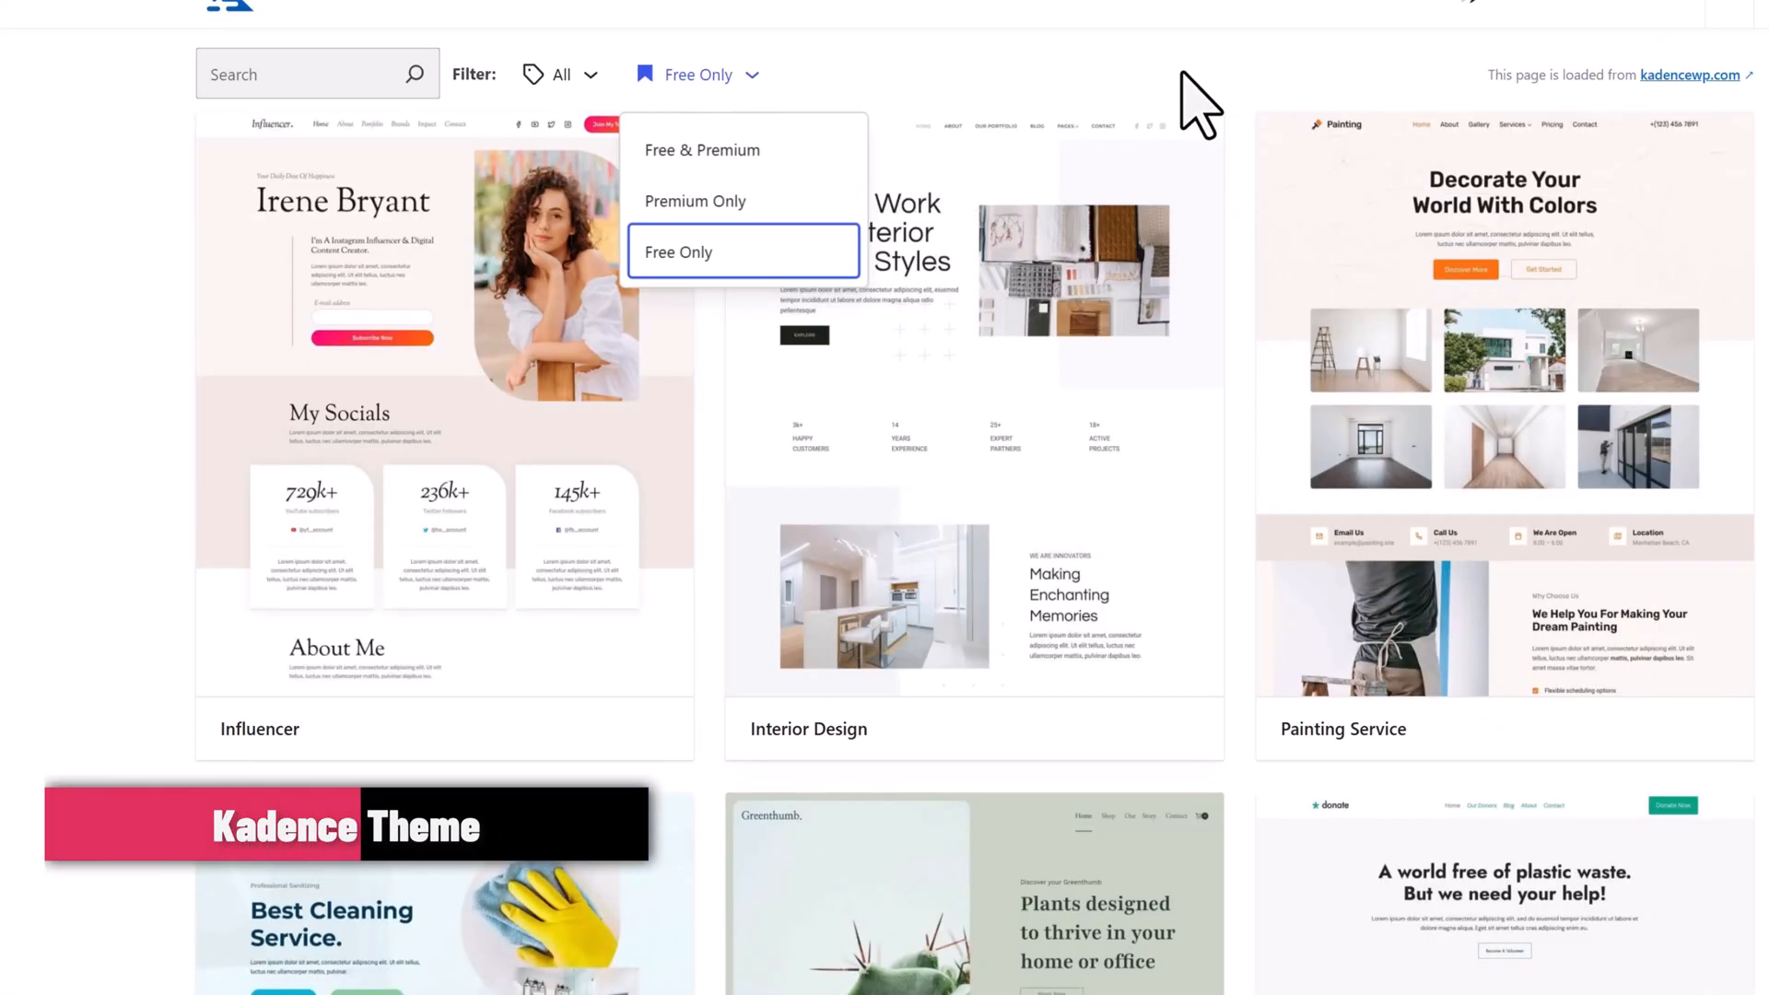
scroll("down", 3)
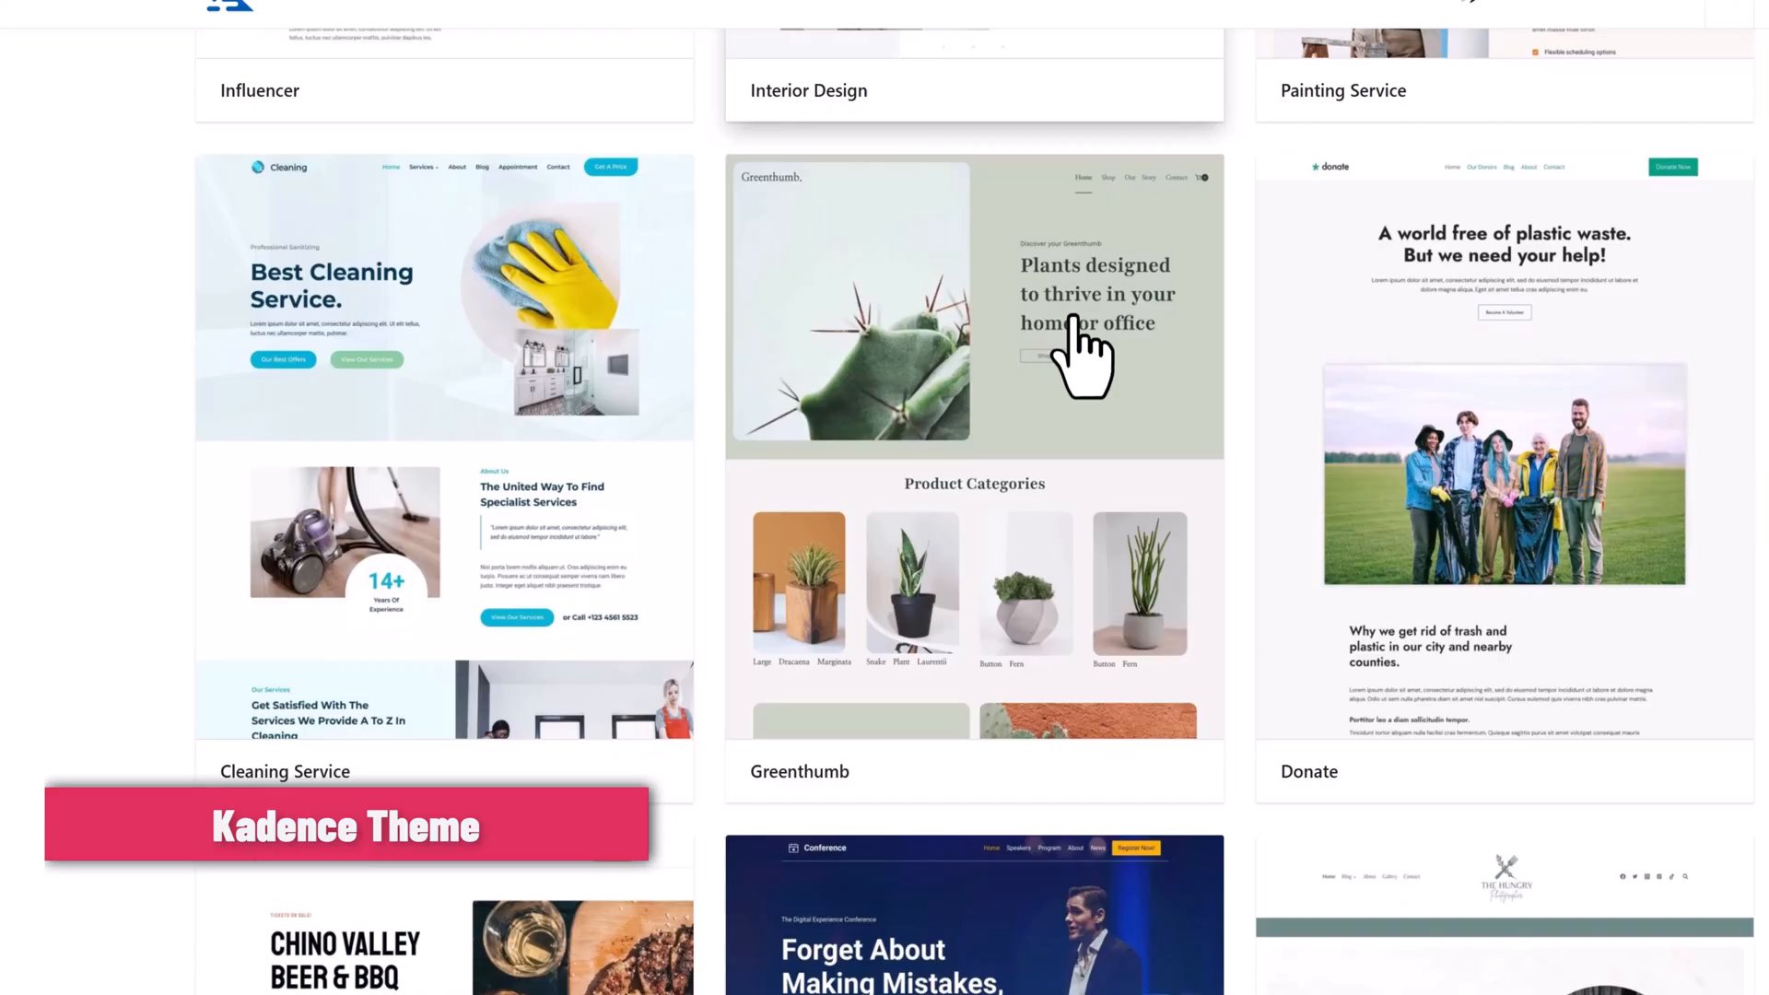
type("Wo")
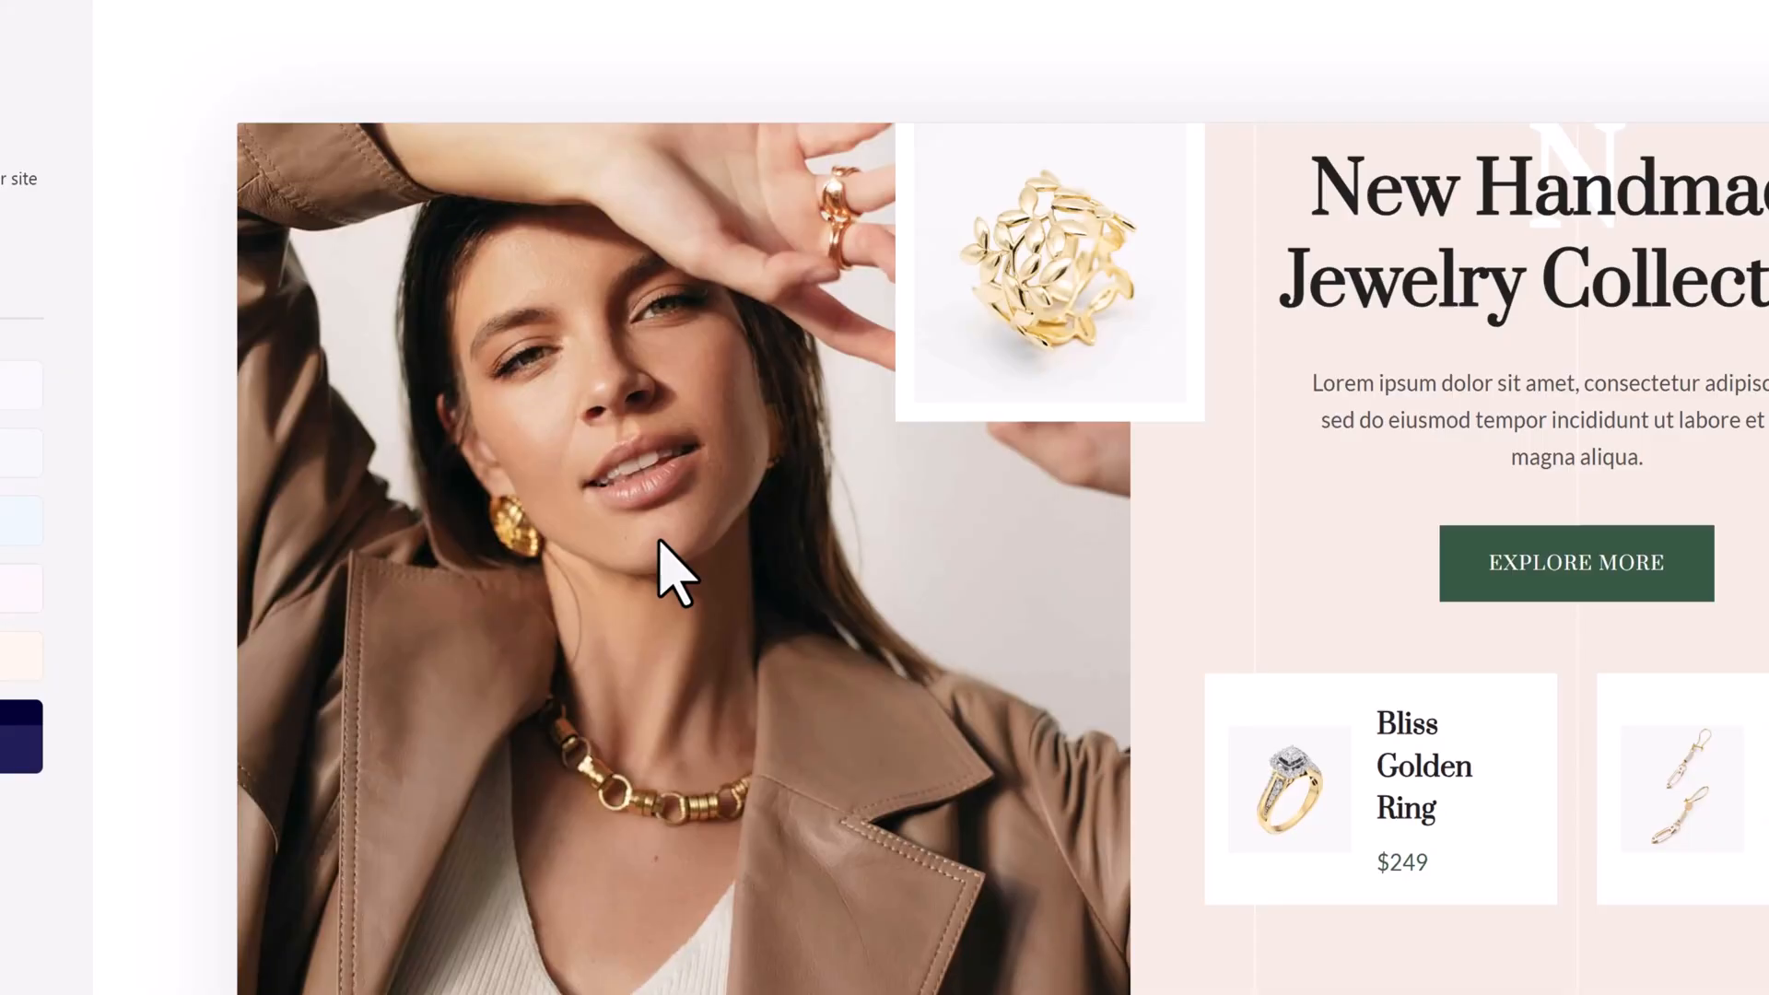
Go to the Botiga shop and quick-view Deep Sweep 2% BHA Pore Cleaning Toner
scroll("down", 3)
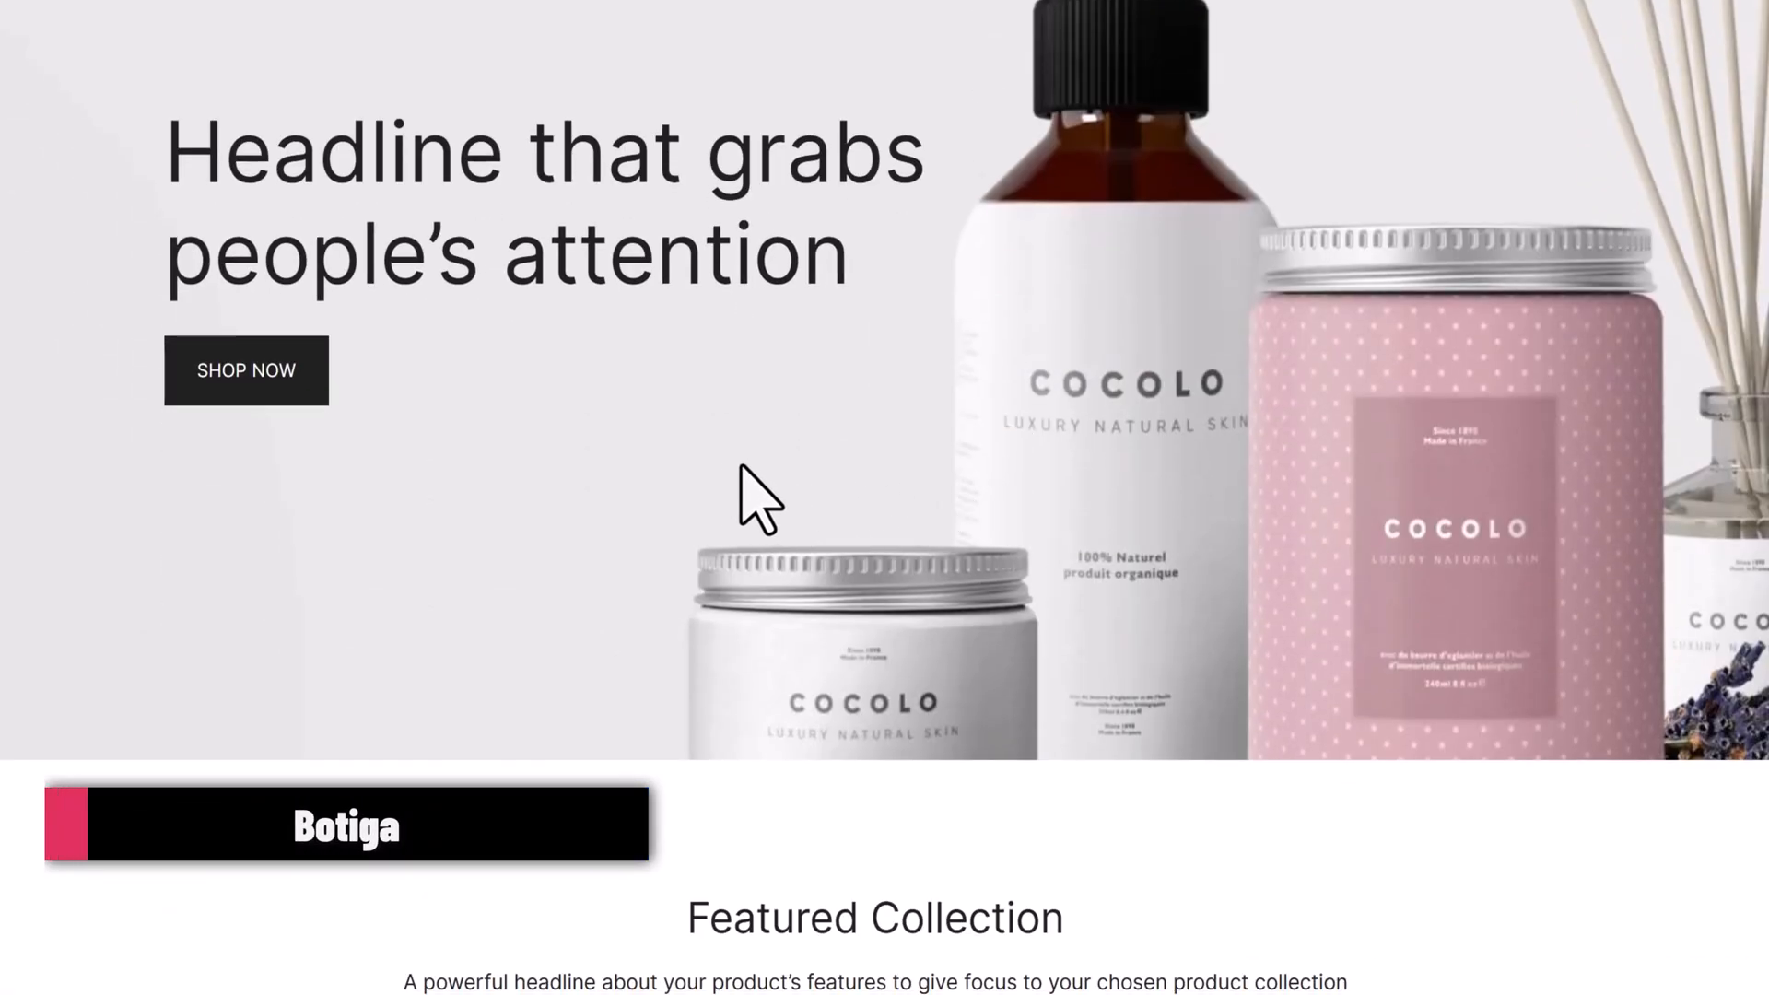
left_click(246, 370)
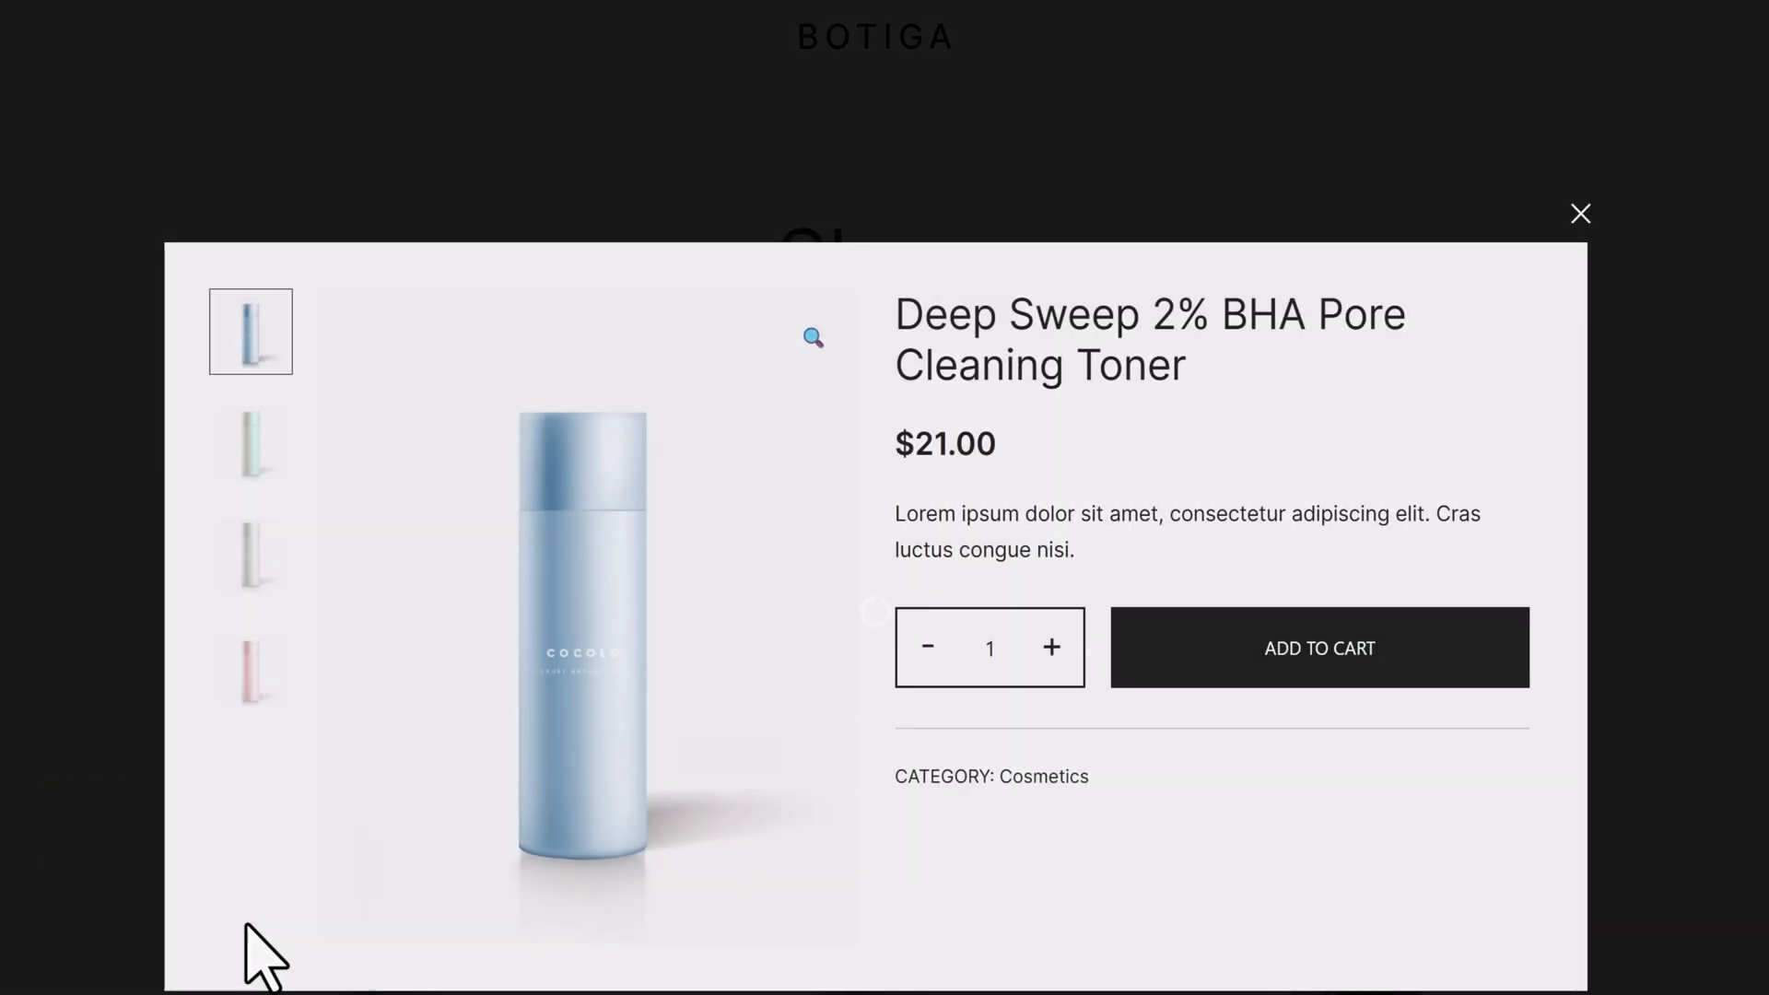
left_click(1319, 647)
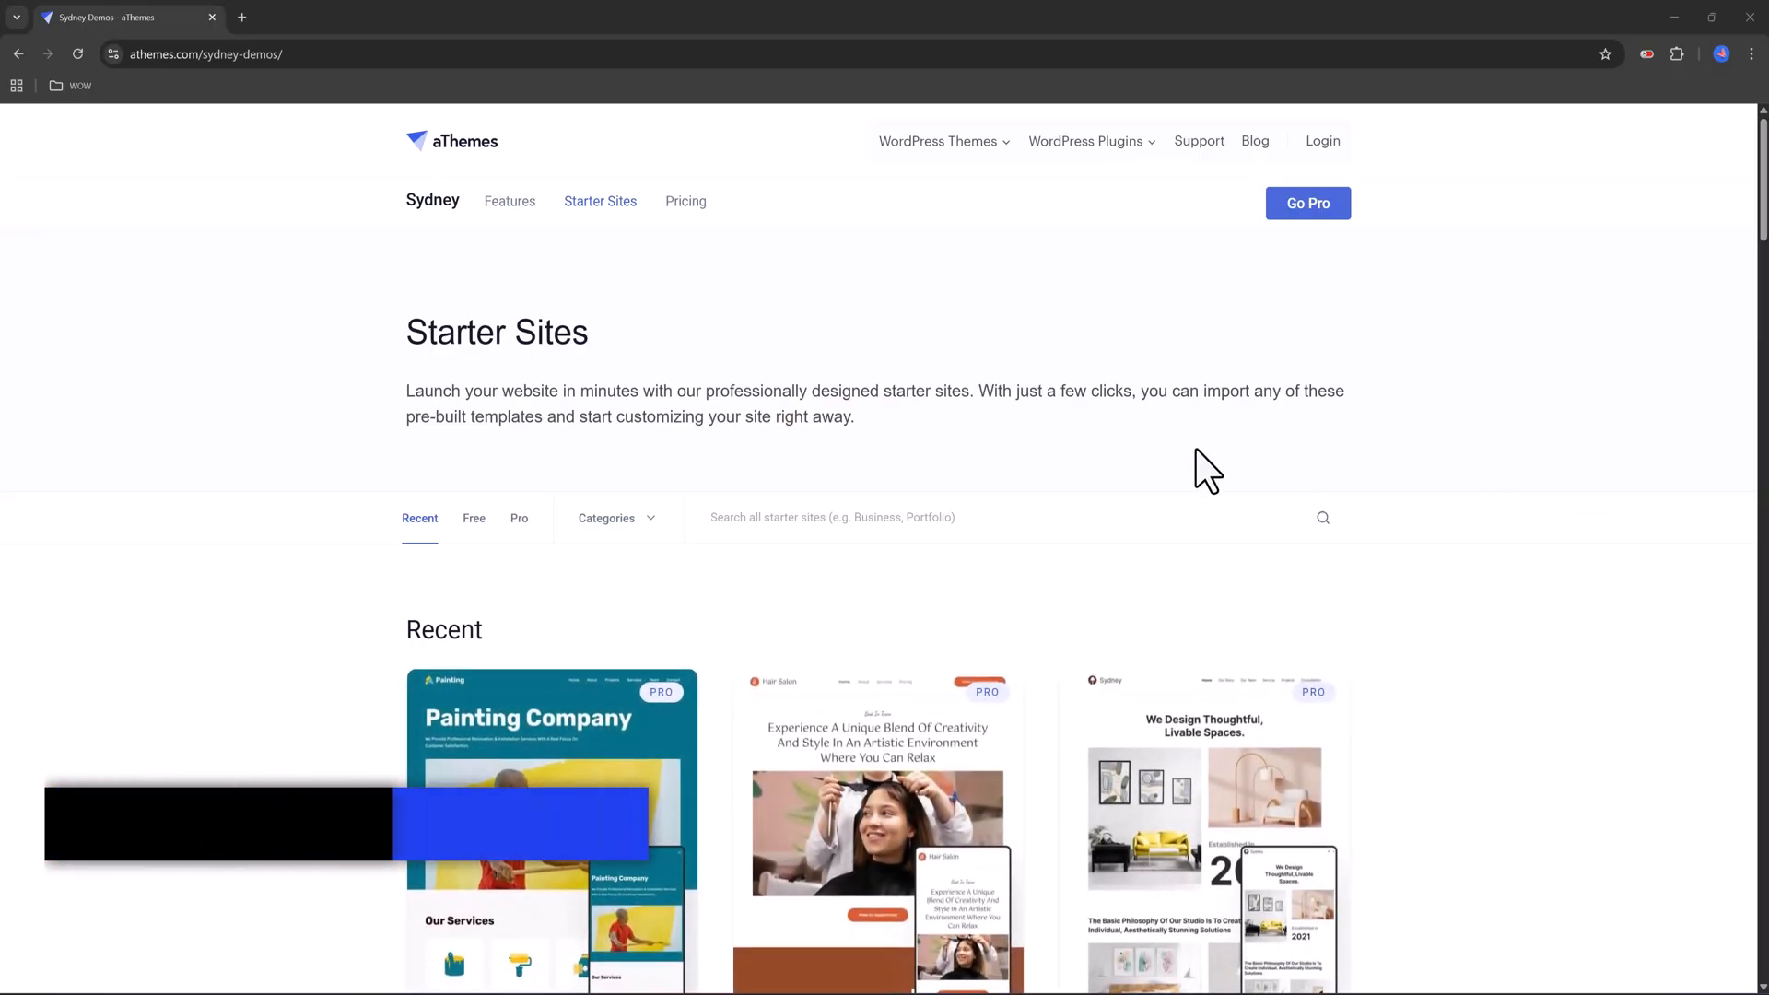
Show Sydney's free starter sites and browse the photography agency live demo
left_click(474, 518)
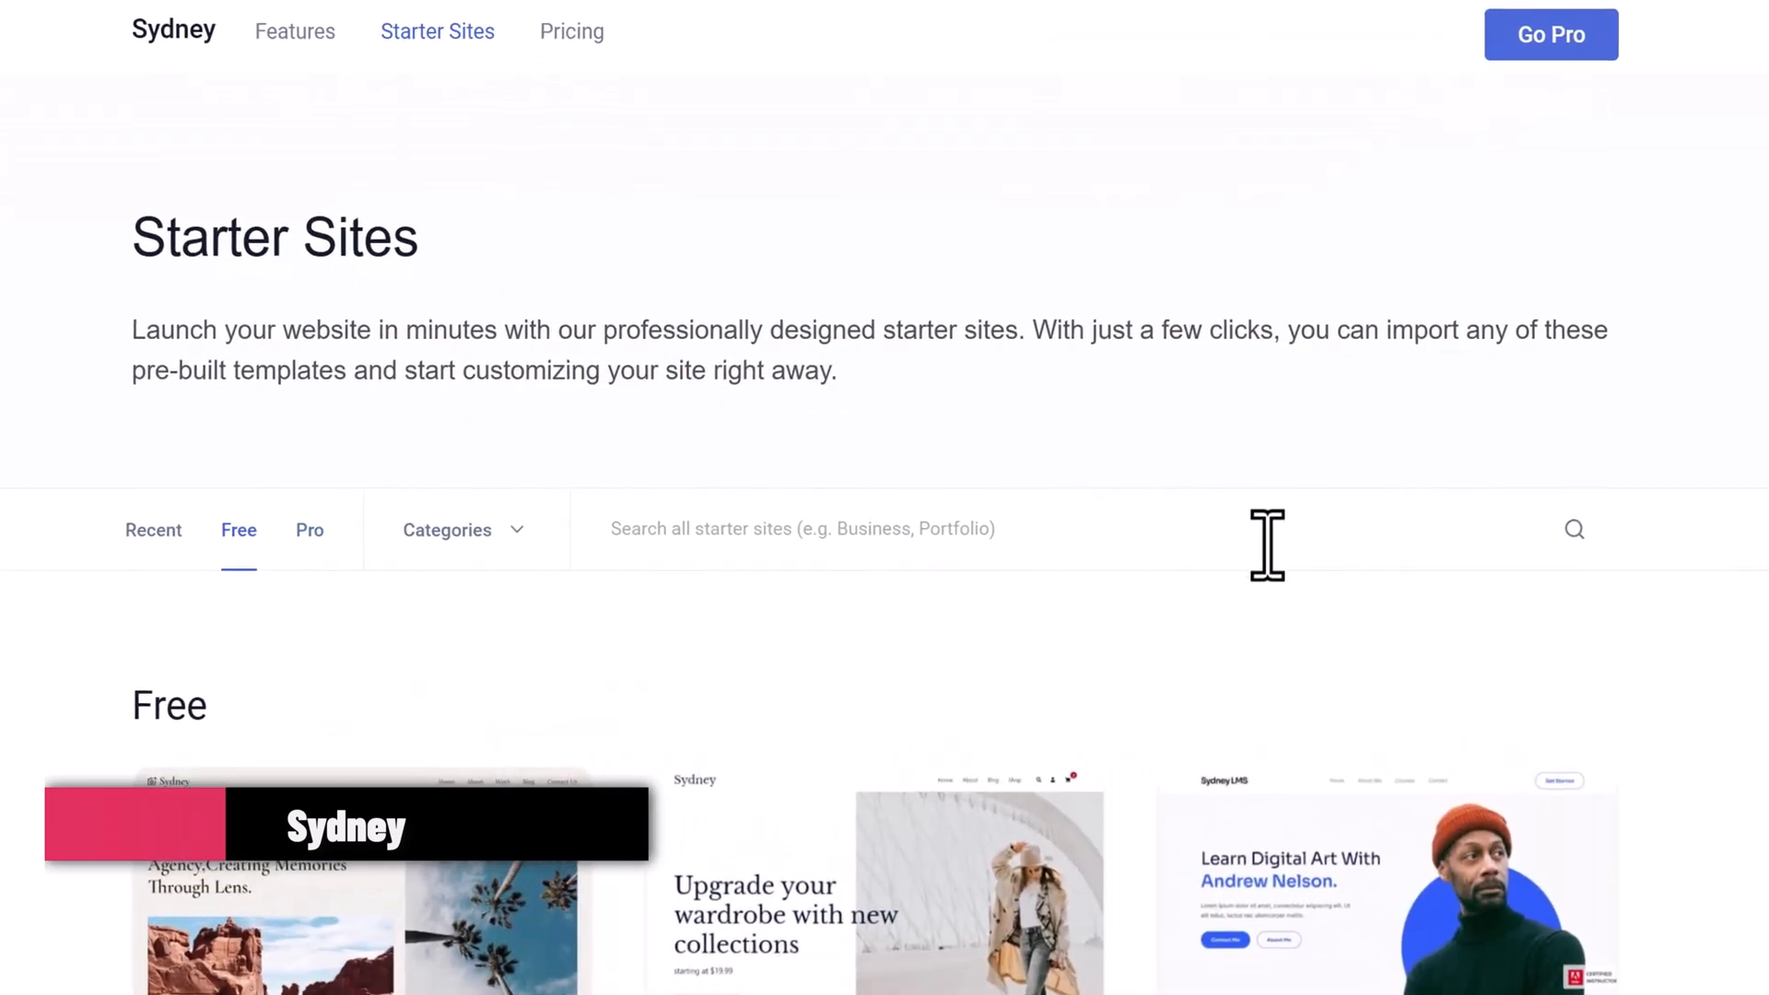
scroll("down", 3)
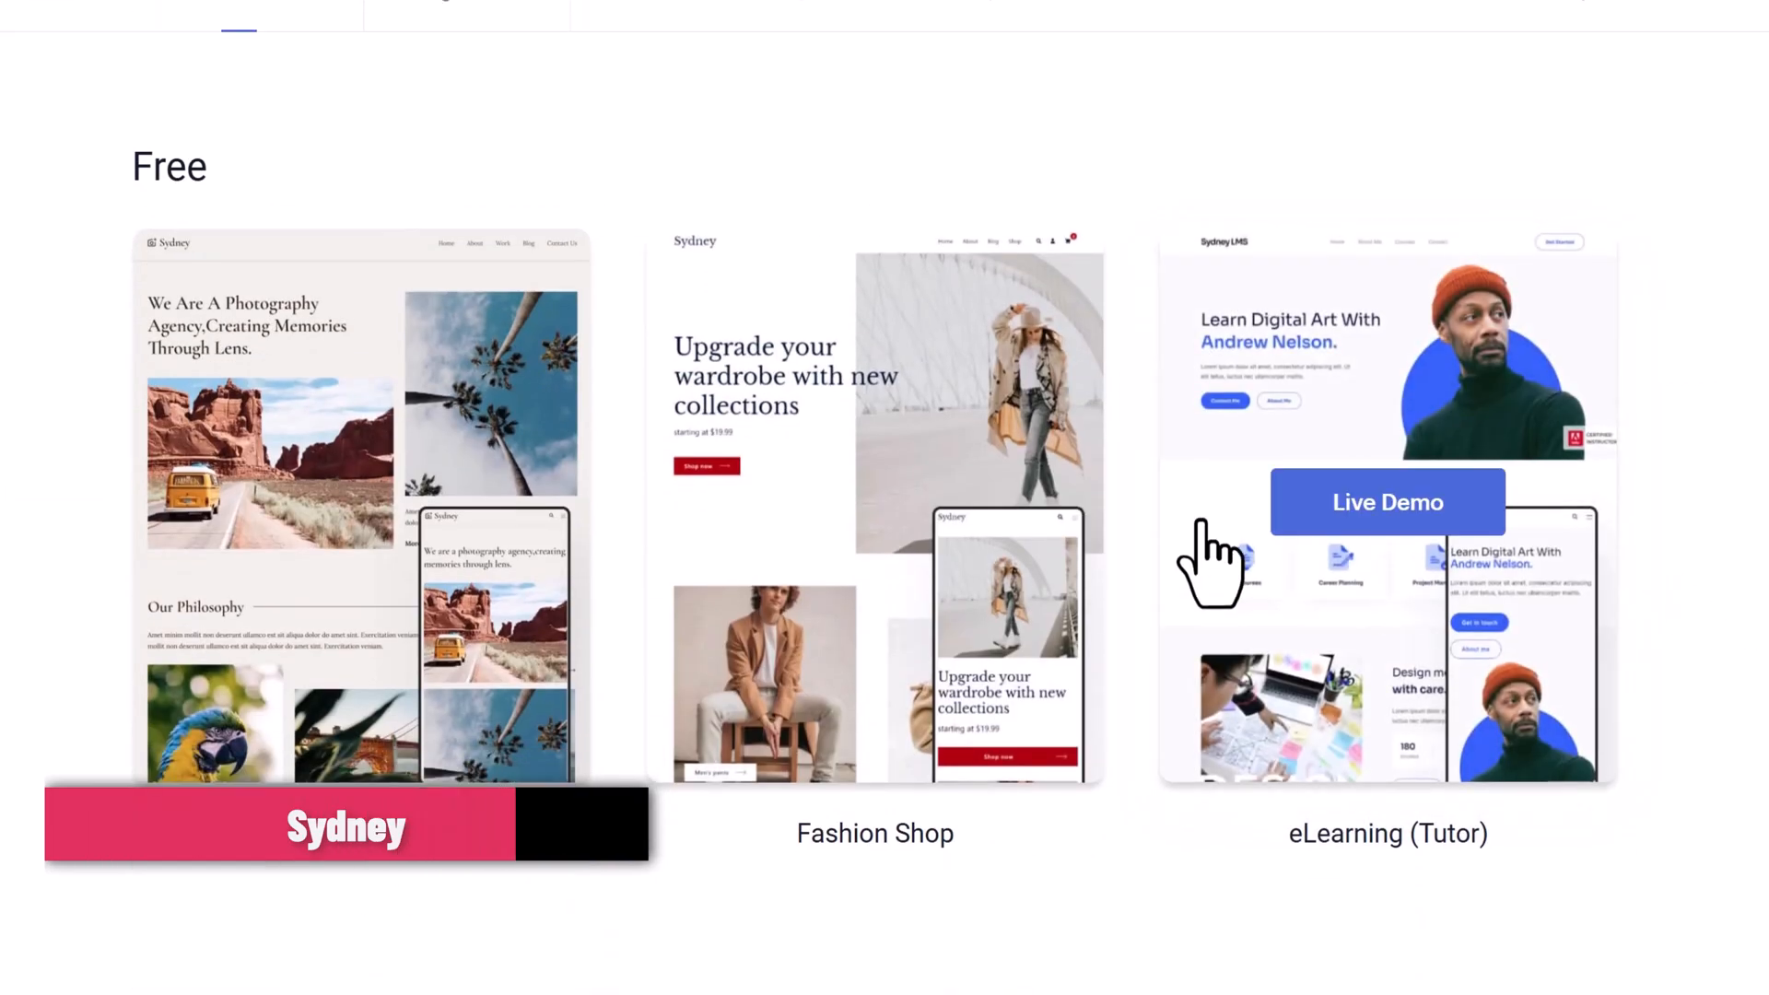
left_click(346, 825)
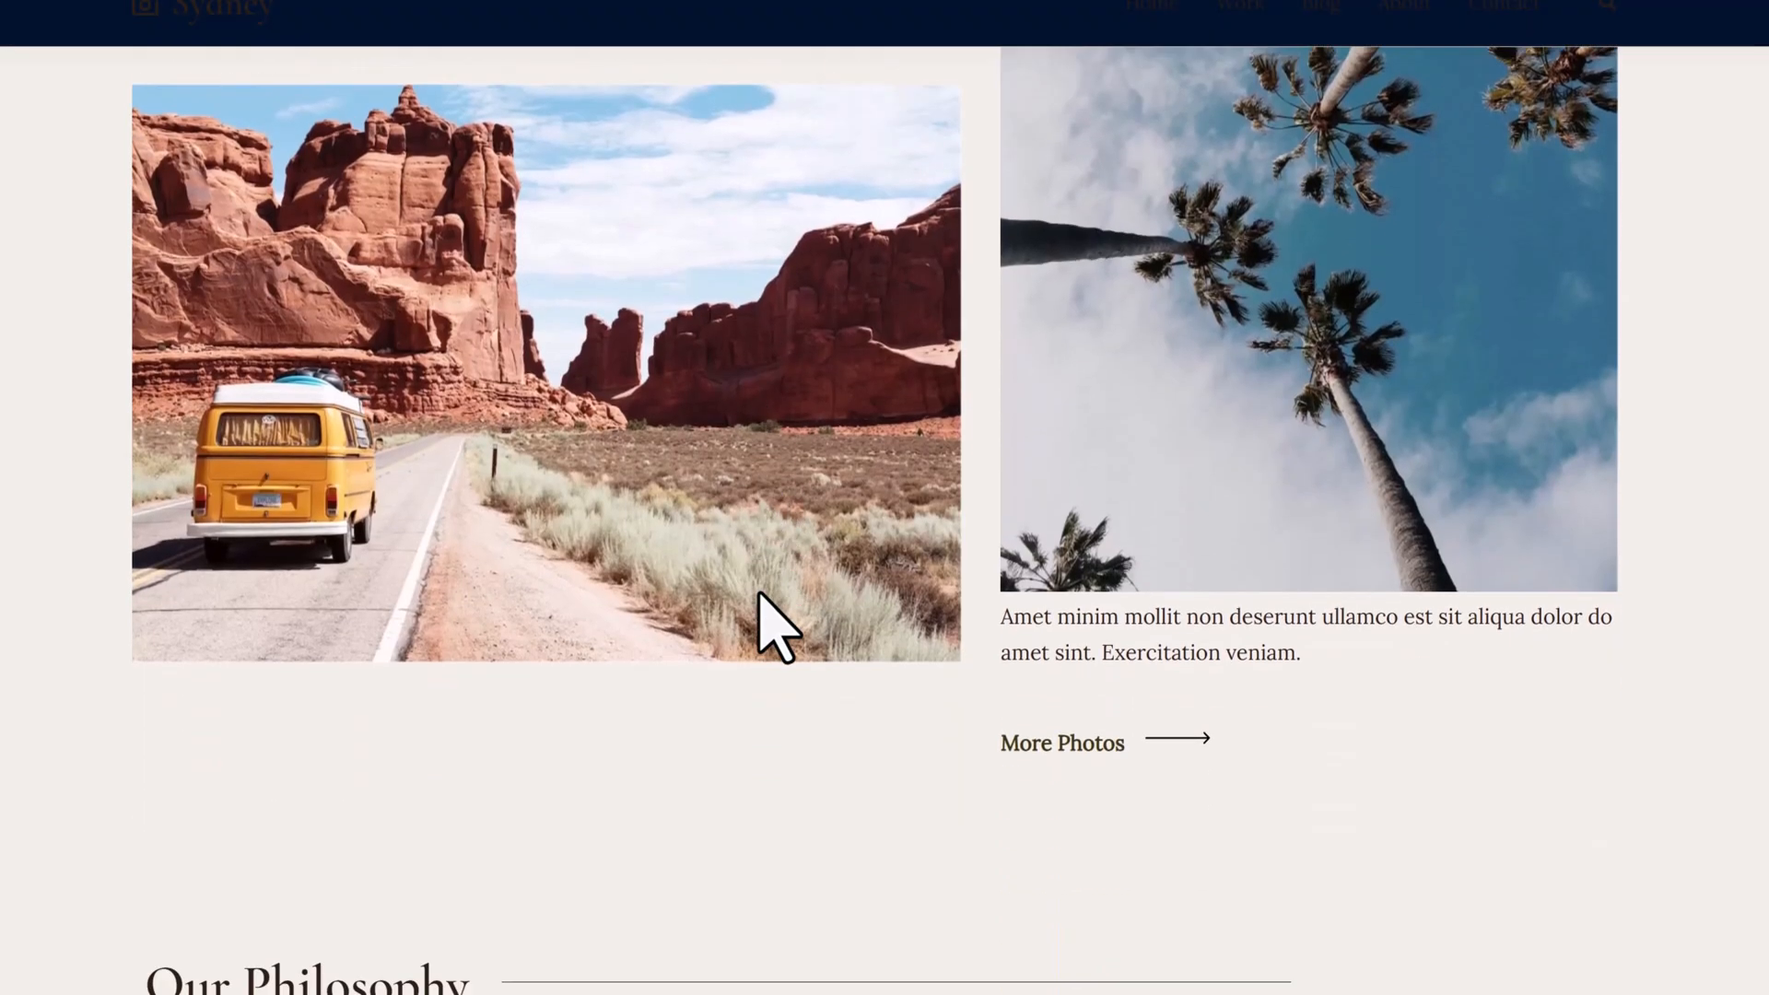
scroll("down", 3)
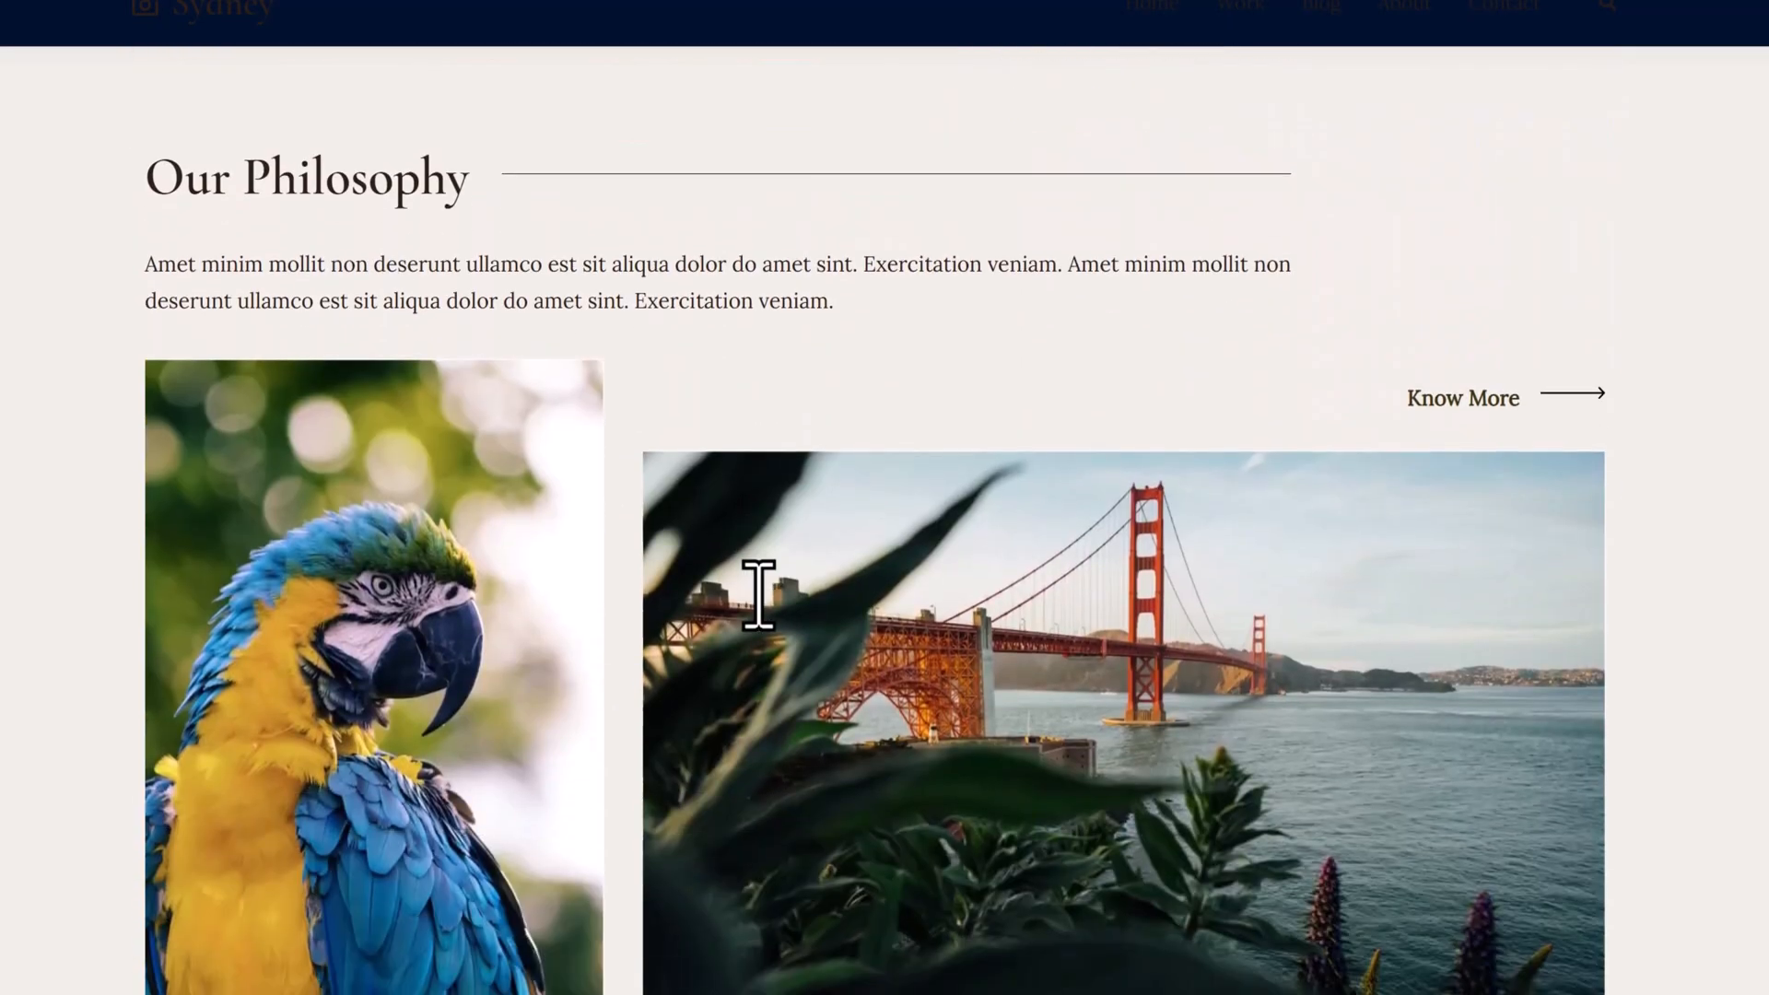
scroll("down", 3)
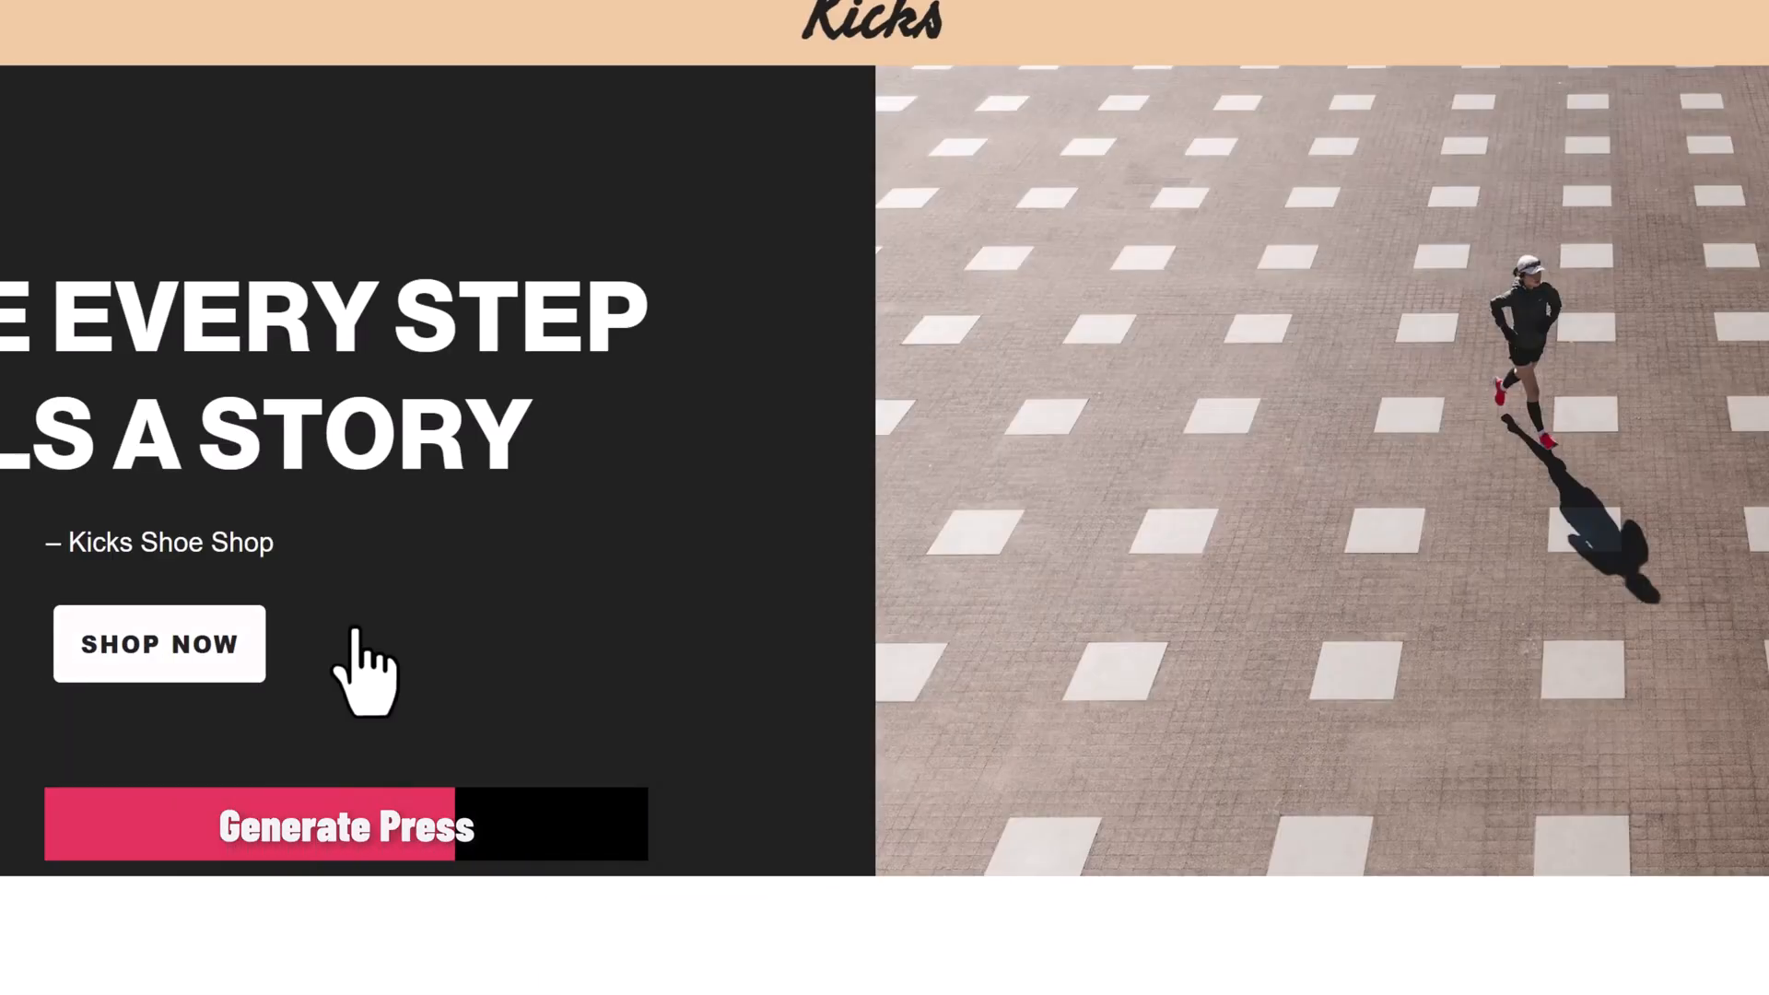
Scroll through the Kicks home page and the City Stride Elite product details
scroll("down", 3)
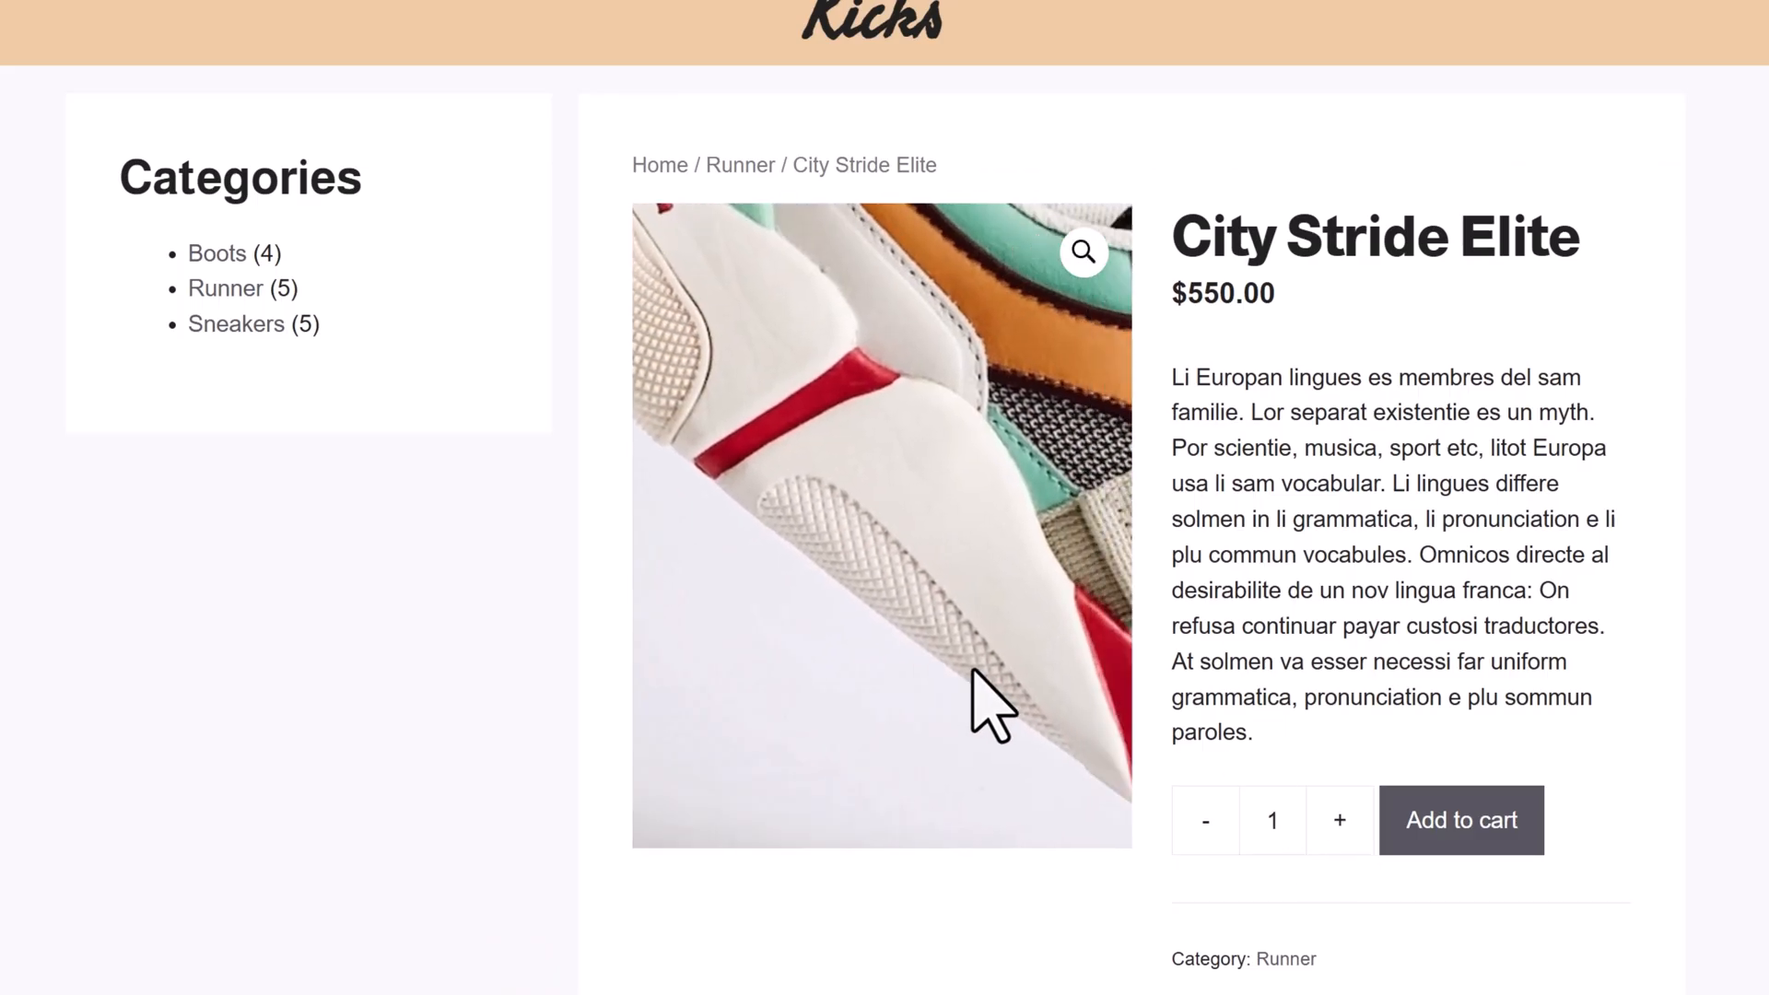
scroll("down", 3)
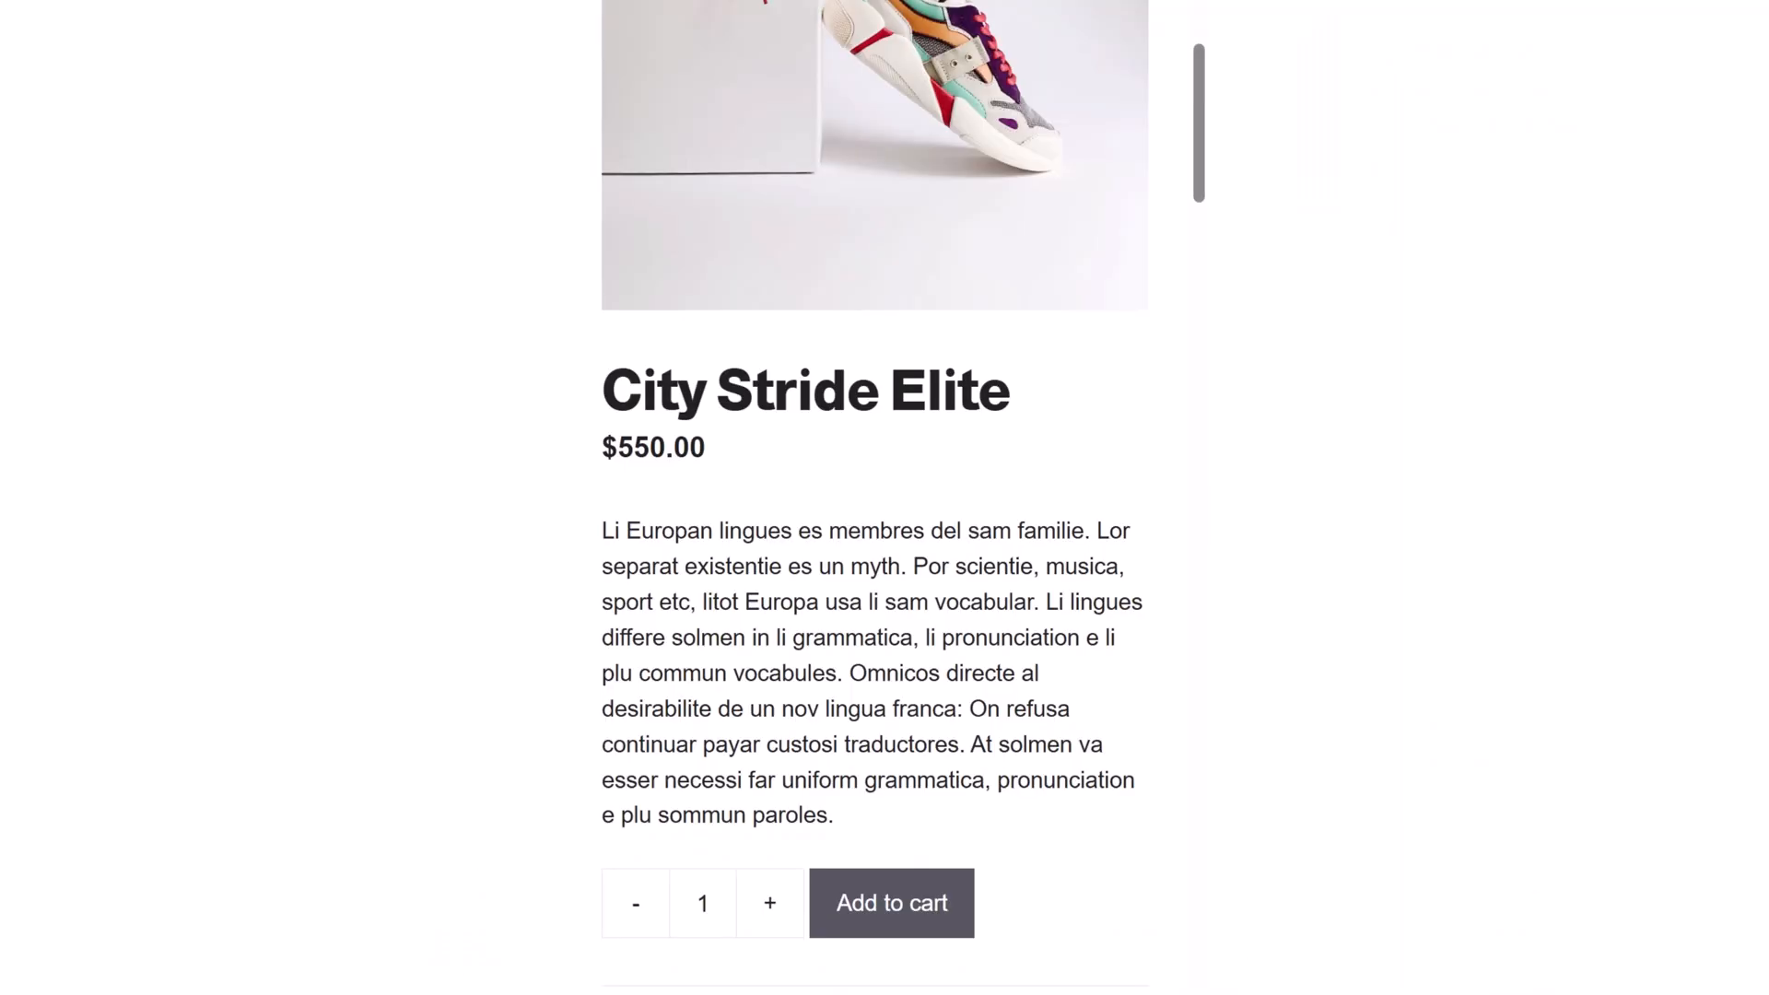
scroll("down", 3)
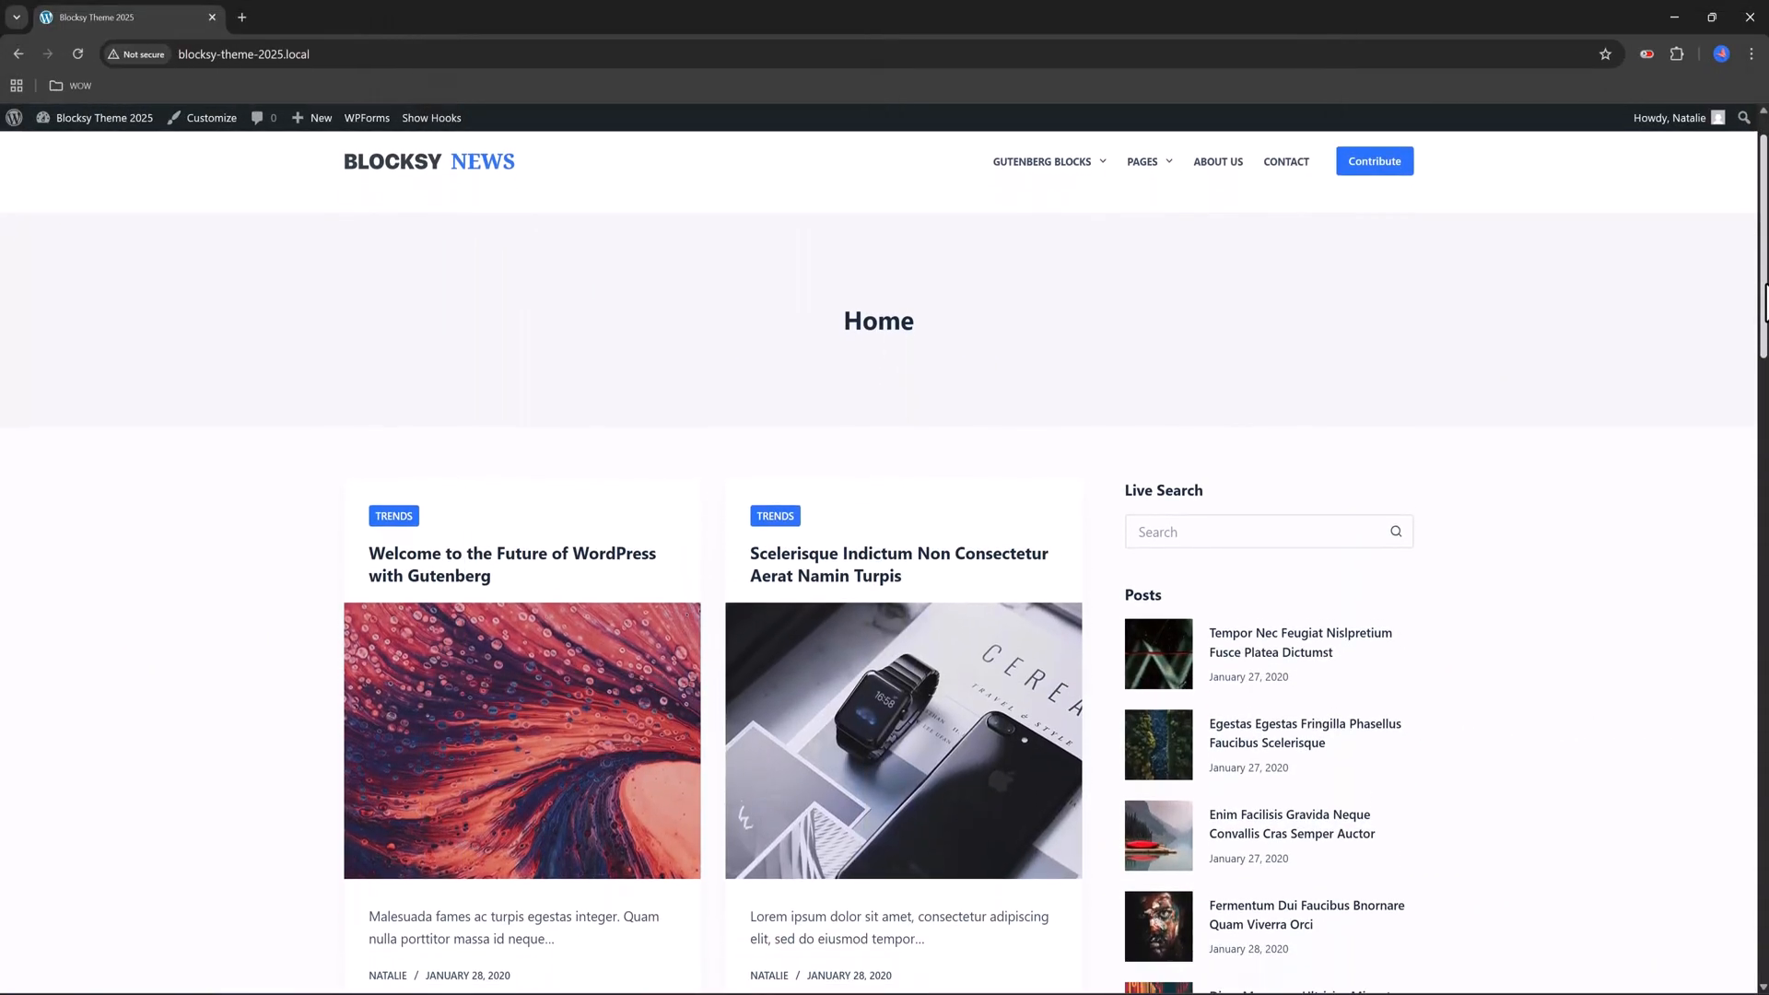
Search the Kadence Starter Templates library for 'Woo'
scroll("down", 3)
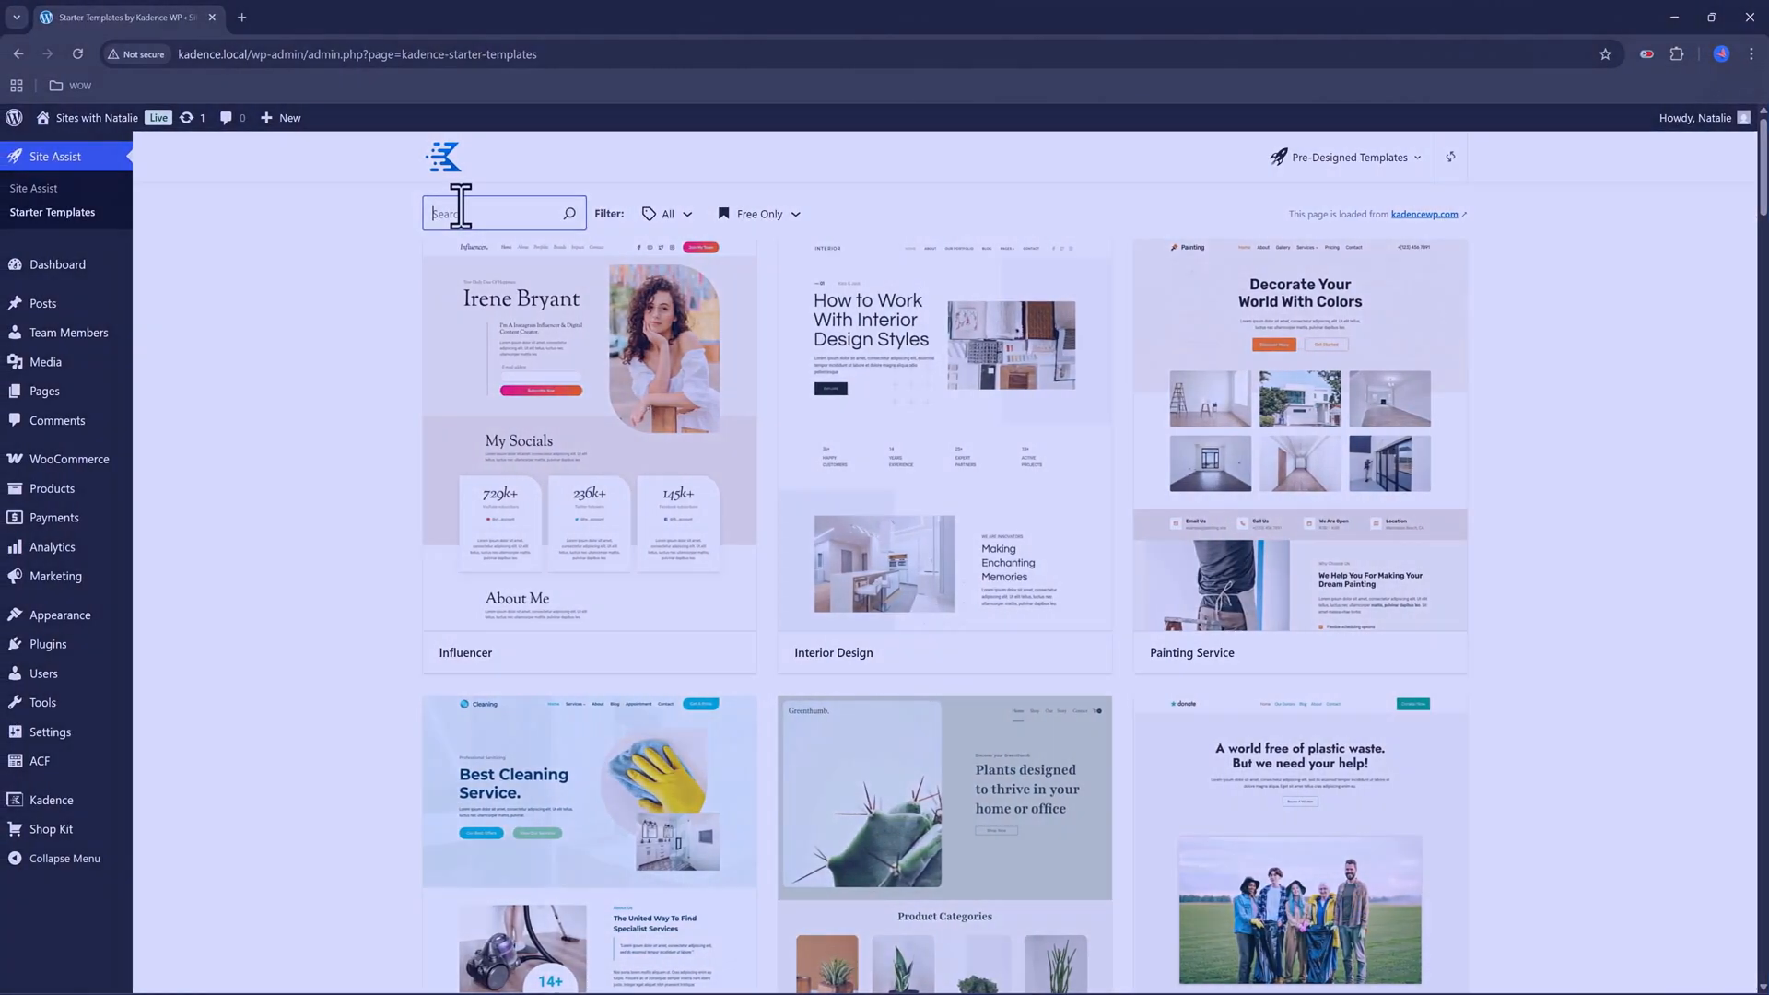
type("Woo")
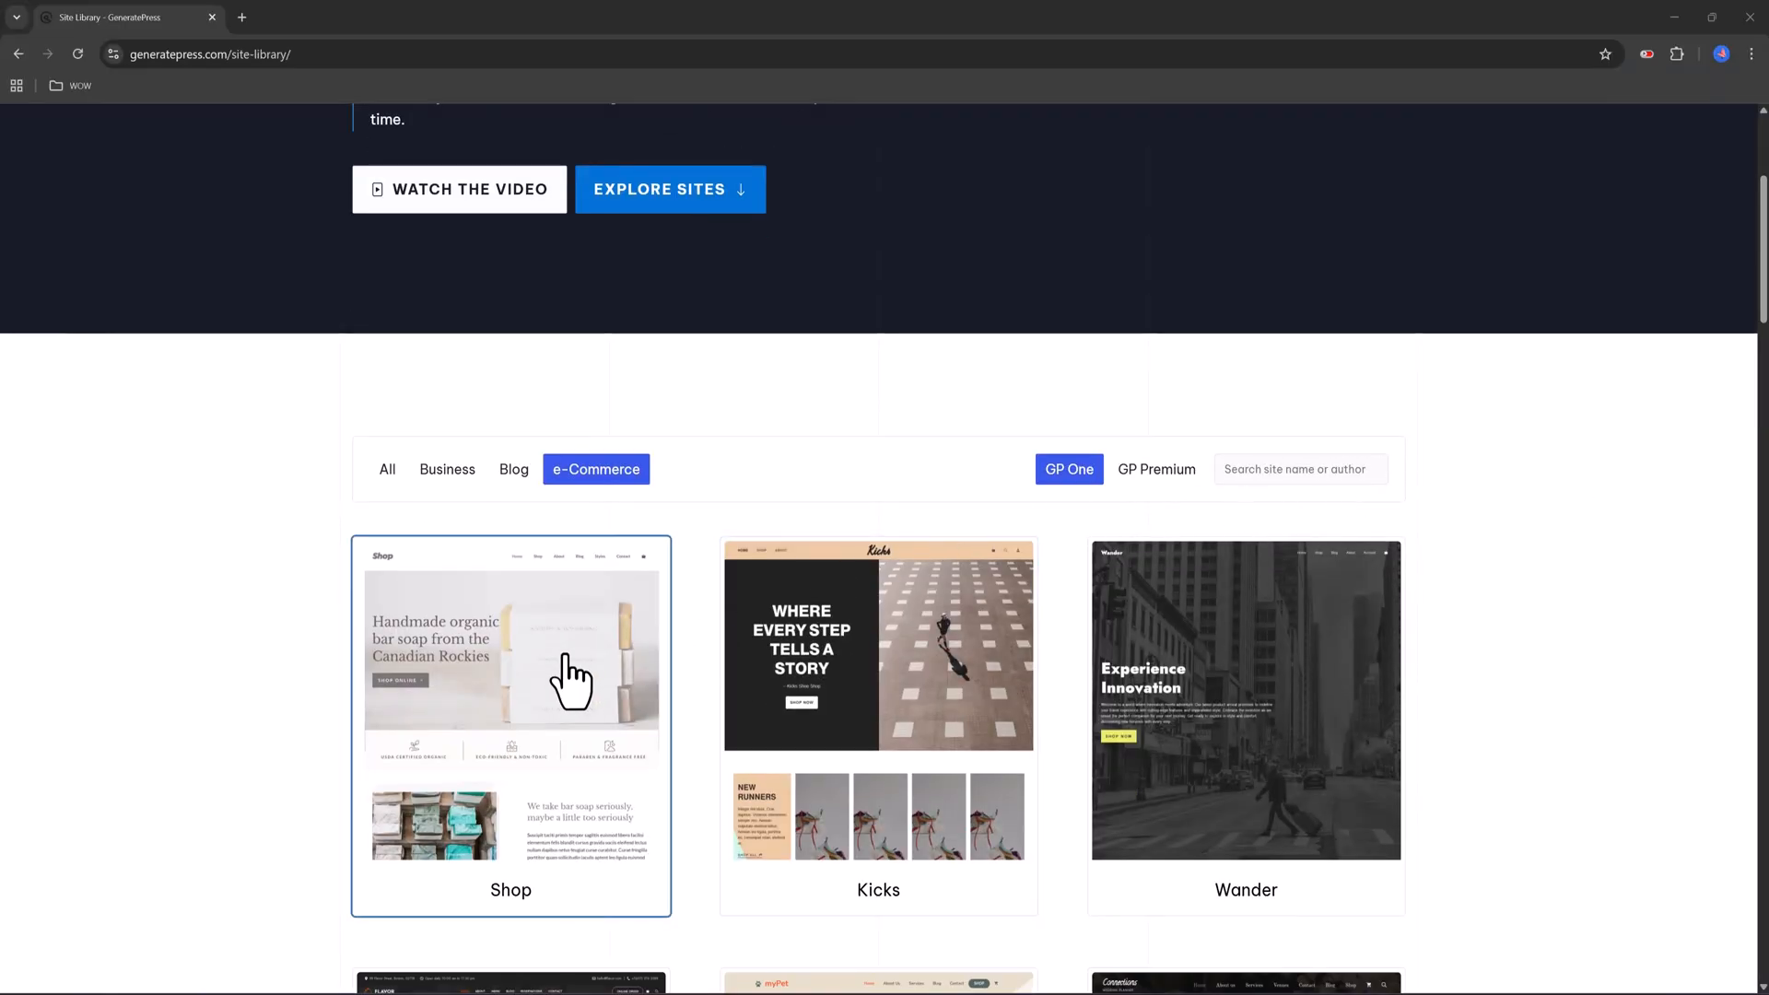
Choose the Shop starter site and dismiss Botiga's free download sign-up popup on aThemes
left_click(511, 700)
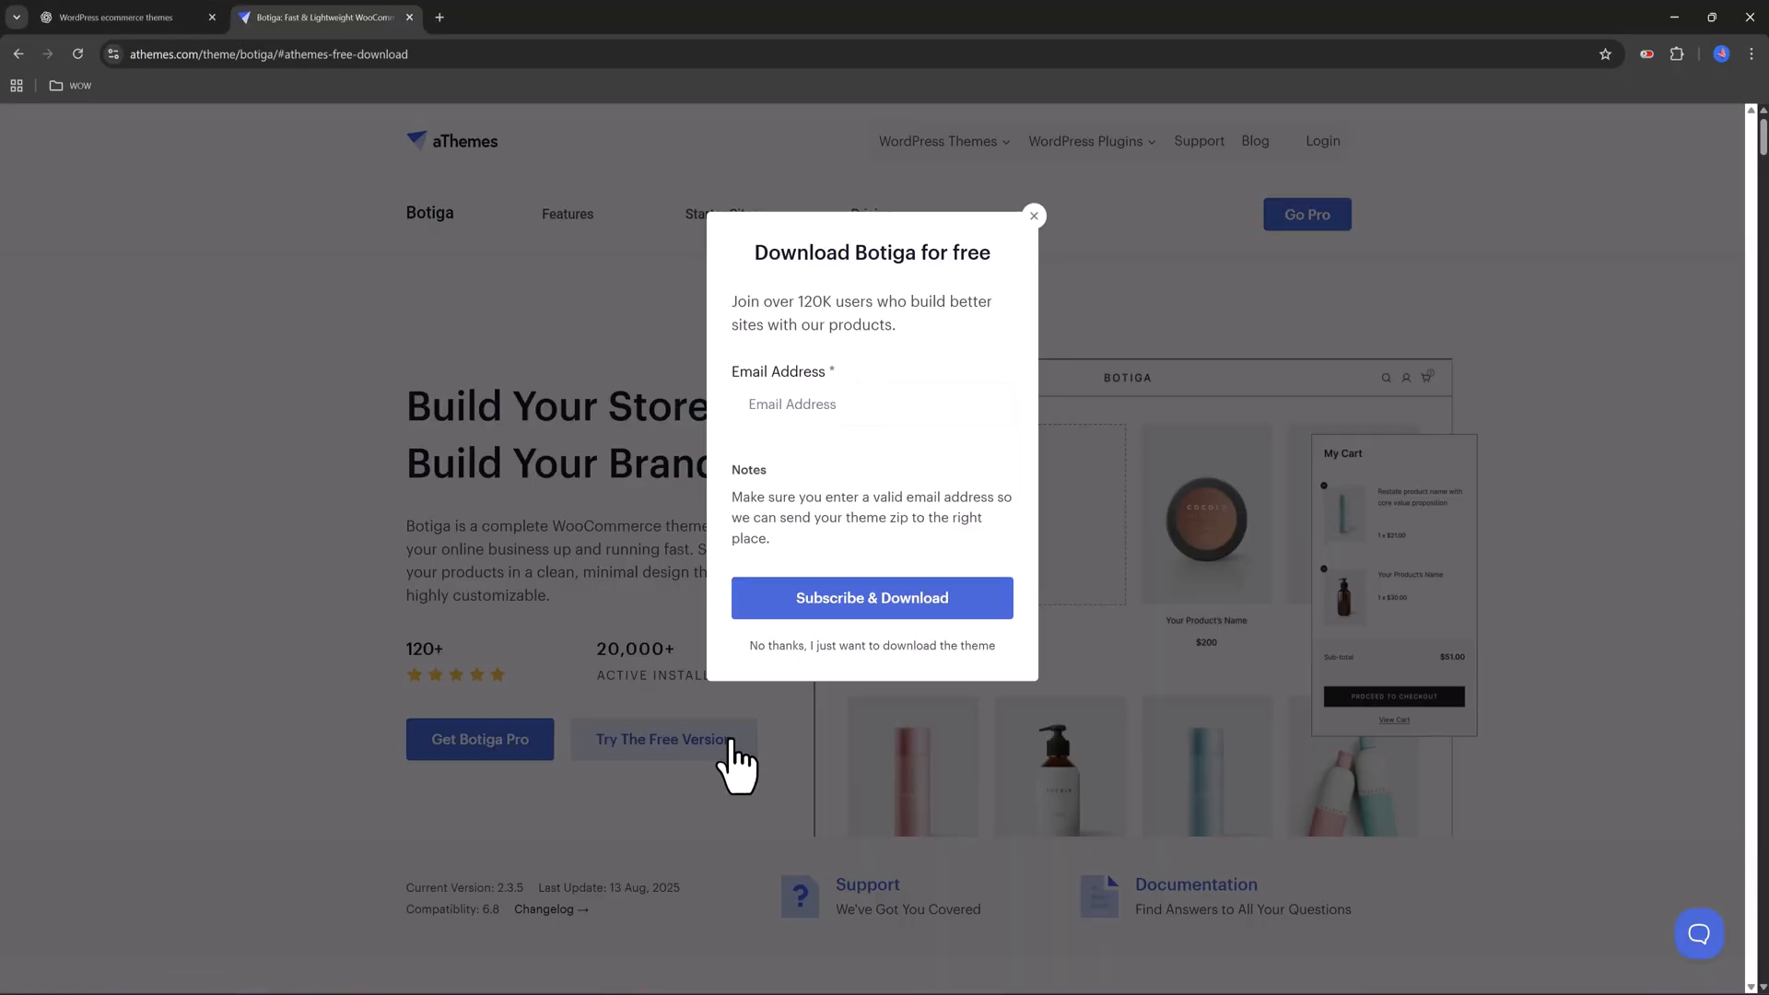
left_click(1032, 215)
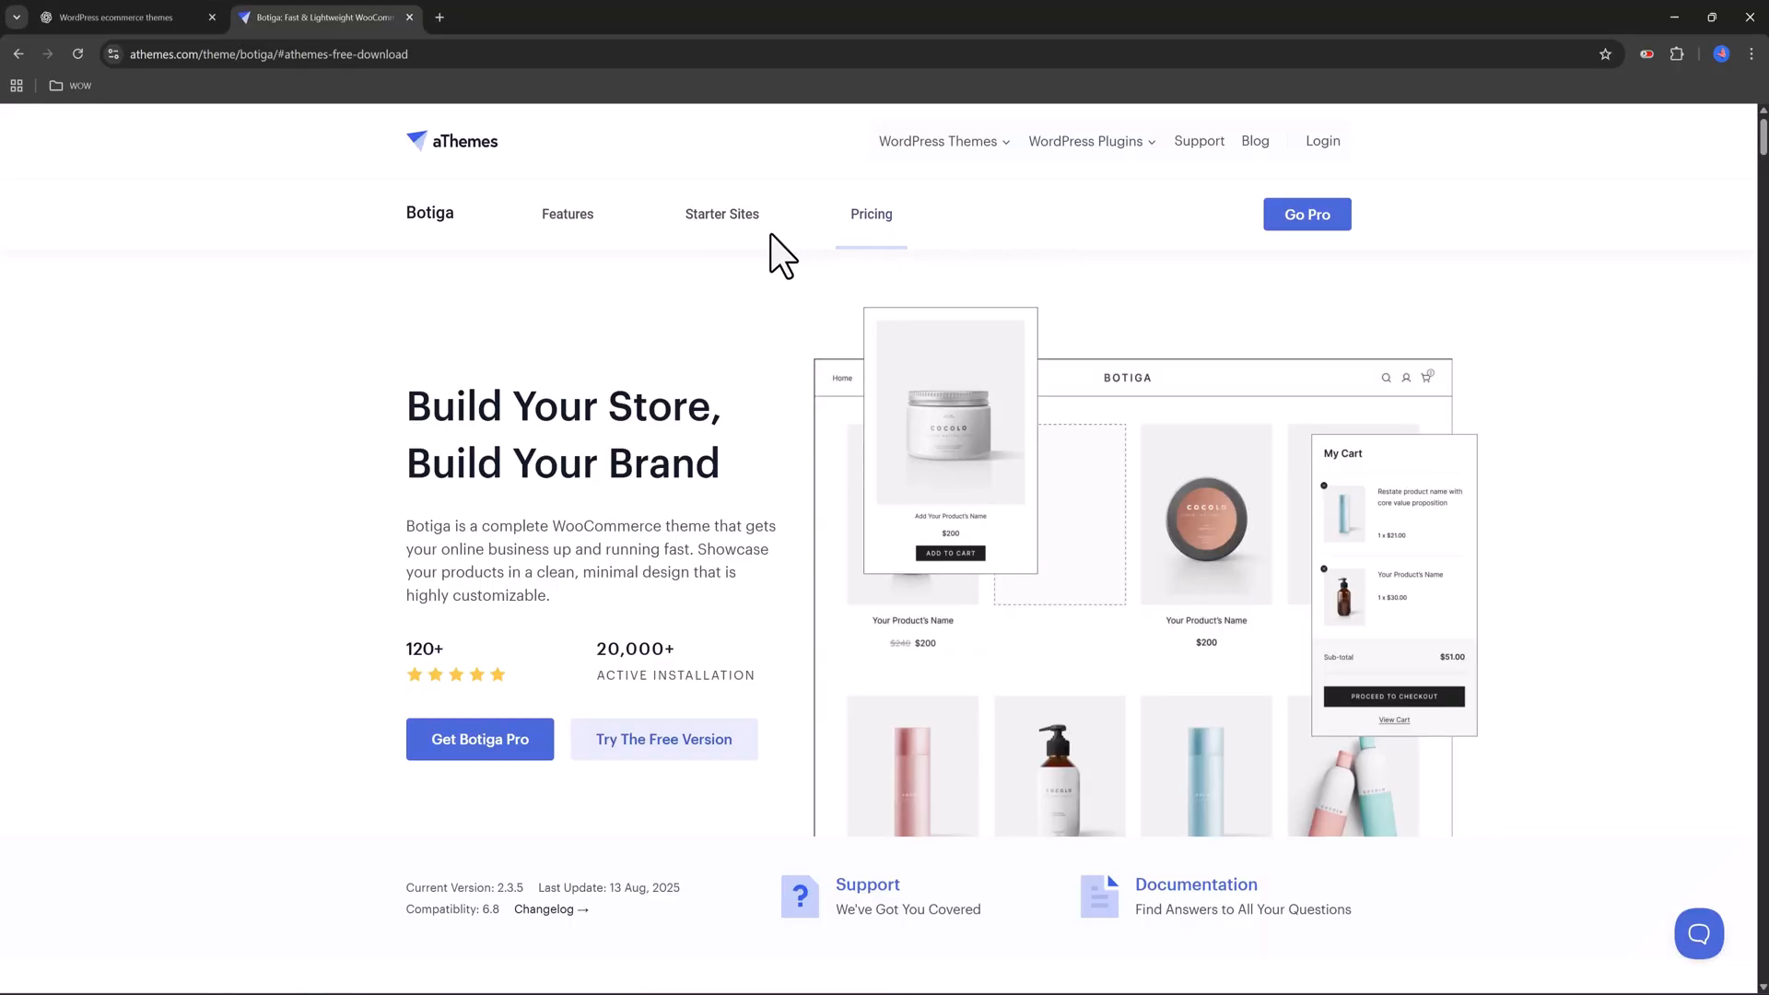
left_click(568, 214)
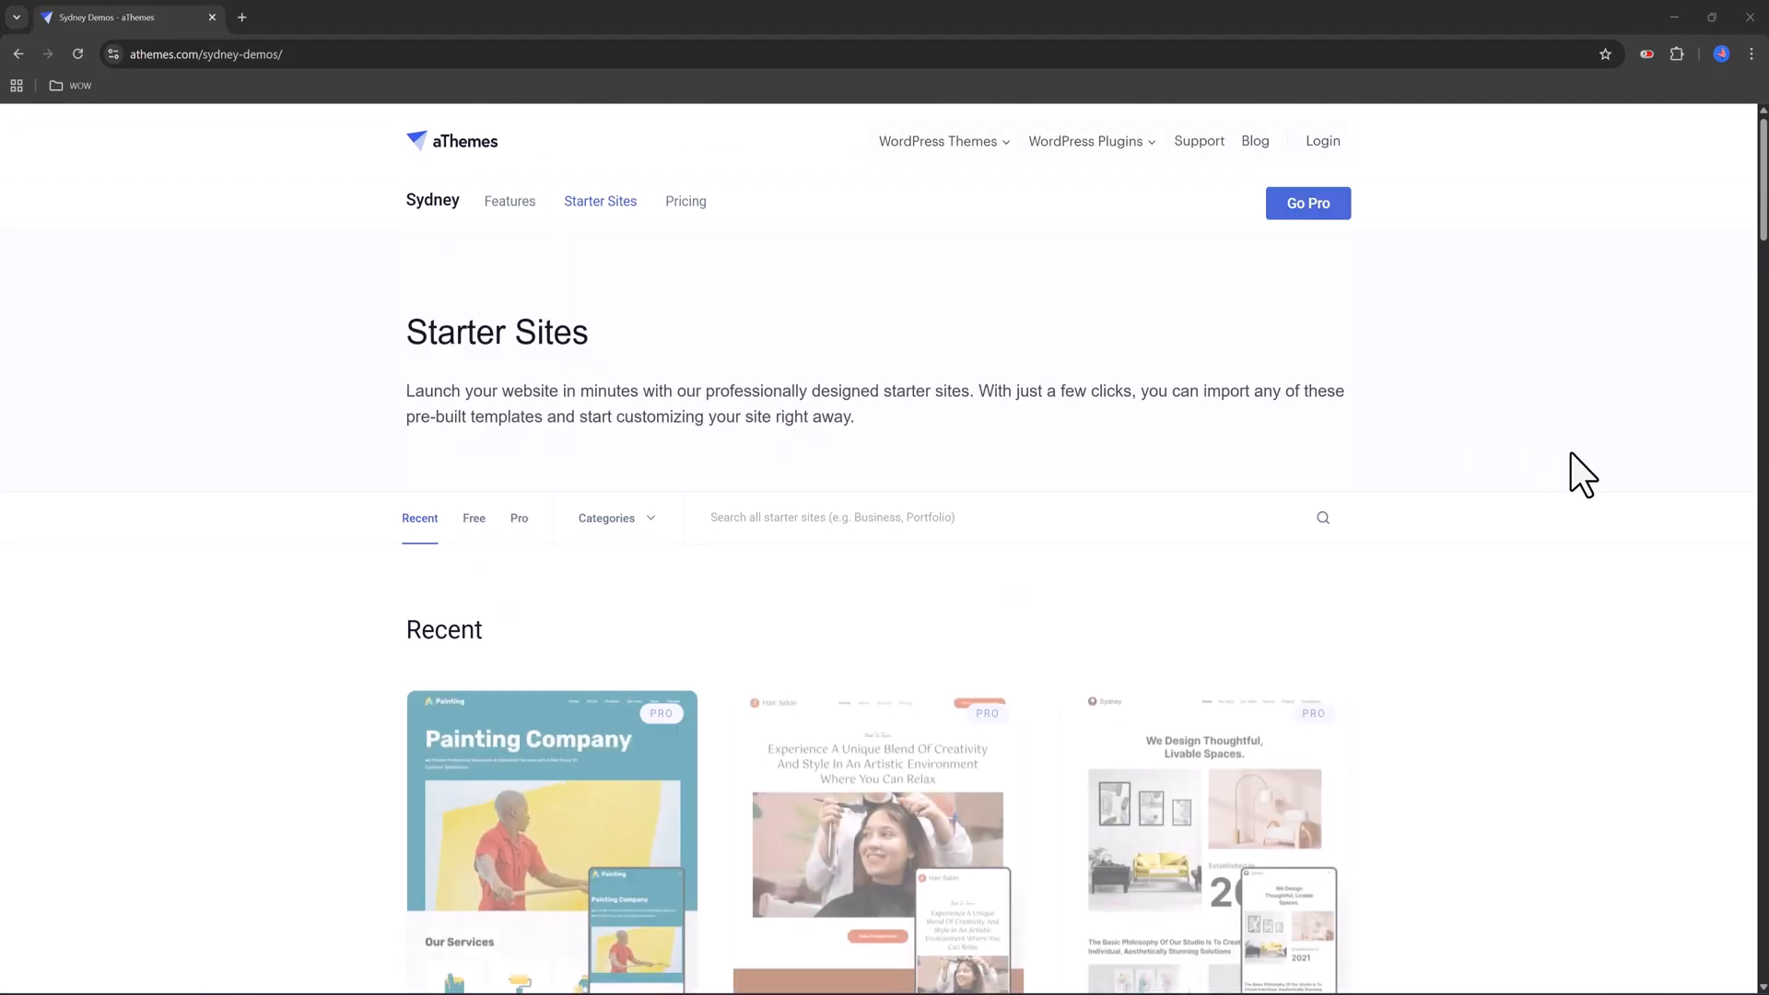
Filter Sydney starter sites to Free, showing Photography, Fashion Shop and eLearning cards
left_click(474, 518)
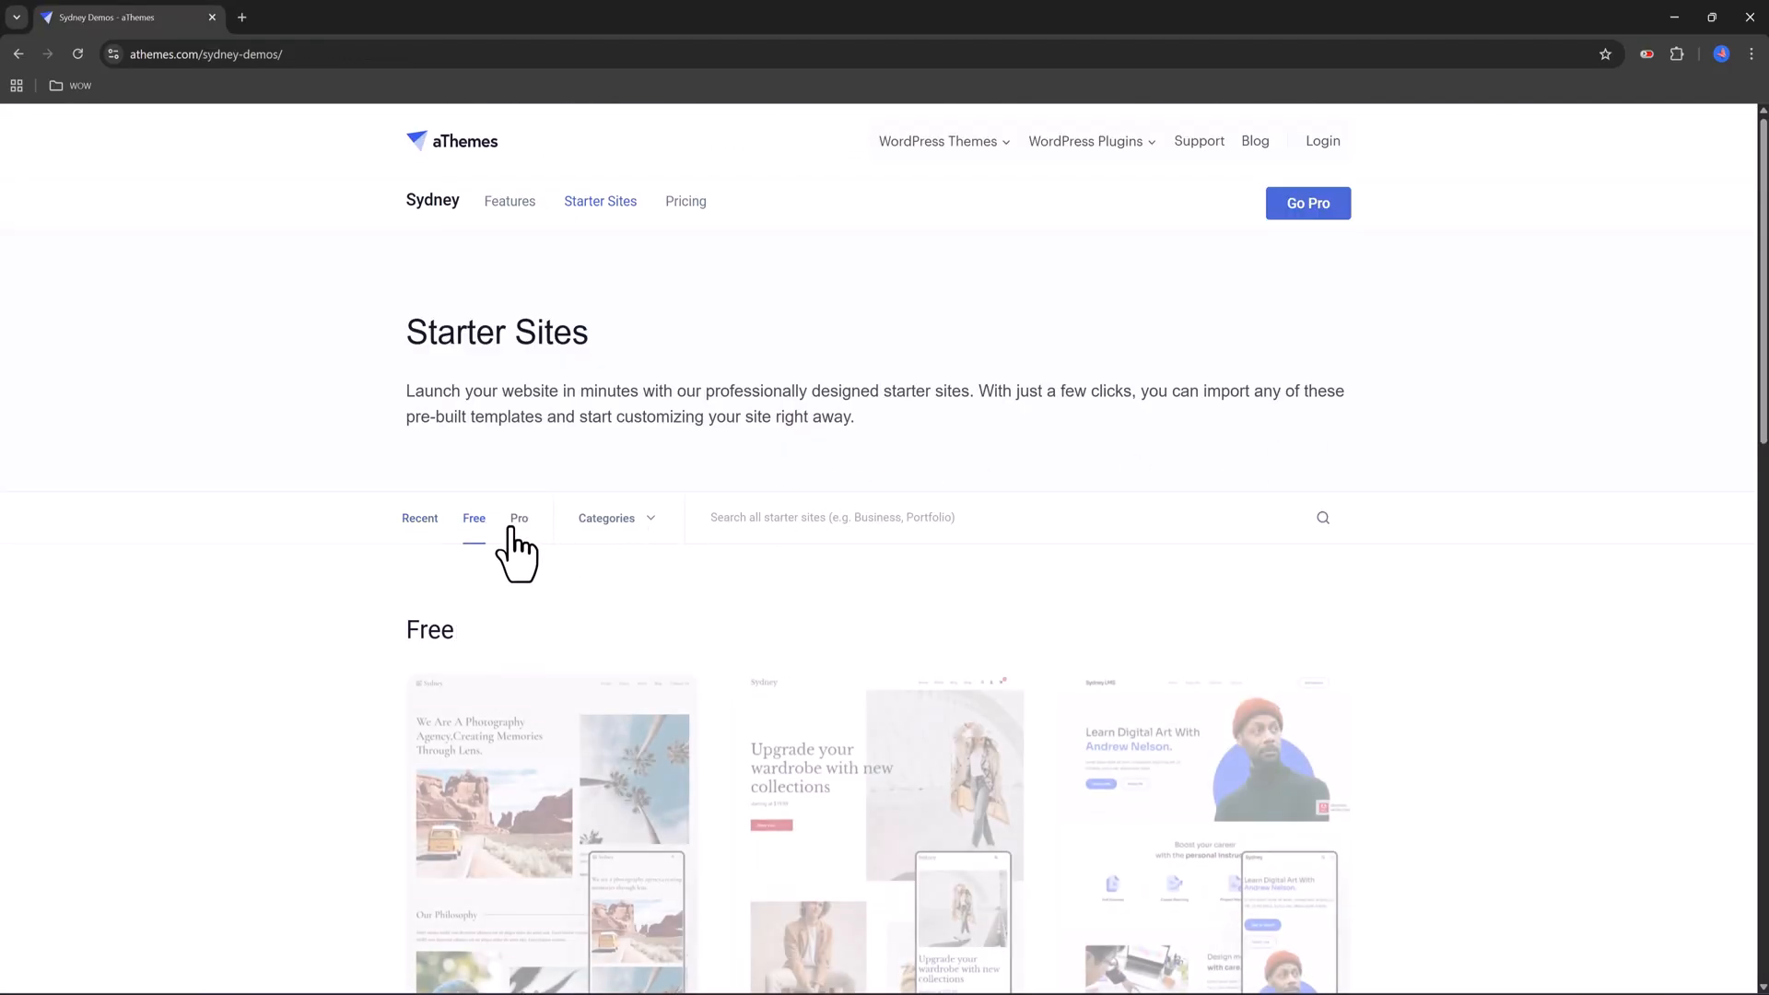
scroll("down", 3)
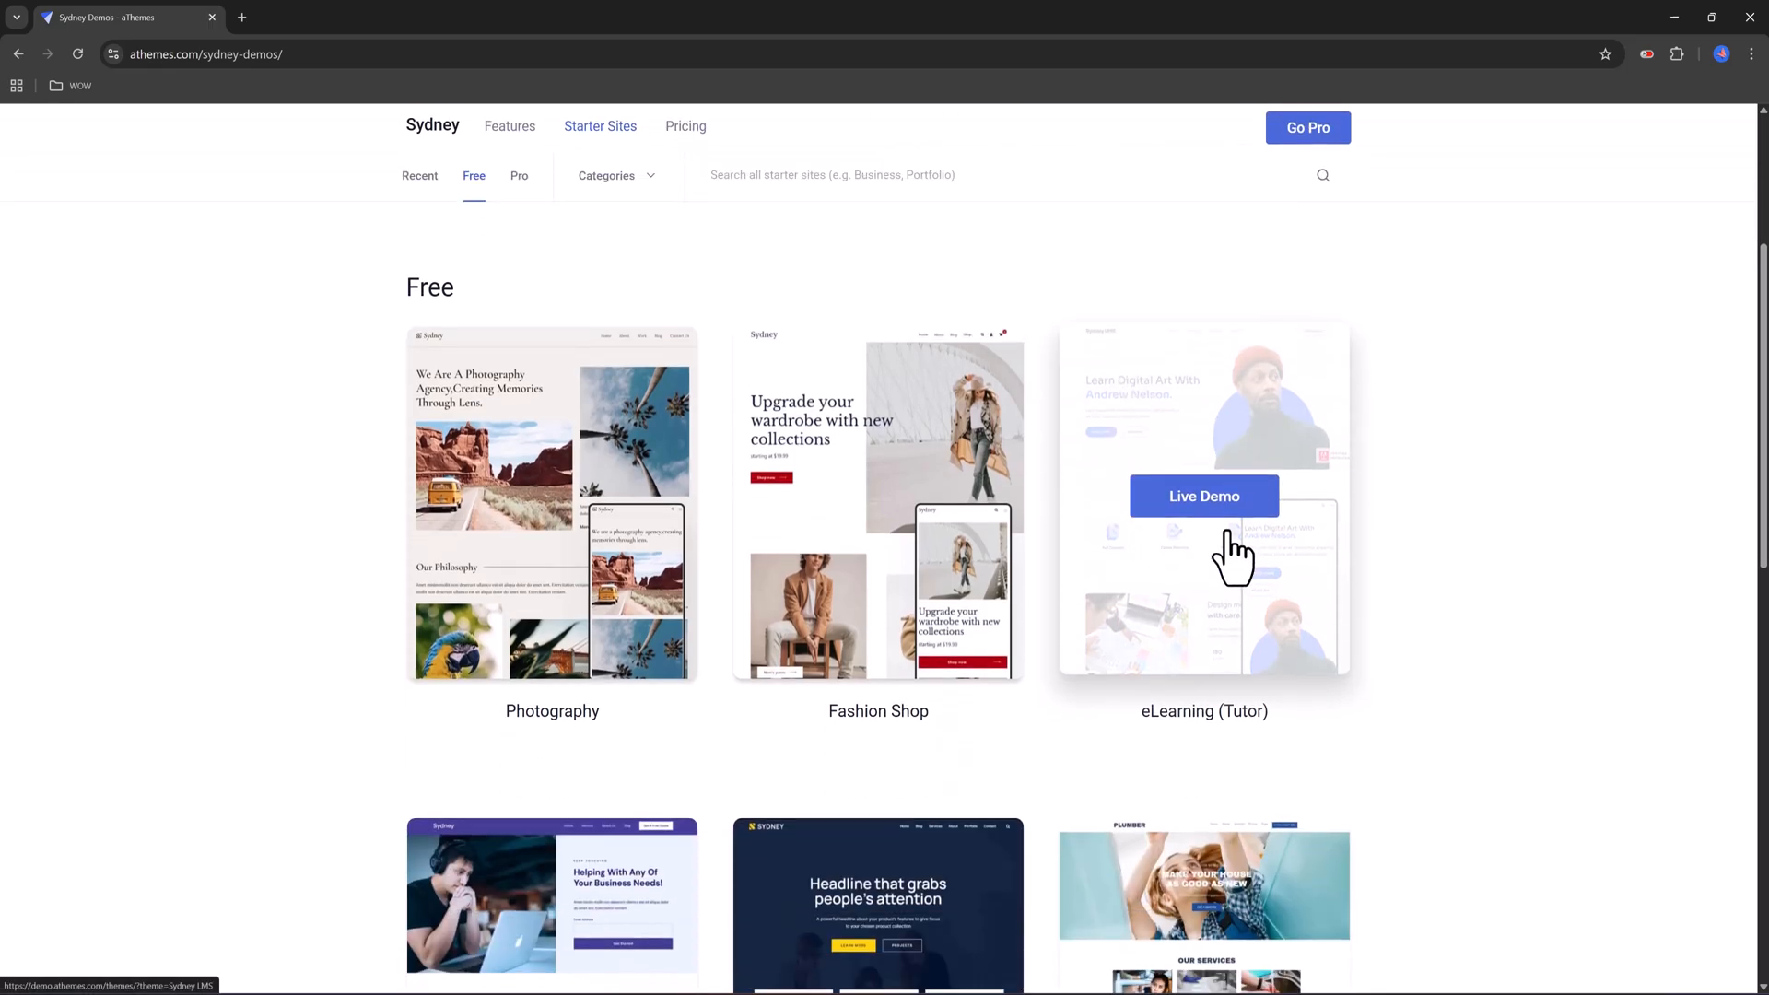